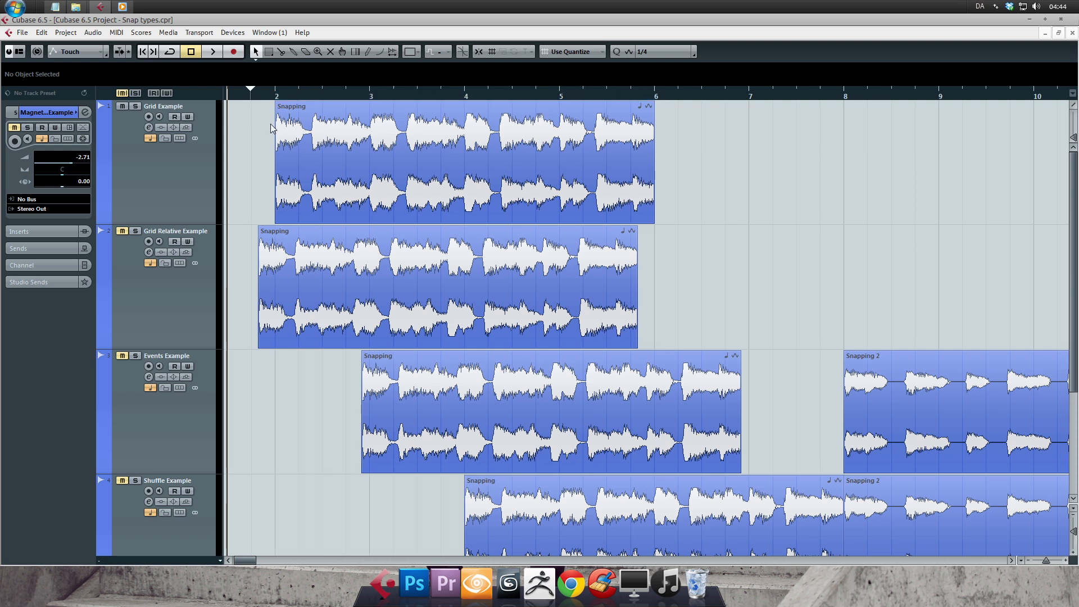
# - Show the Info Line and scroll the Project window right toward the Grid Example event
pyautogui.click(448, 285)
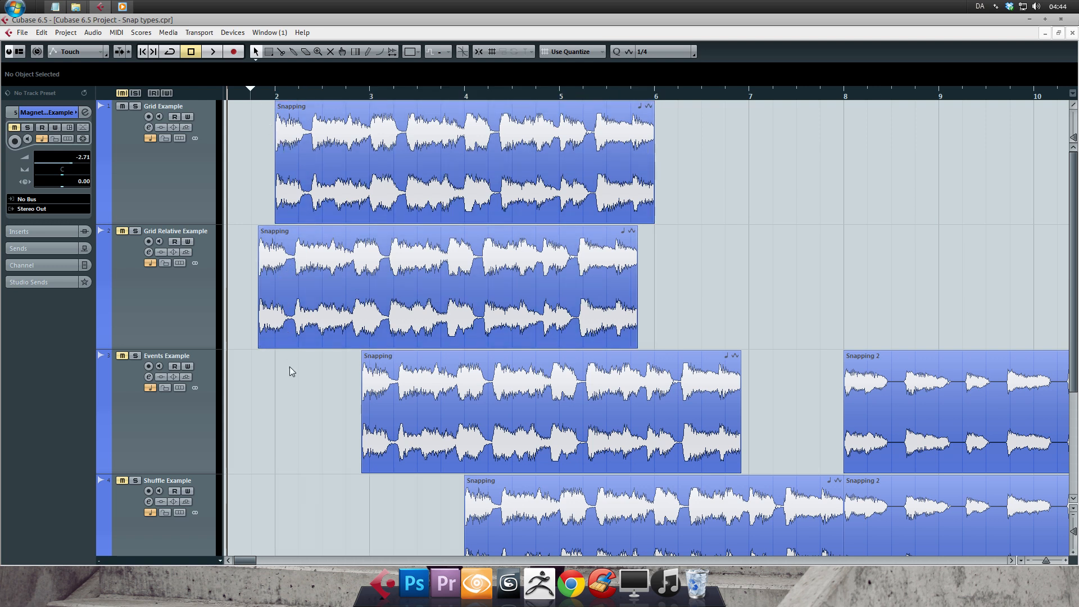
pyautogui.moveTo(309, 394)
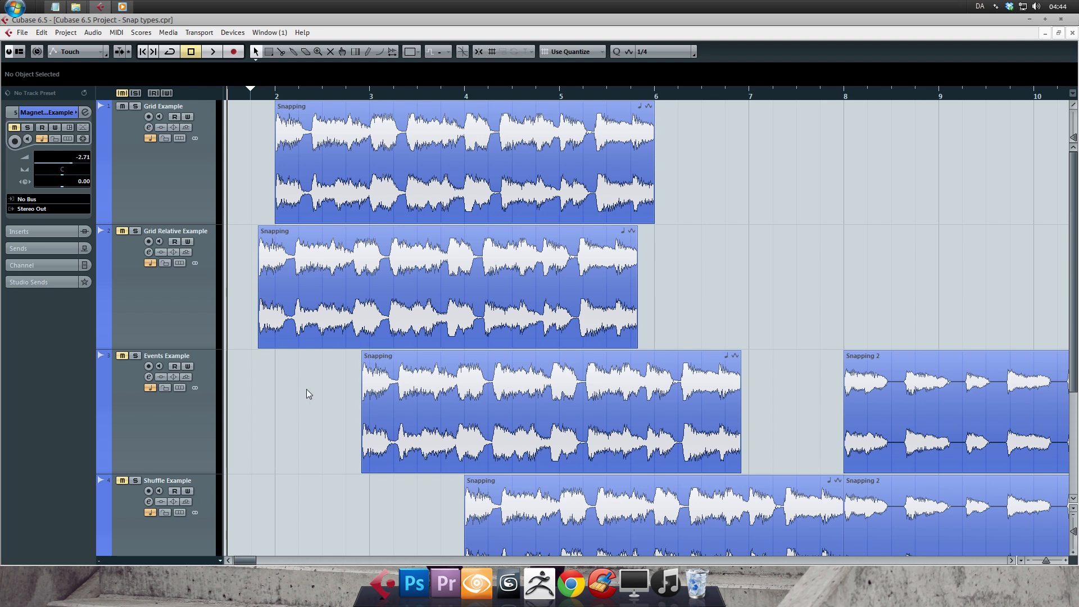
pyautogui.hscroll(3)
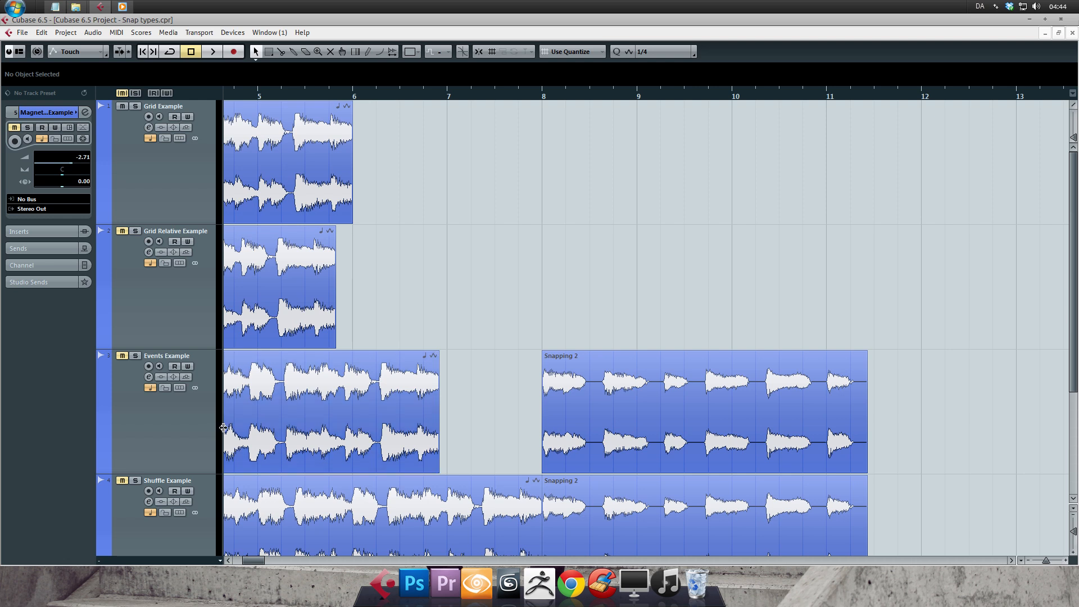
pyautogui.hscroll(3)
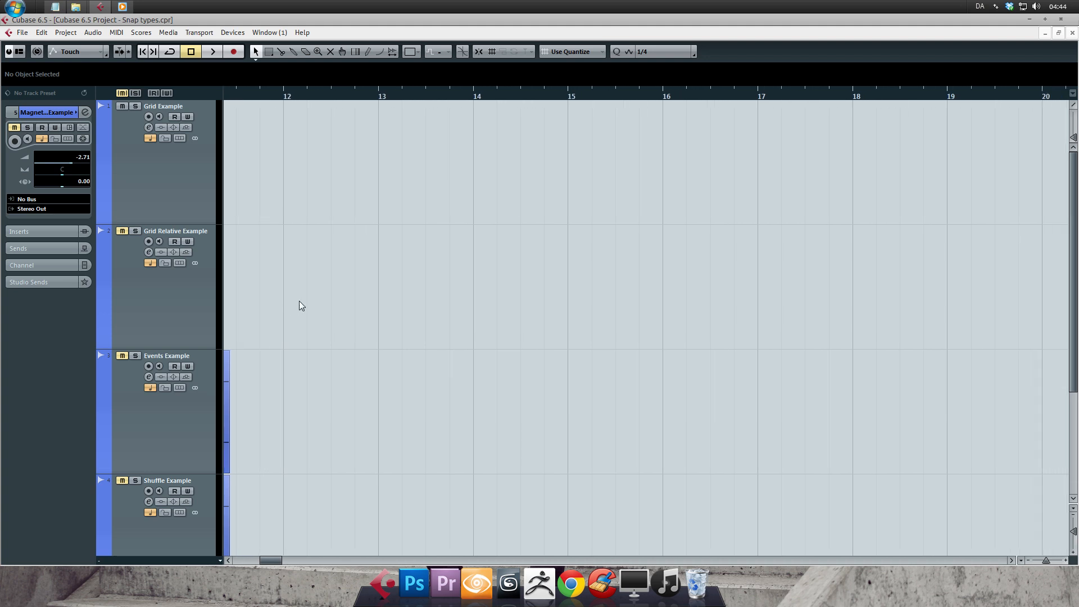
pyautogui.moveTo(645, 266)
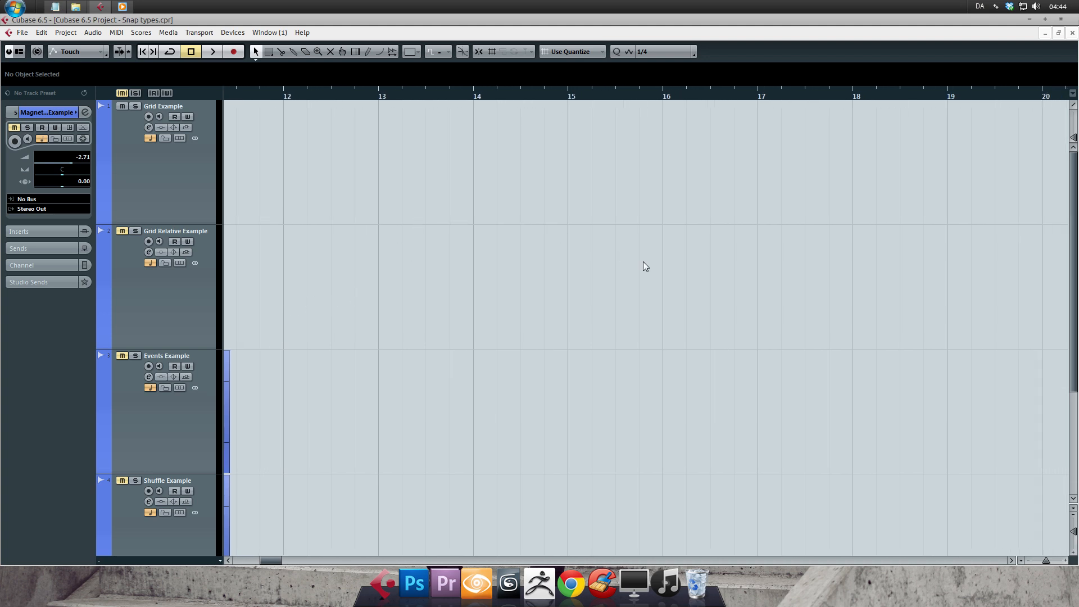
pyautogui.moveTo(520, 332)
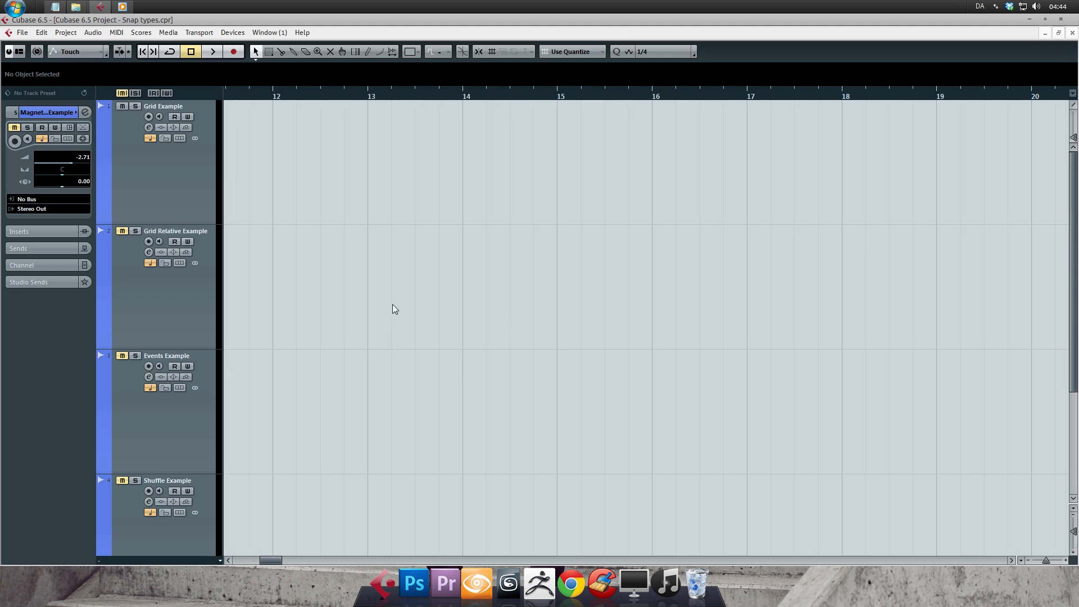
pyautogui.moveTo(434, 372)
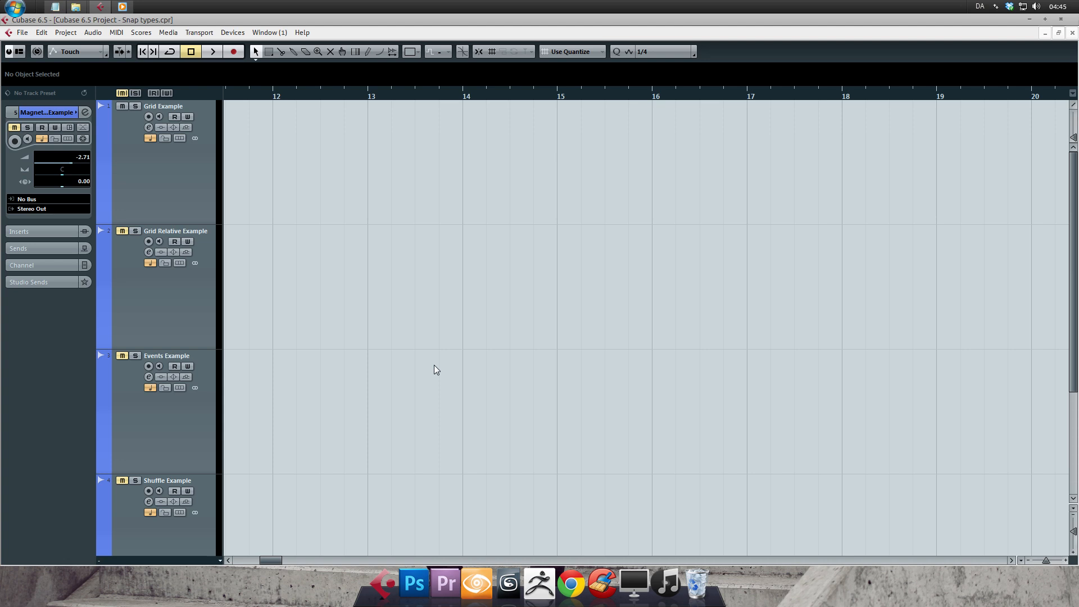
pyautogui.moveTo(432, 378)
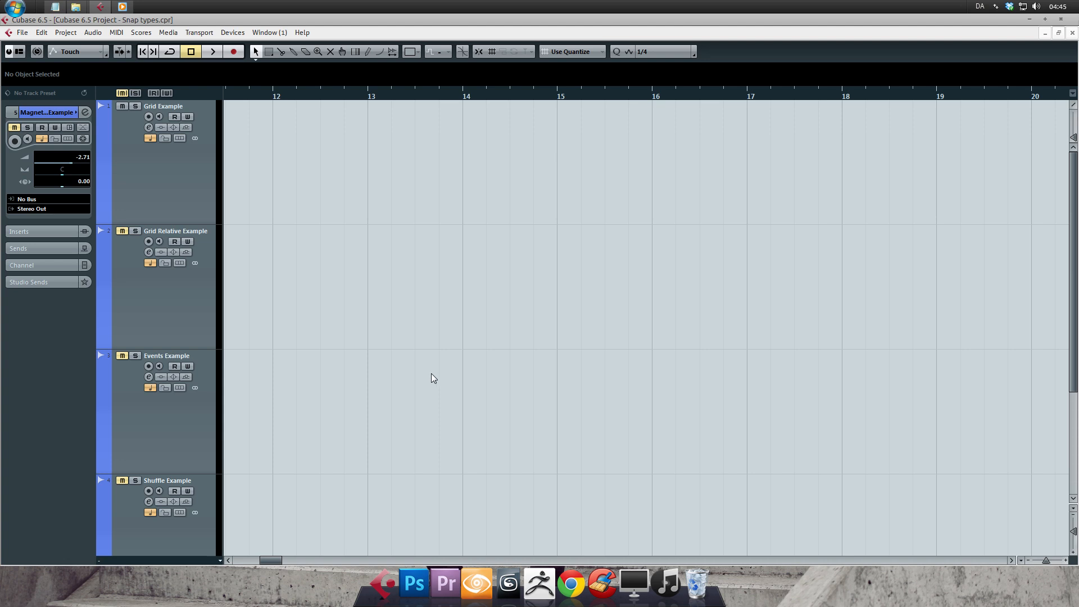
pyautogui.moveTo(378, 207)
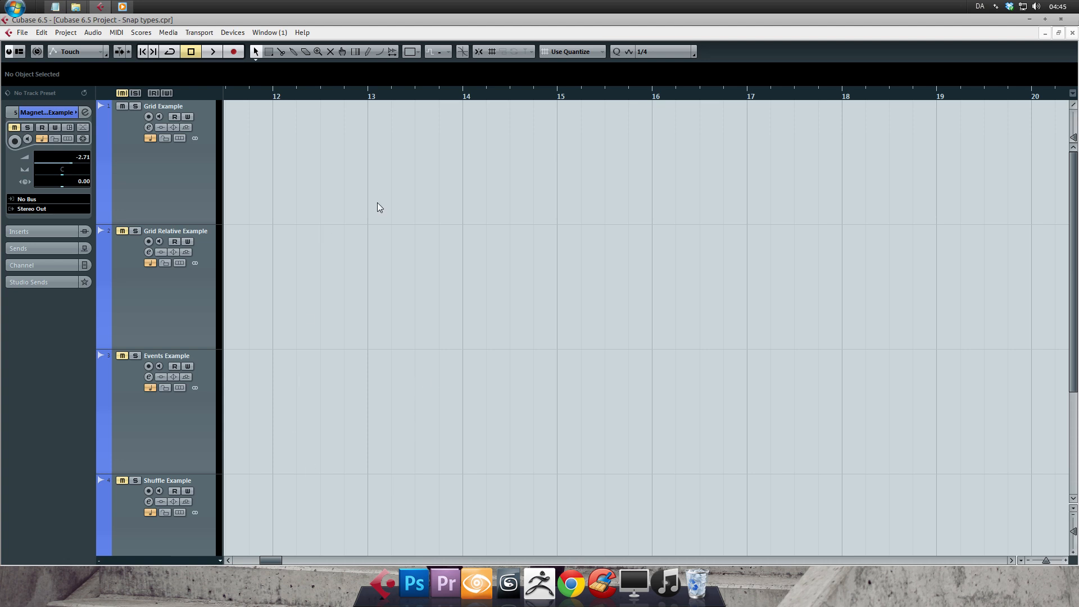
pyautogui.moveTo(577, 214)
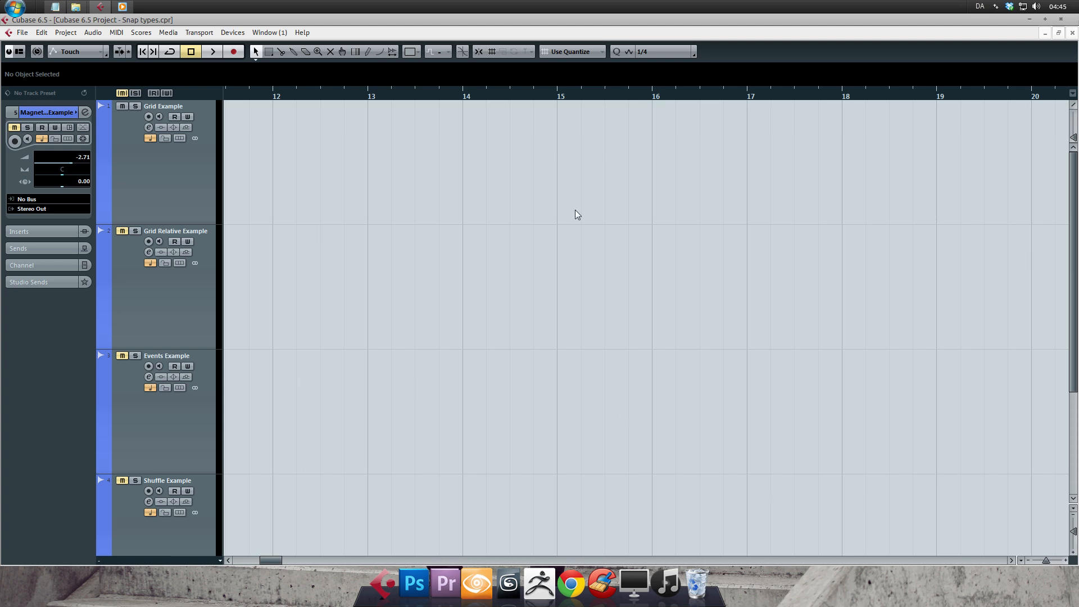
pyautogui.moveTo(560, 378)
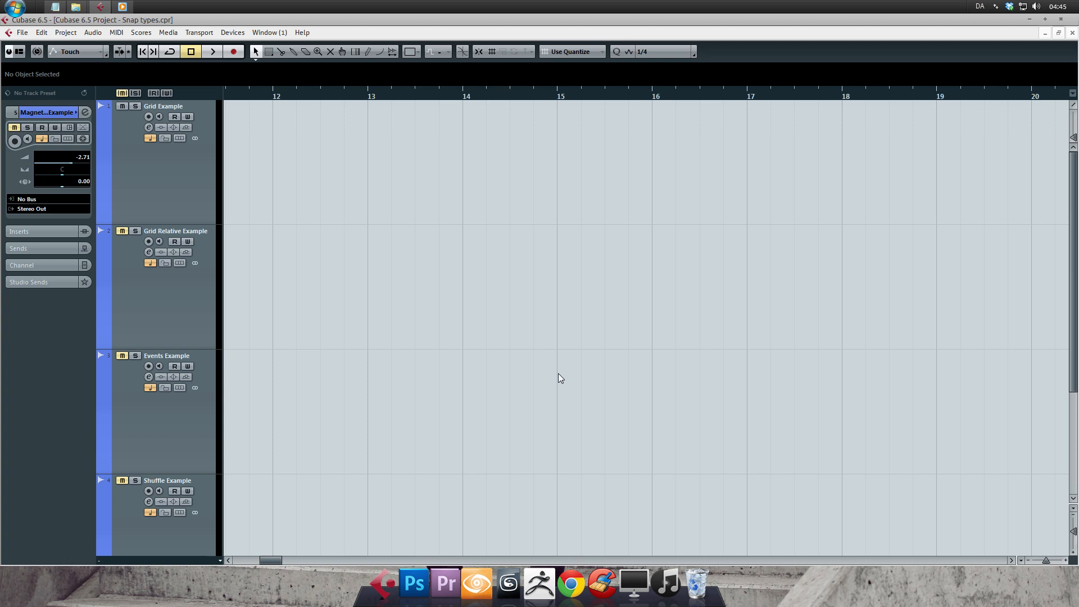
pyautogui.moveTo(542, 302)
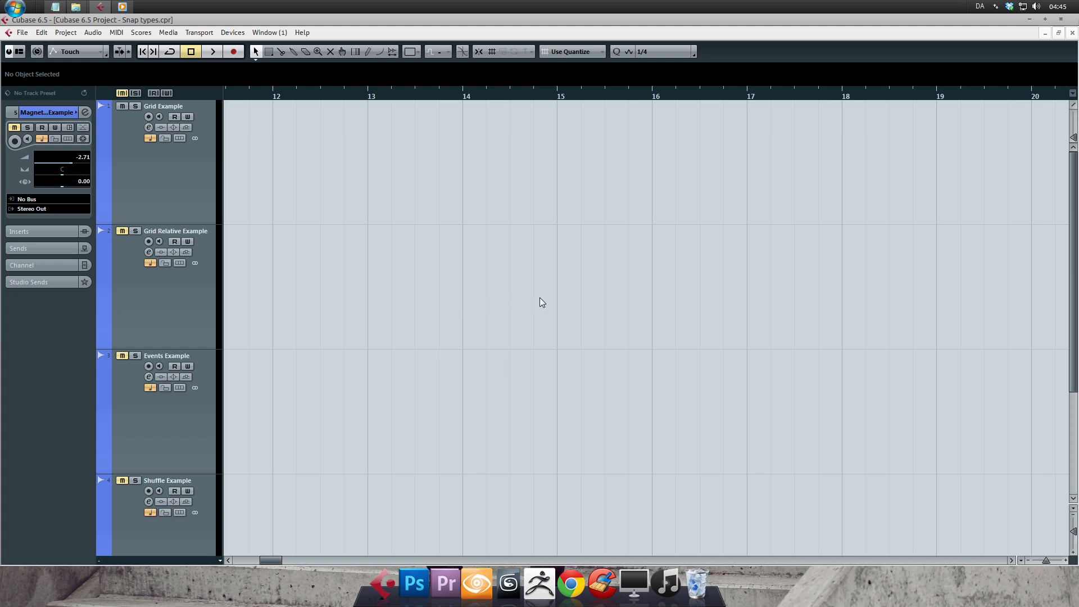
pyautogui.moveTo(791, 303)
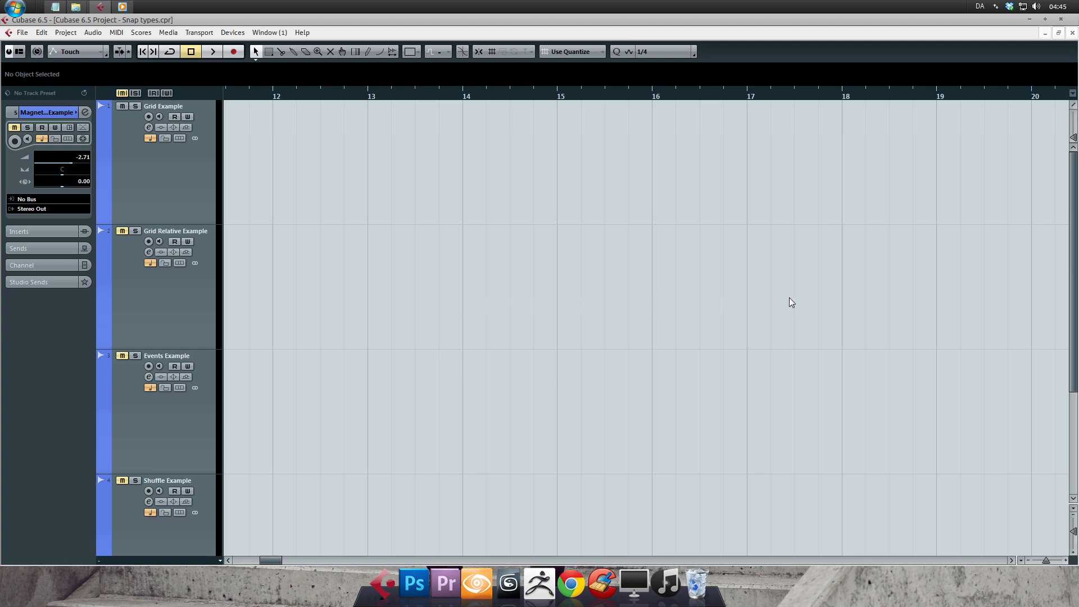
pyautogui.moveTo(278, 228)
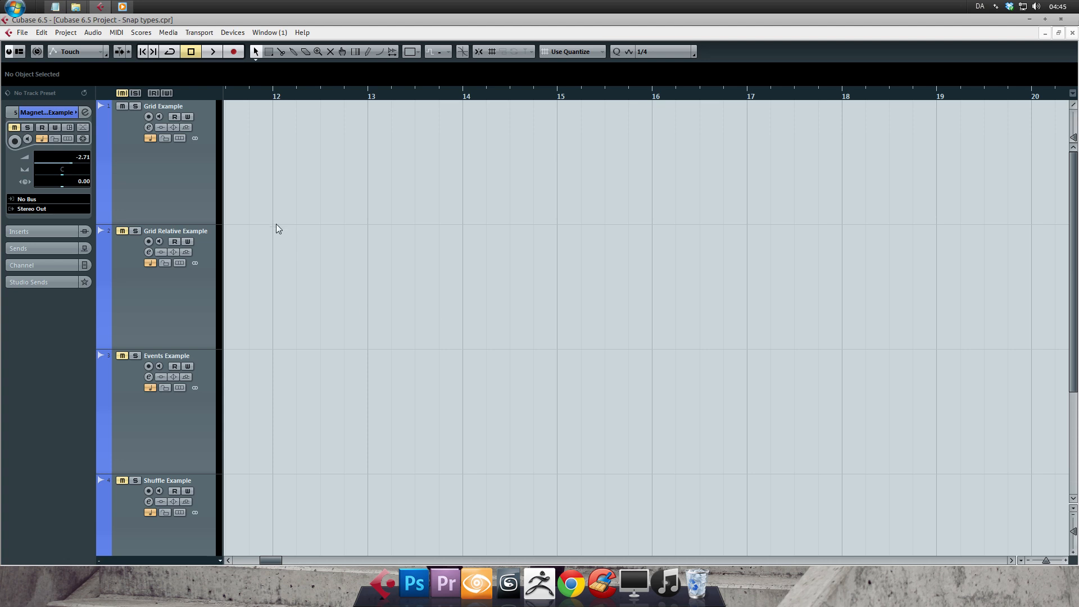
pyautogui.moveTo(277, 479)
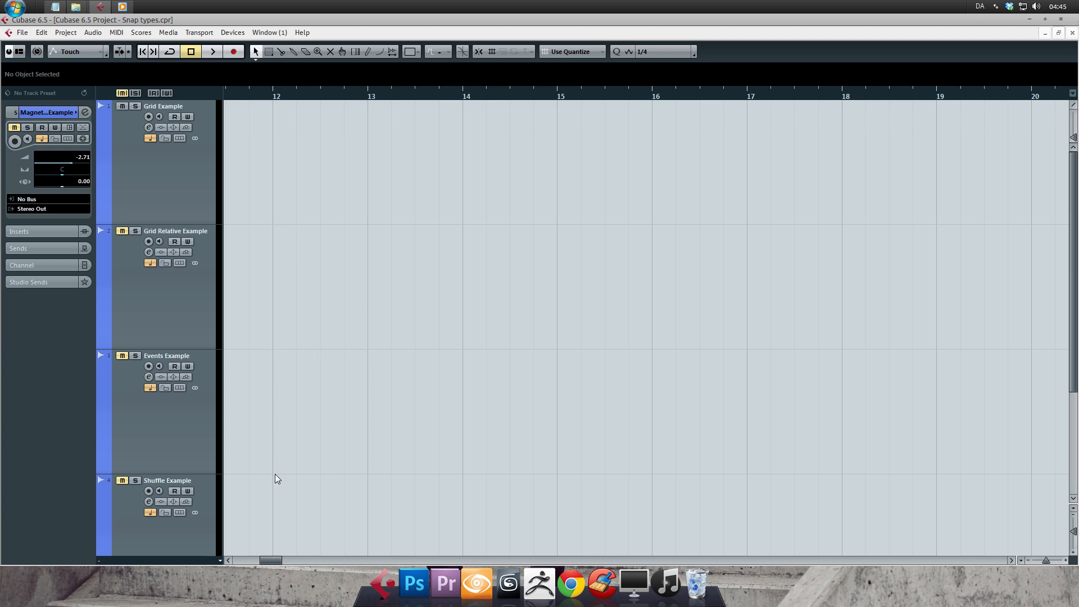
pyautogui.moveTo(479, 372)
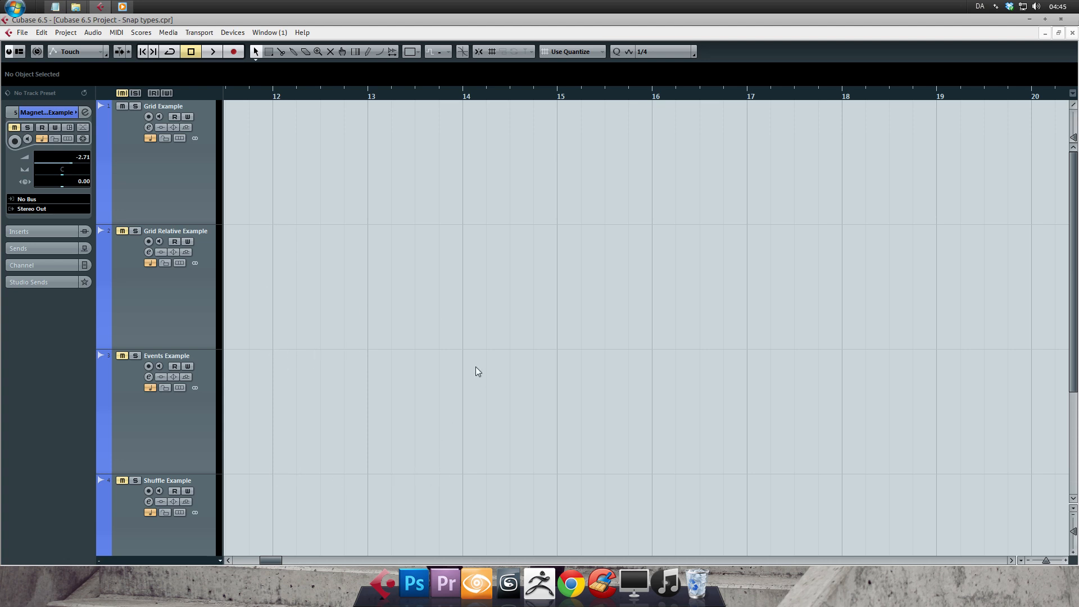
pyautogui.moveTo(451, 298)
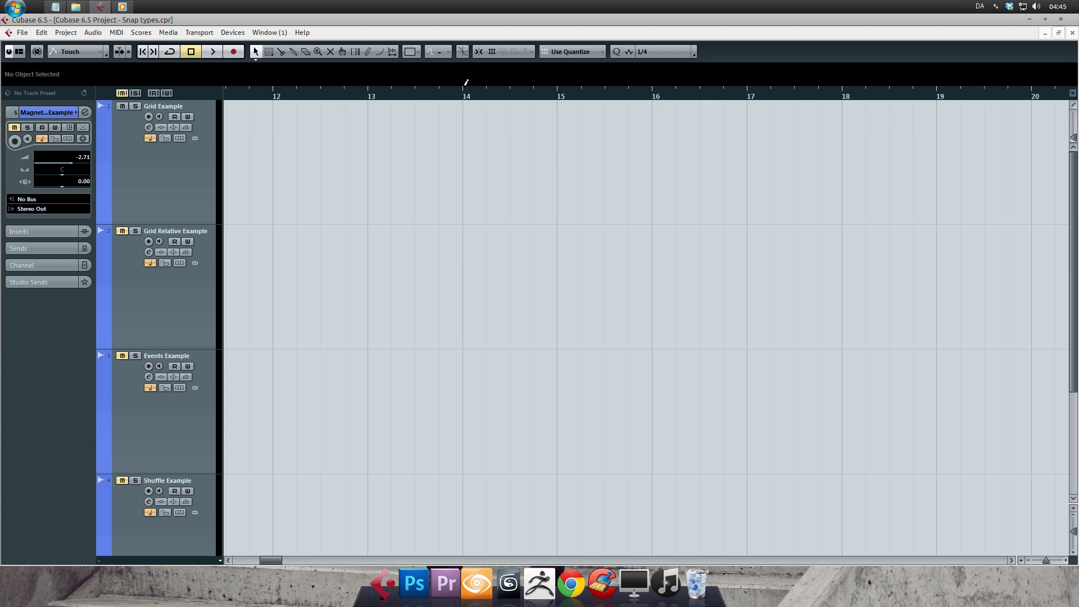
pyautogui.moveTo(462, 129)
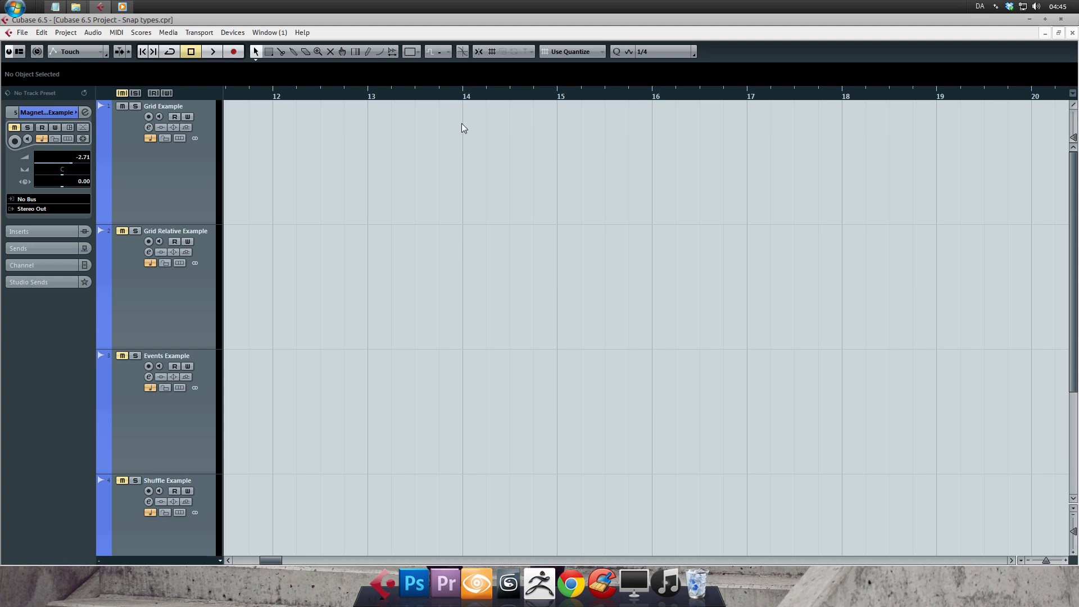
pyautogui.moveTo(465, 117)
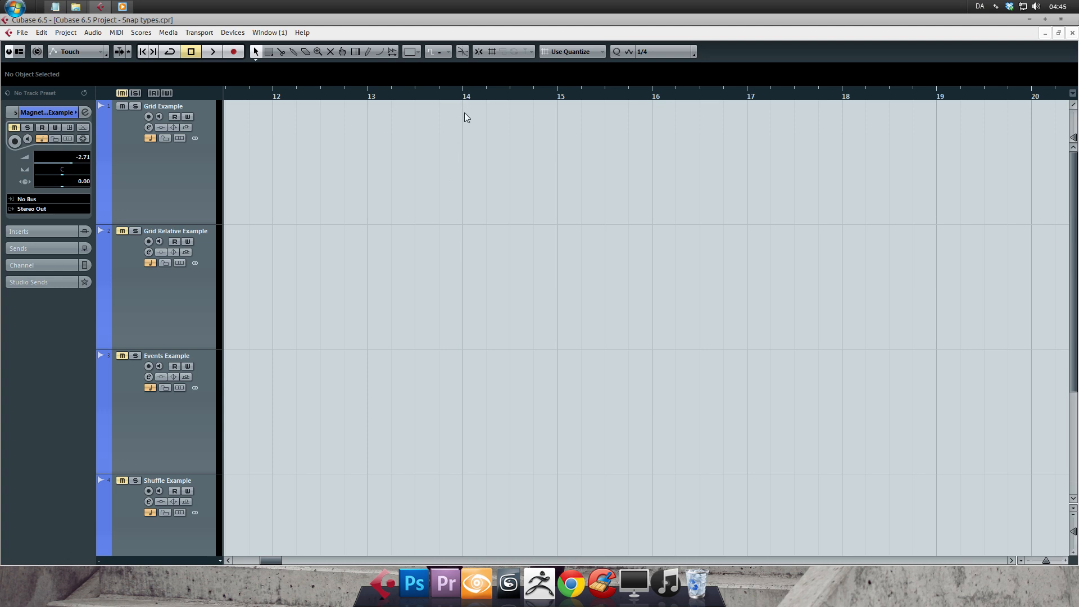
pyautogui.moveTo(473, 296)
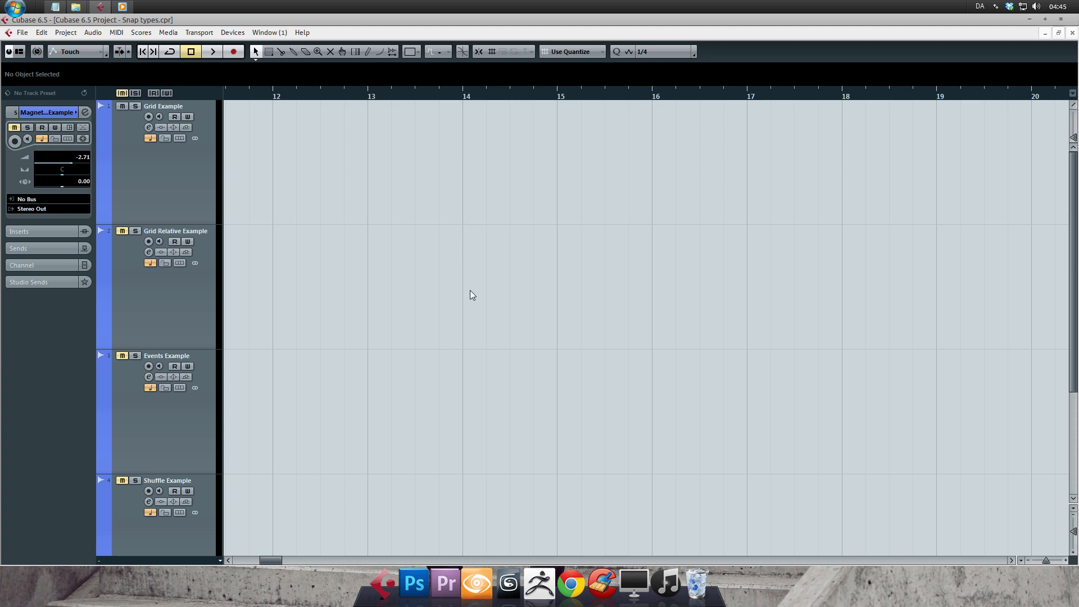
pyautogui.moveTo(488, 279)
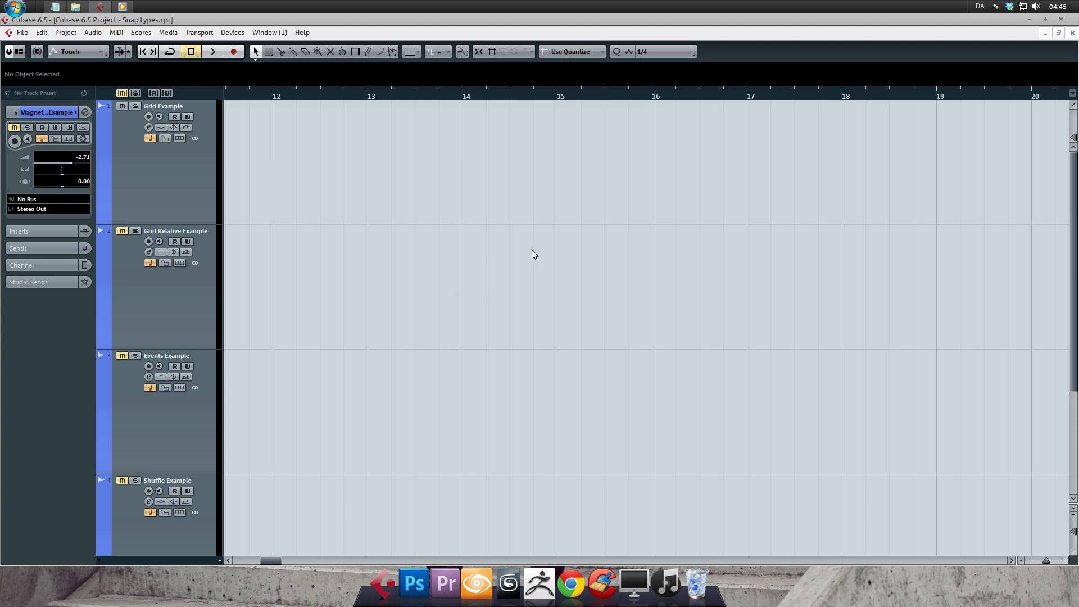
pyautogui.moveTo(539, 155)
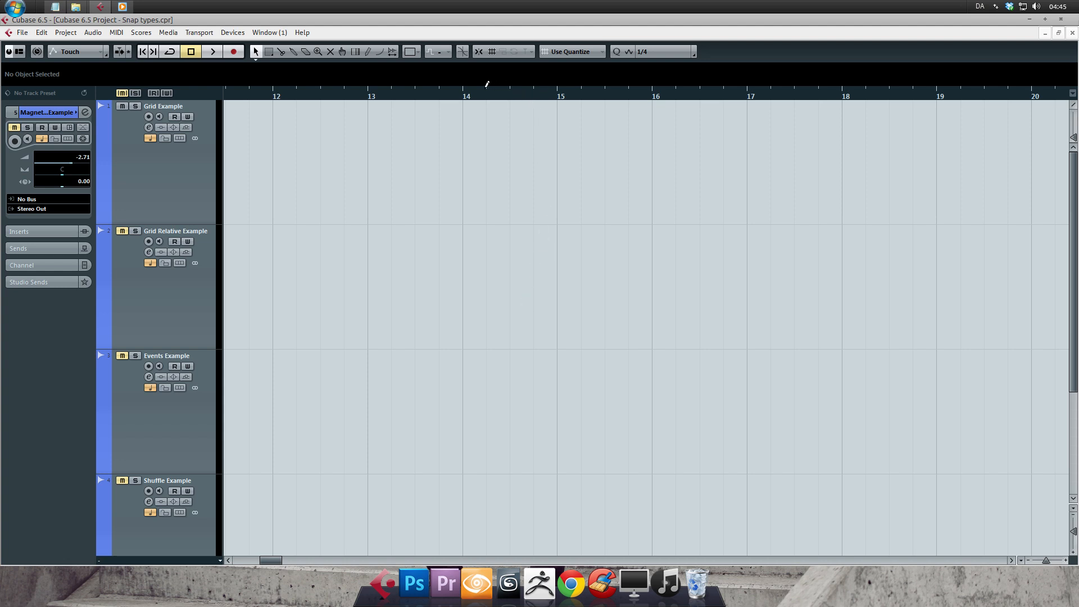
pyautogui.moveTo(538, 132)
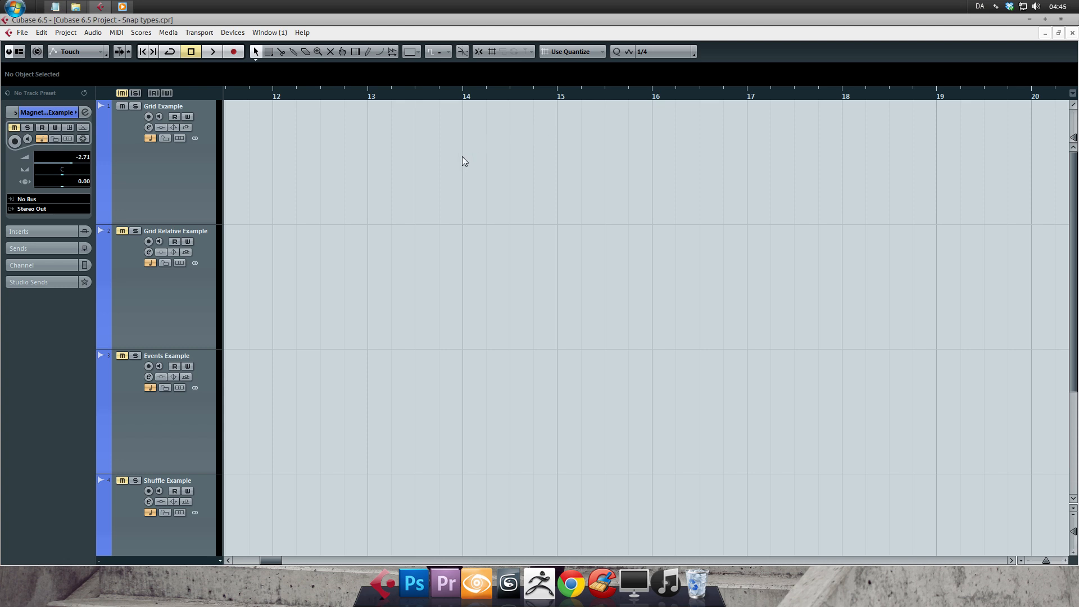
pyautogui.moveTo(466, 163)
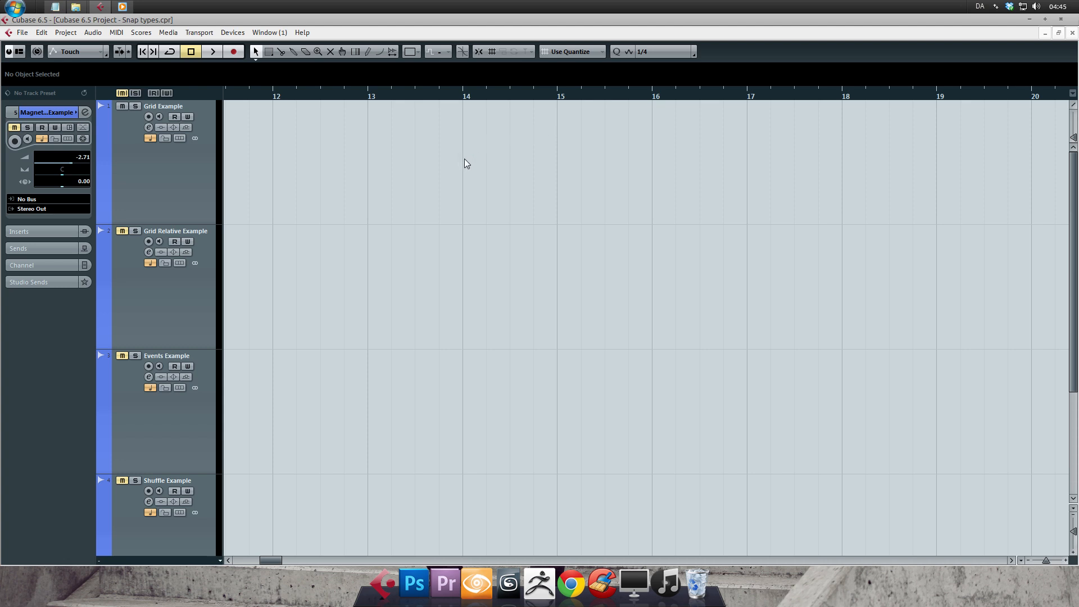
pyautogui.moveTo(490, 161)
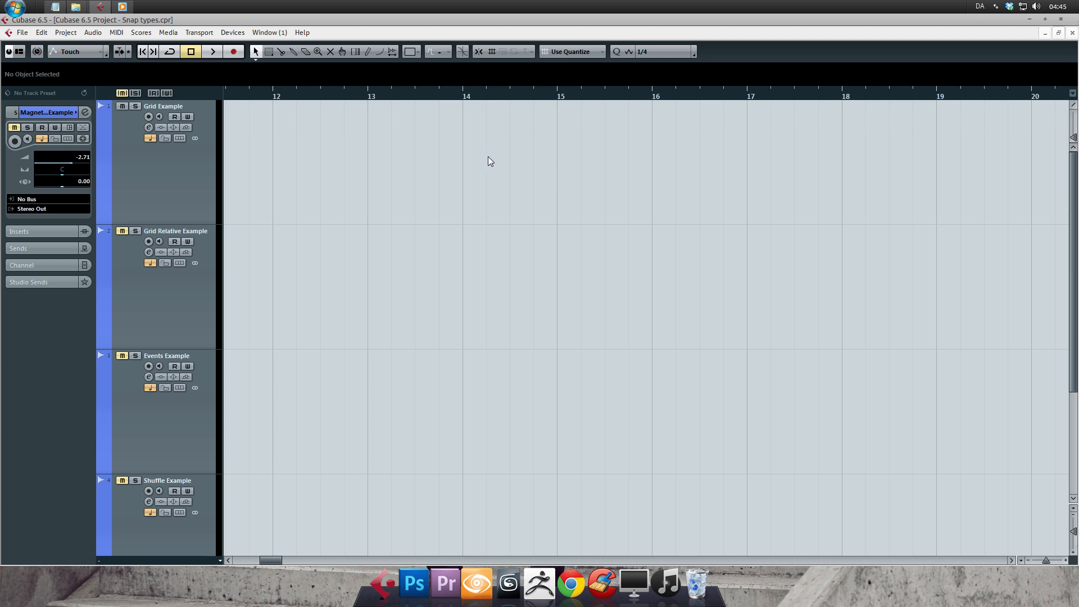
pyautogui.moveTo(537, 159)
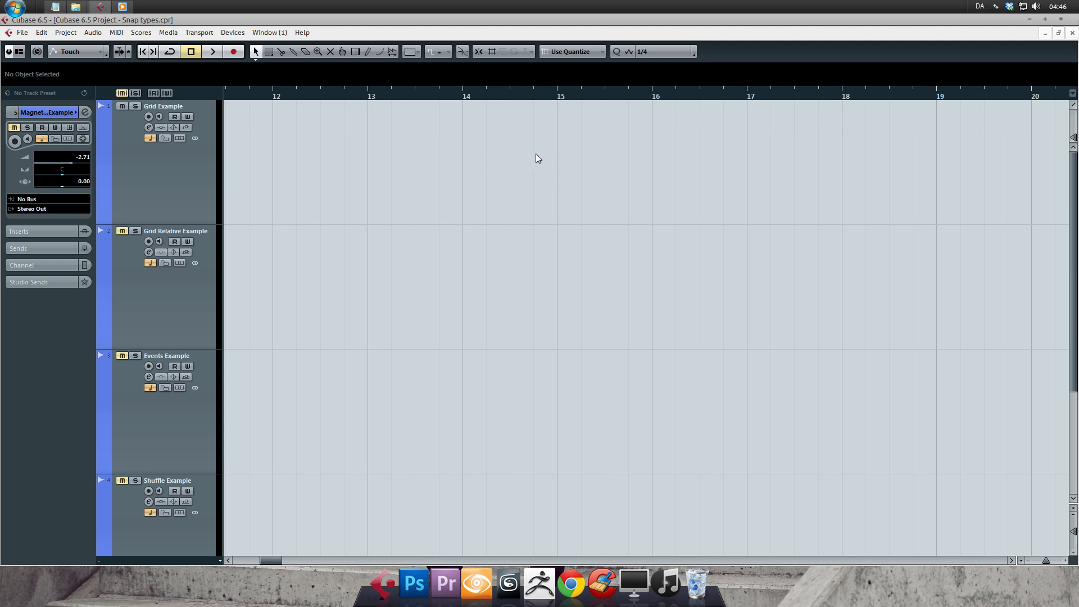
pyautogui.moveTo(561, 155)
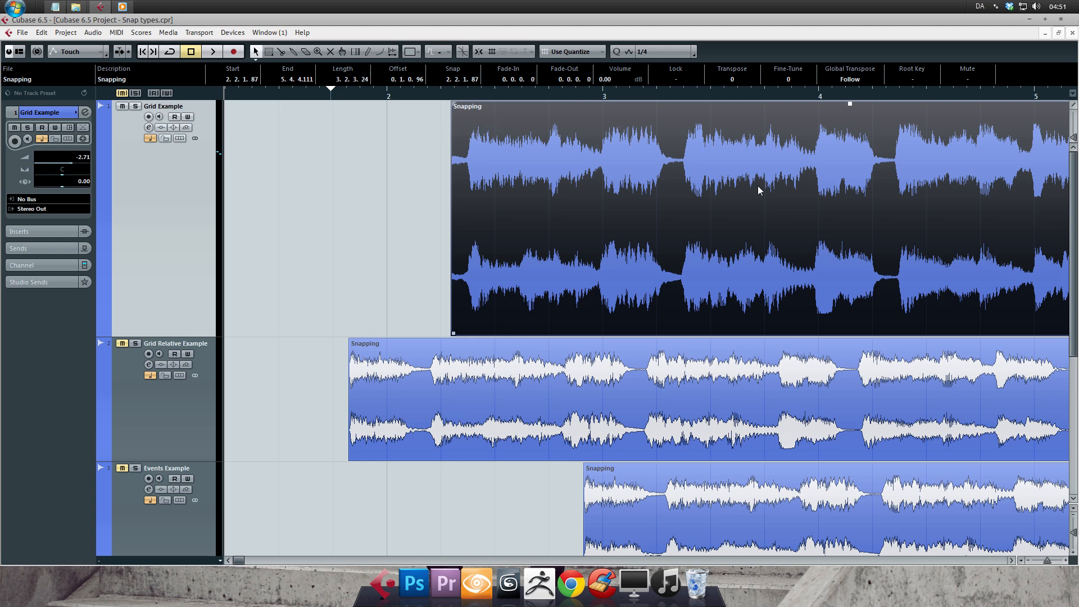
pyautogui.moveTo(353, 278)
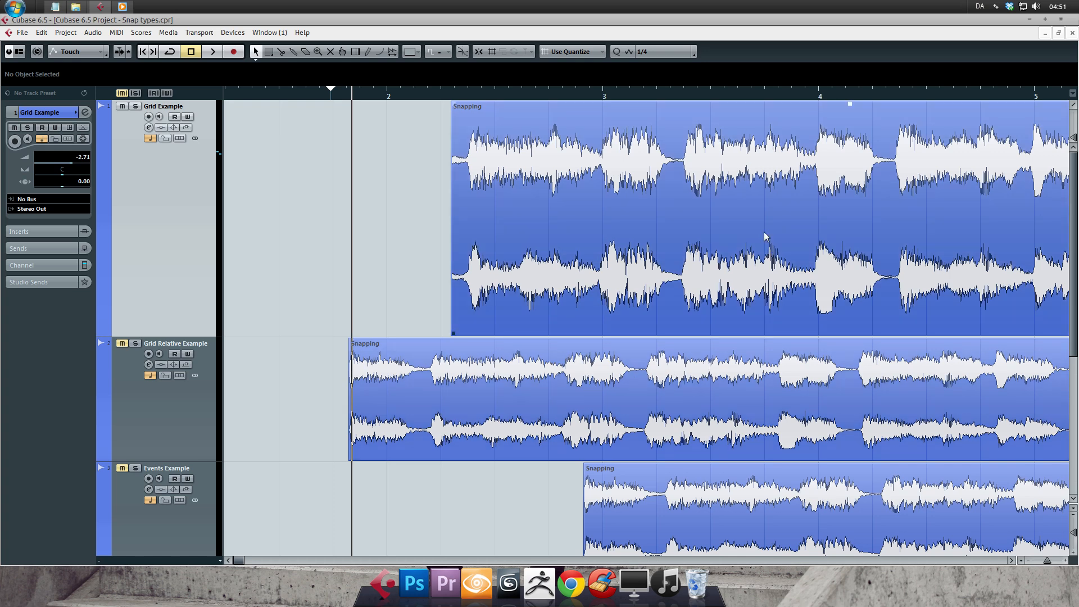
pyautogui.moveTo(473, 174)
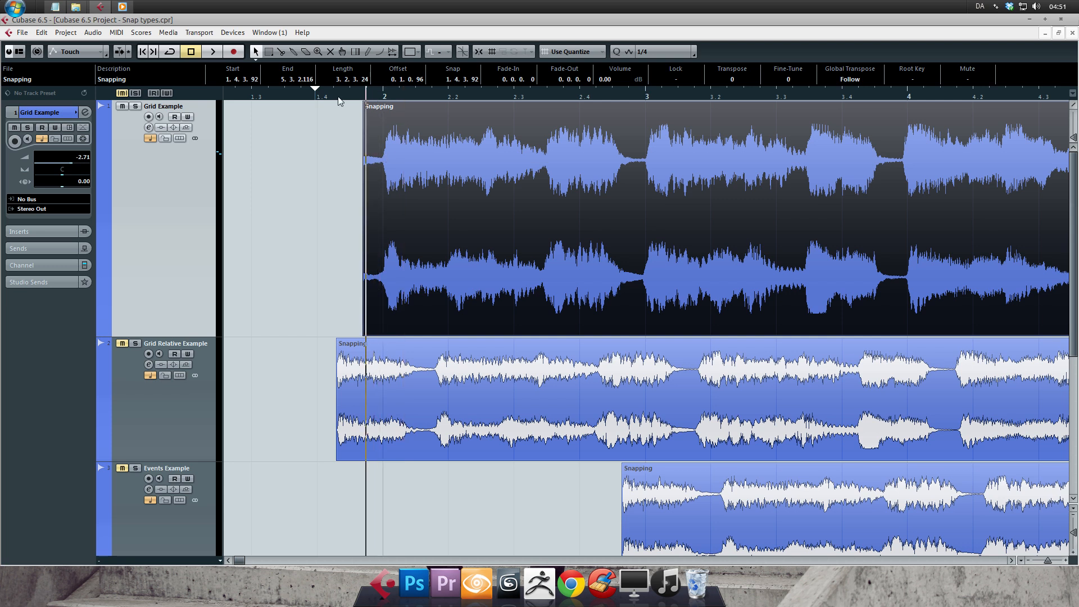
pyautogui.moveTo(448, 100)
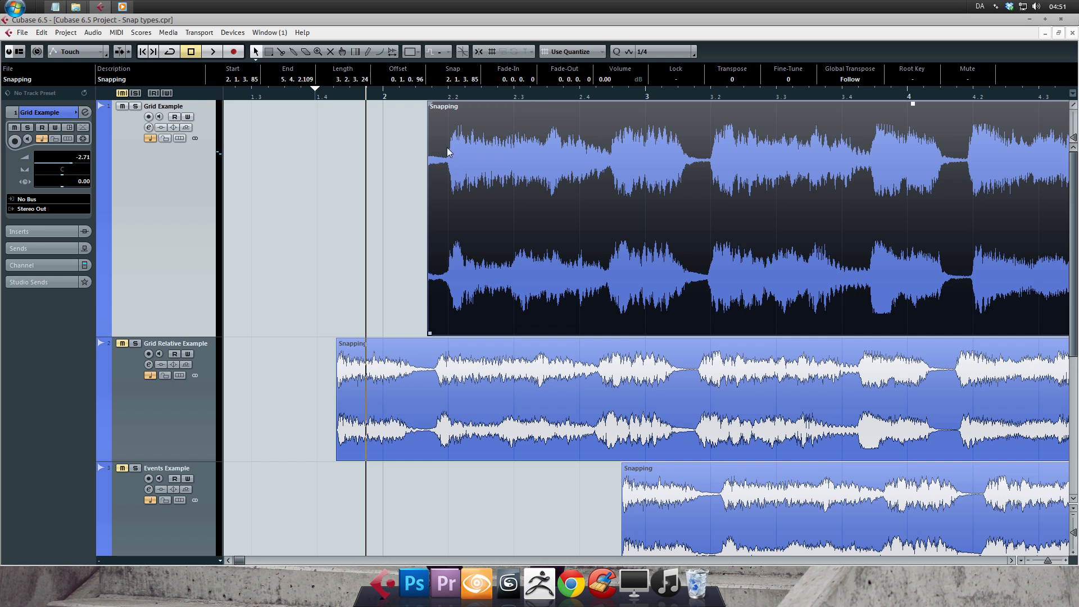
pyautogui.moveTo(450, 116)
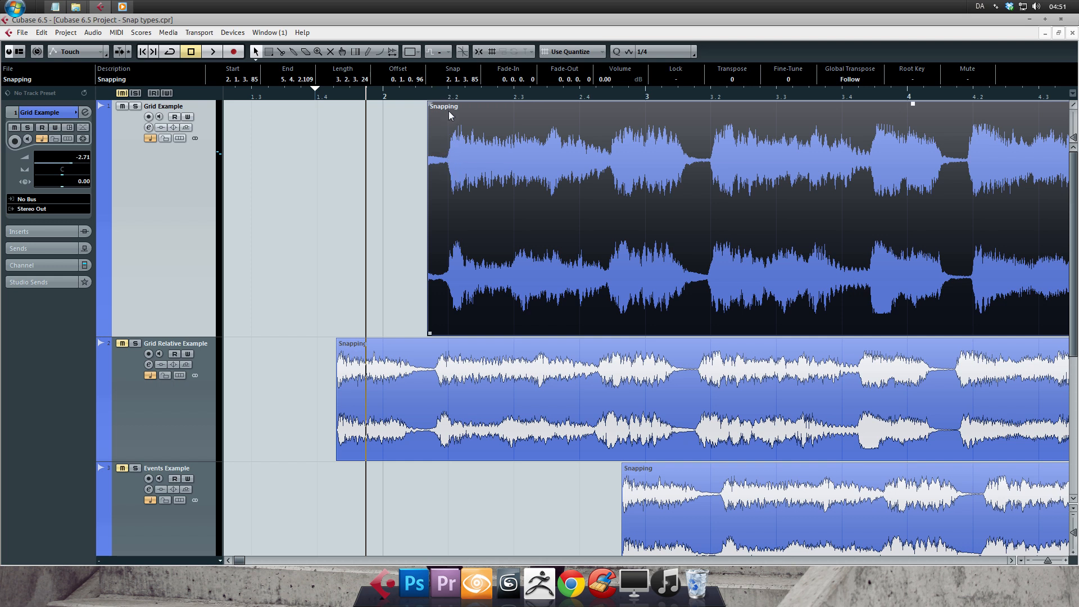
pyautogui.moveTo(465, 128)
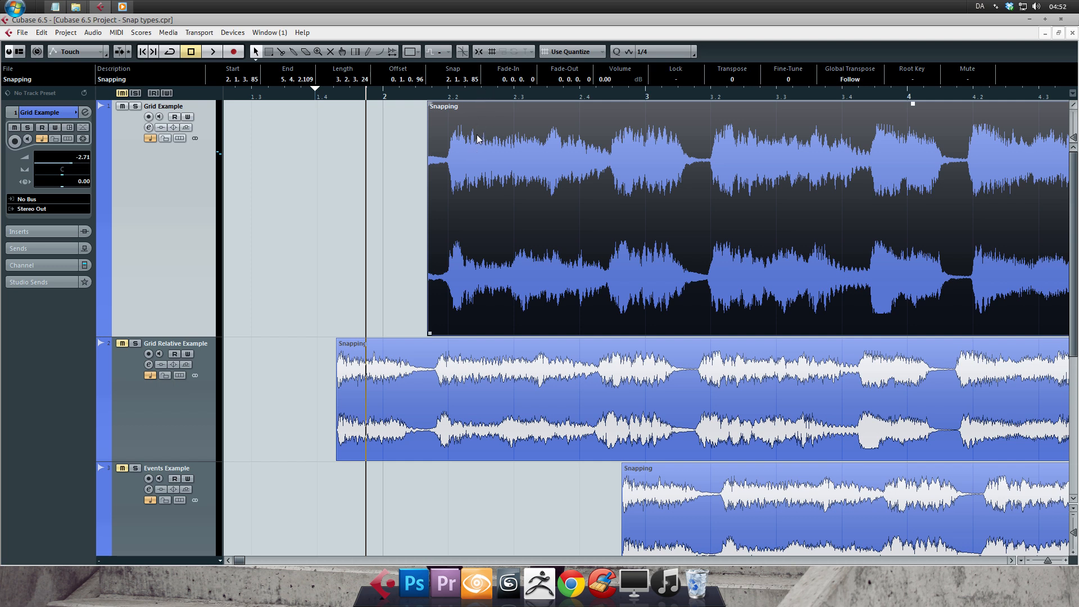
pyautogui.moveTo(499, 120)
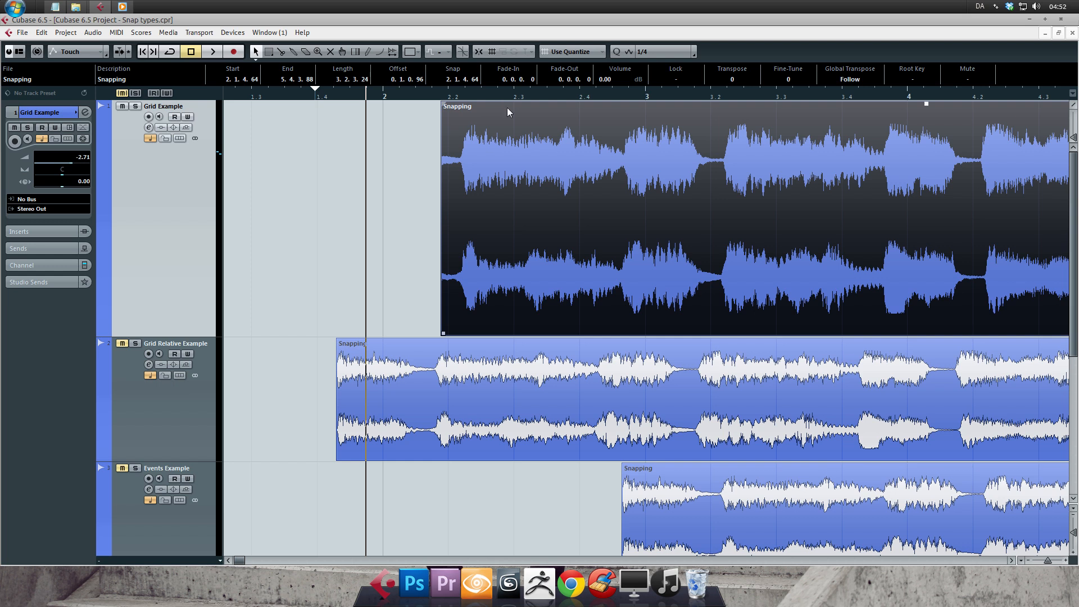
pyautogui.moveTo(571, 133)
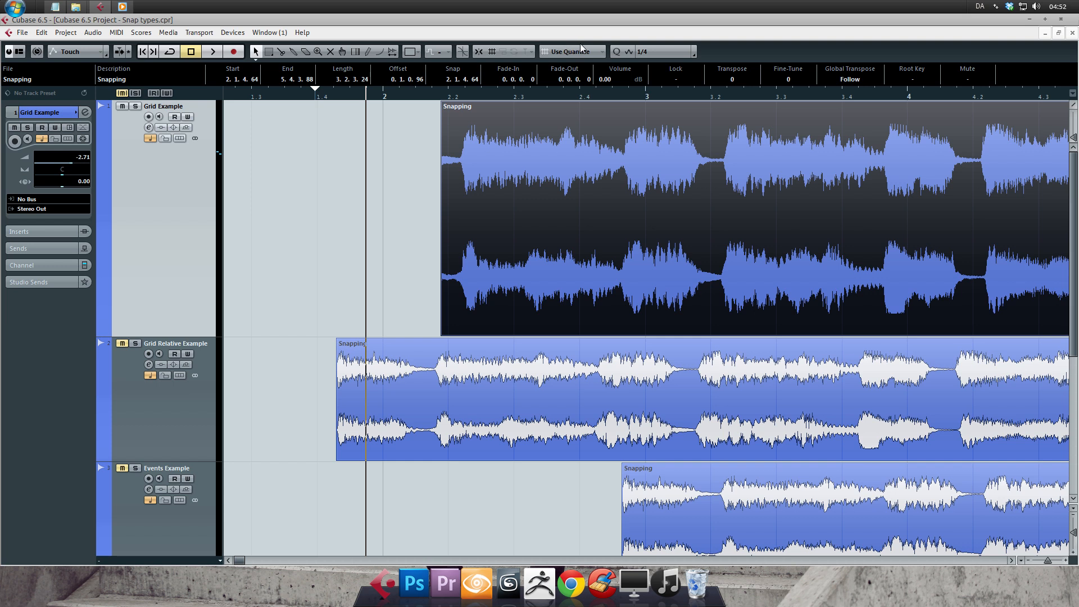
pyautogui.moveTo(570, 64)
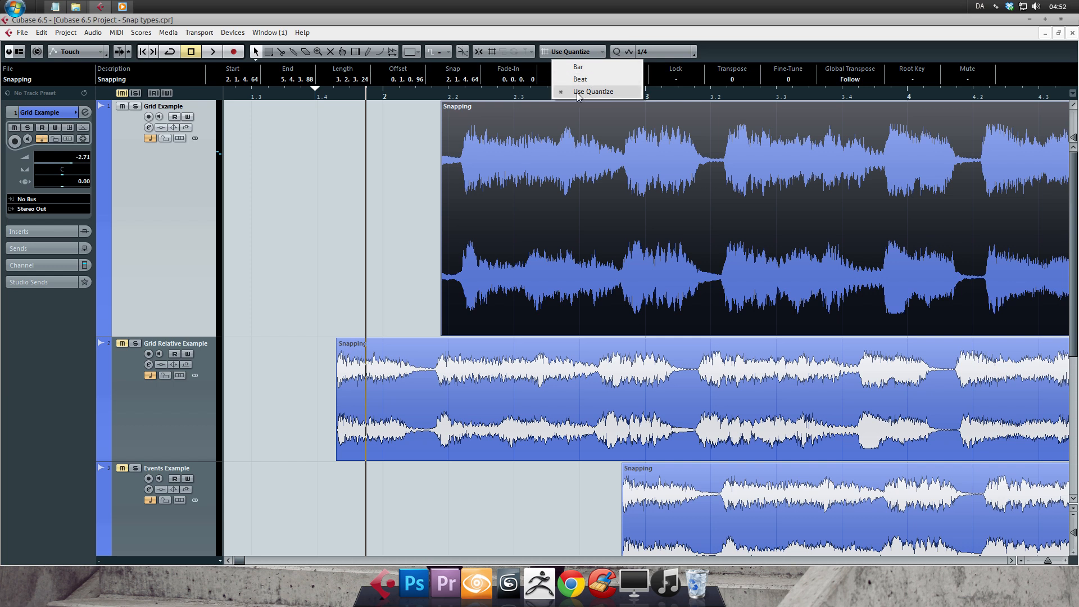
pyautogui.click(593, 91)
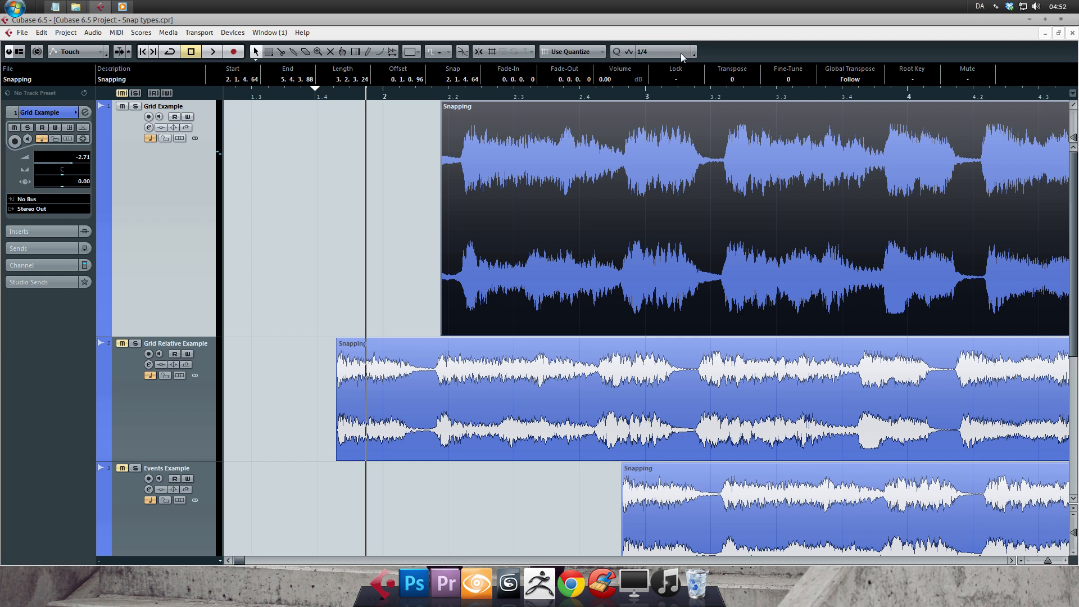
pyautogui.moveTo(669, 55)
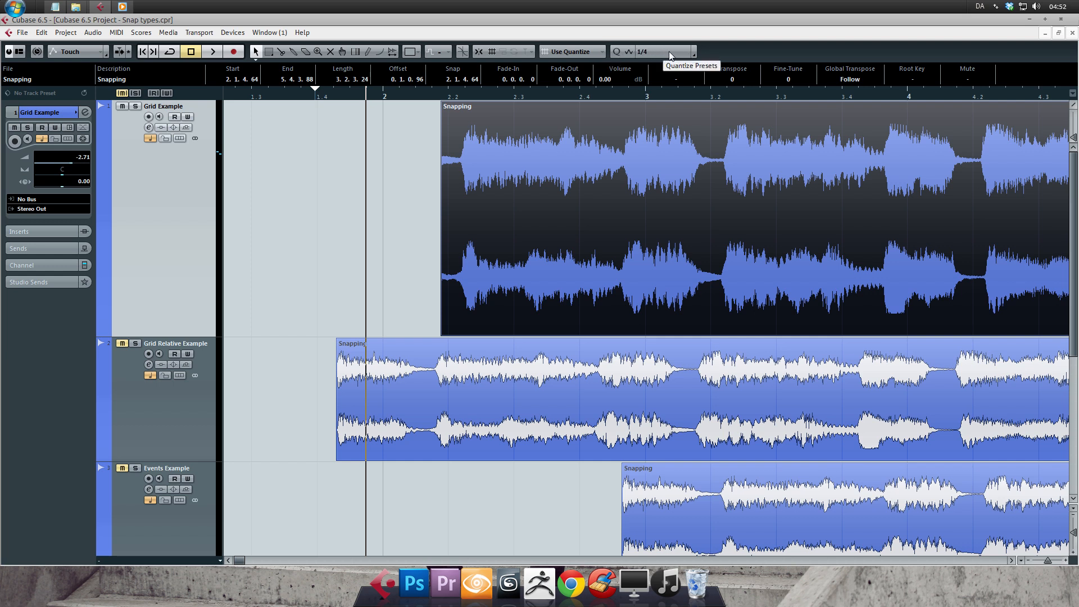
# - Open the Quantize Presets list showing values from whole notes to dotted notes
pyautogui.click(688, 51)
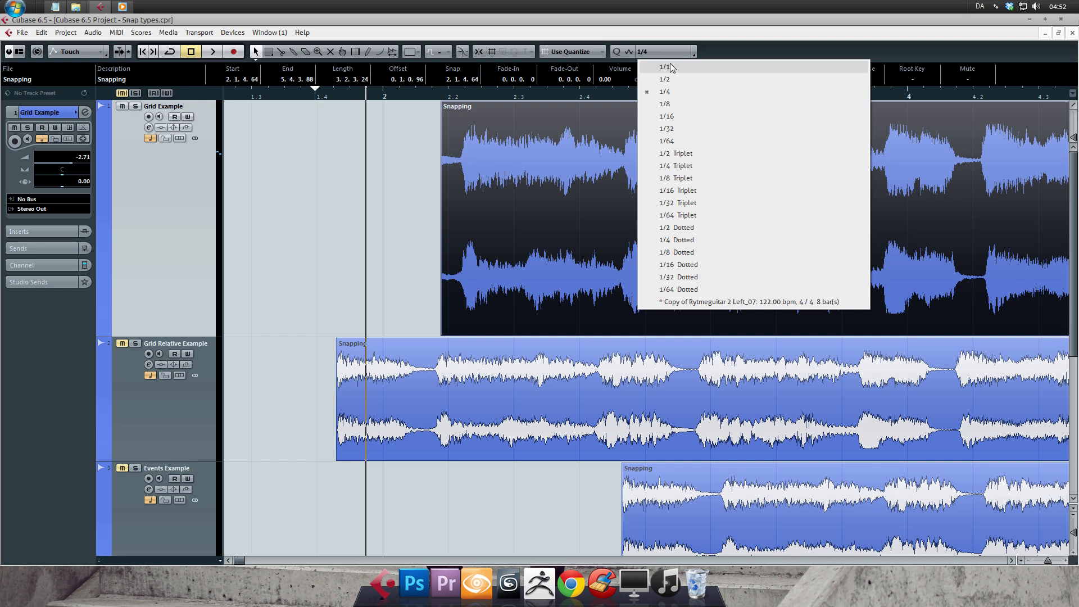
pyautogui.moveTo(691, 91)
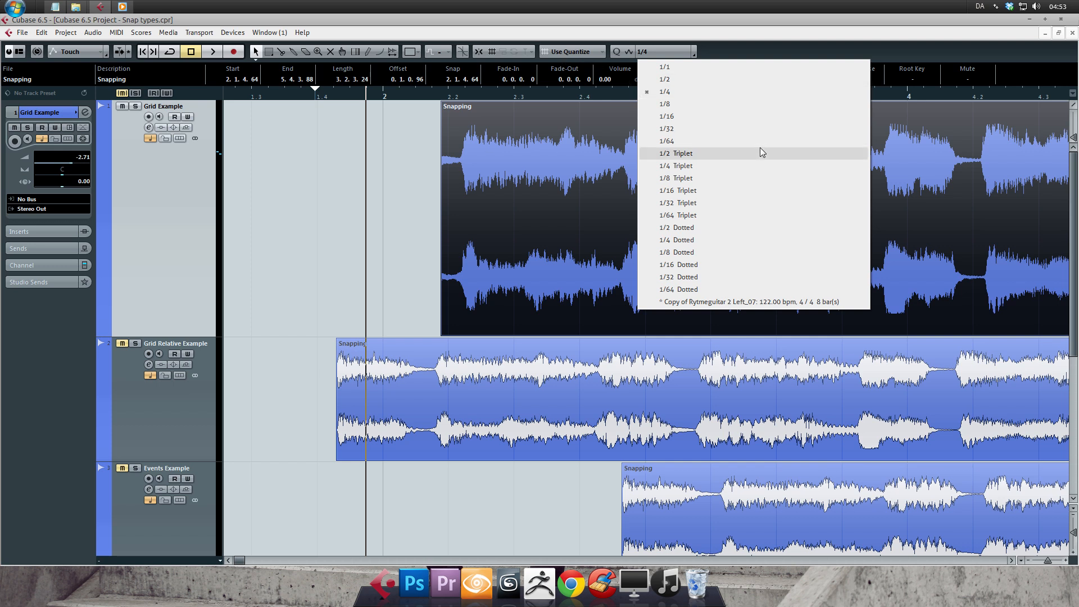
pyautogui.moveTo(774, 91)
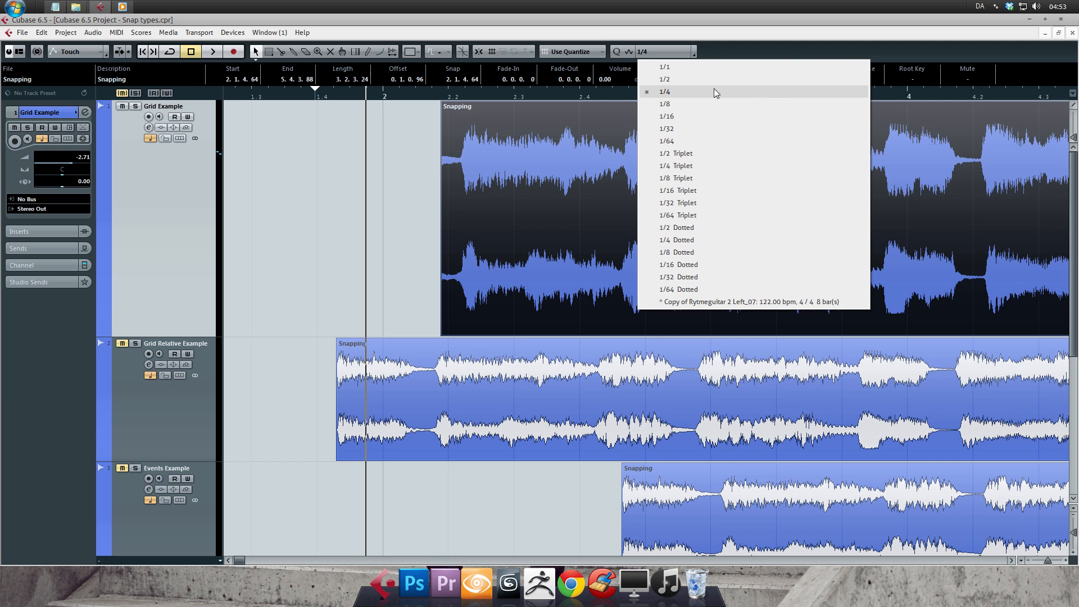
pyautogui.moveTo(686, 99)
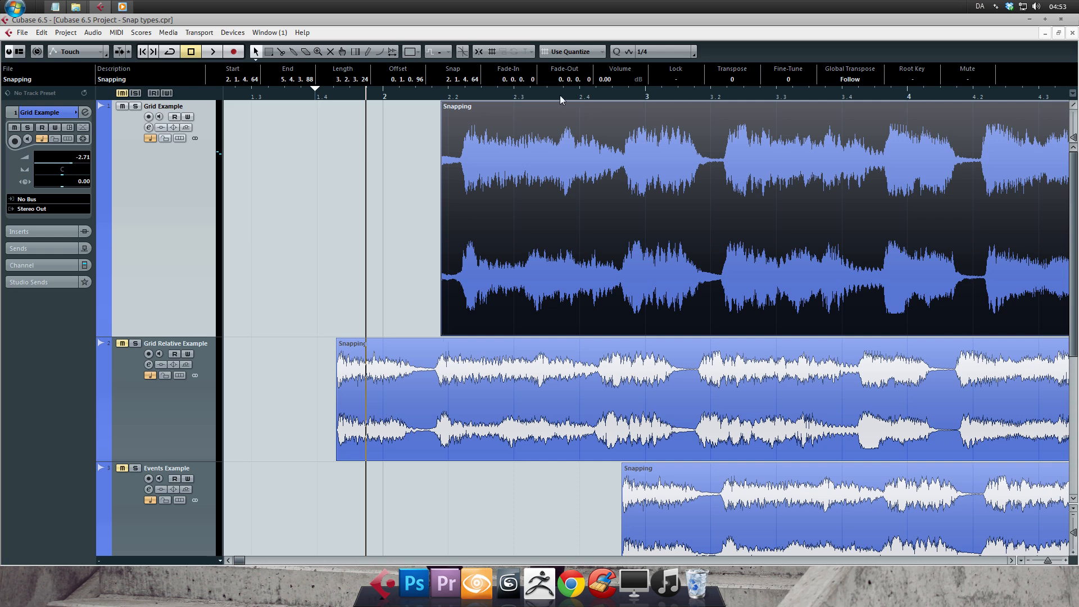
pyautogui.moveTo(456, 100)
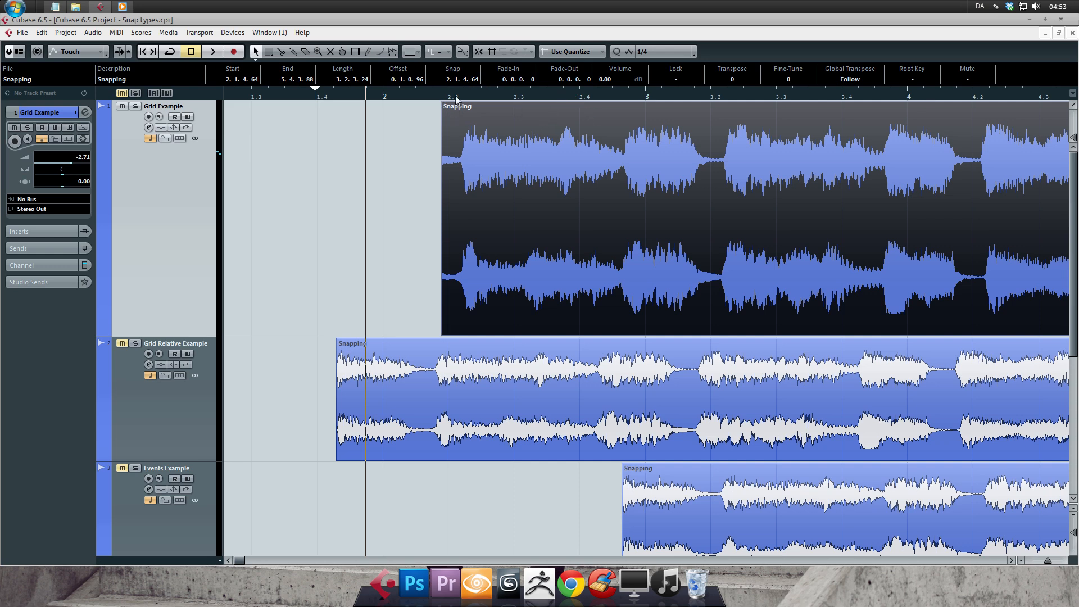
pyautogui.moveTo(676, 53)
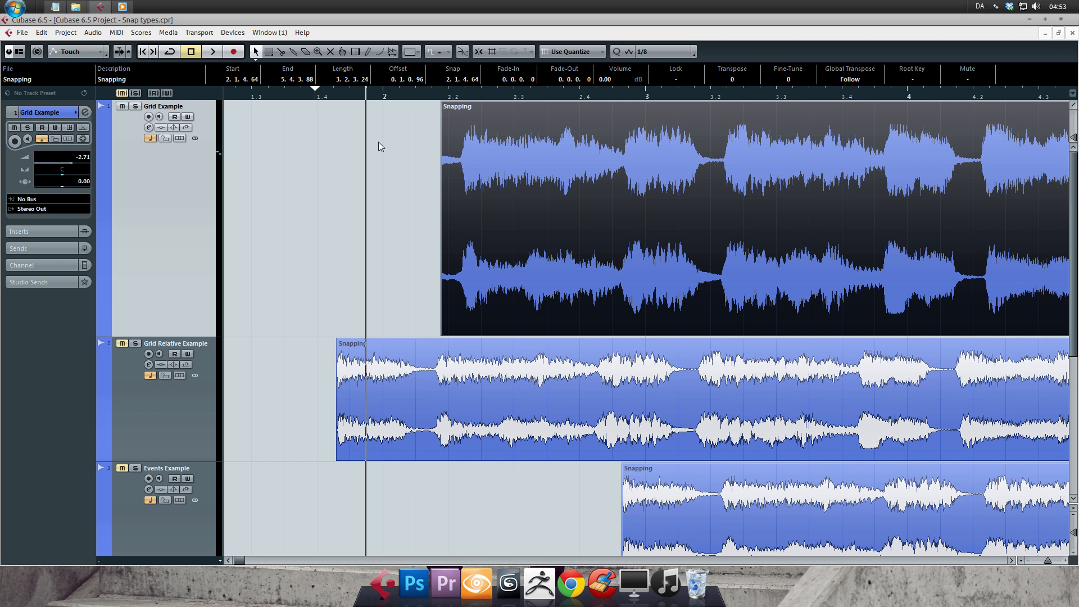
pyautogui.moveTo(403, 147)
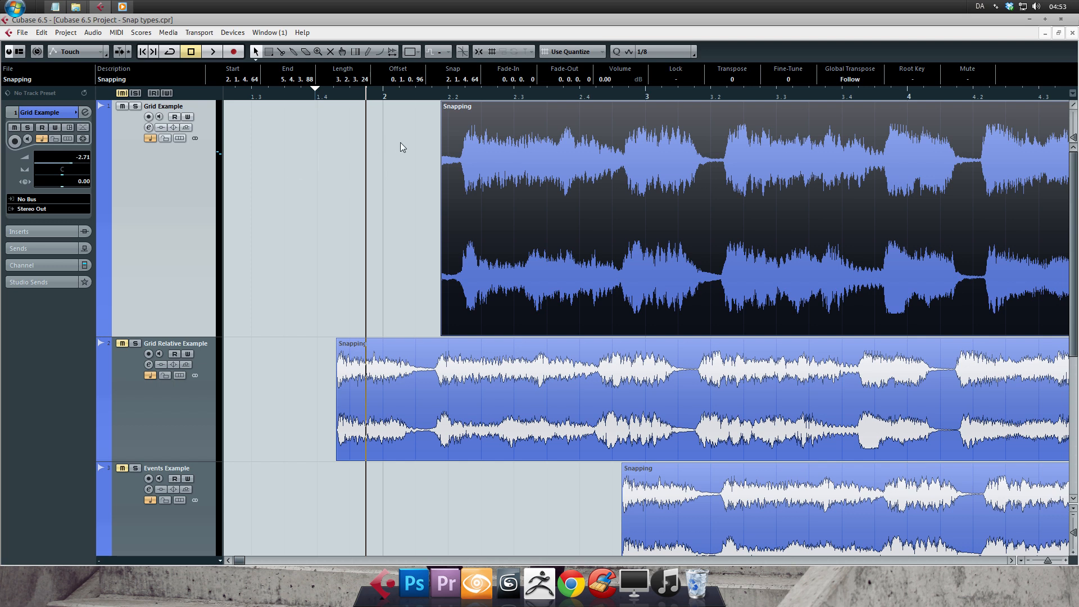
pyautogui.moveTo(346, 150)
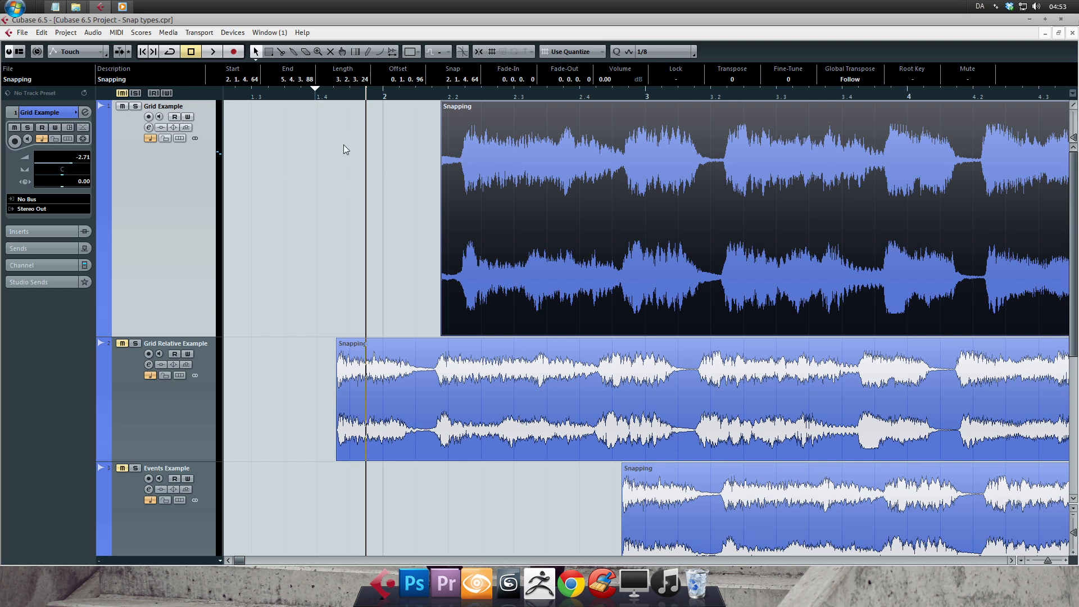
pyautogui.moveTo(337, 150)
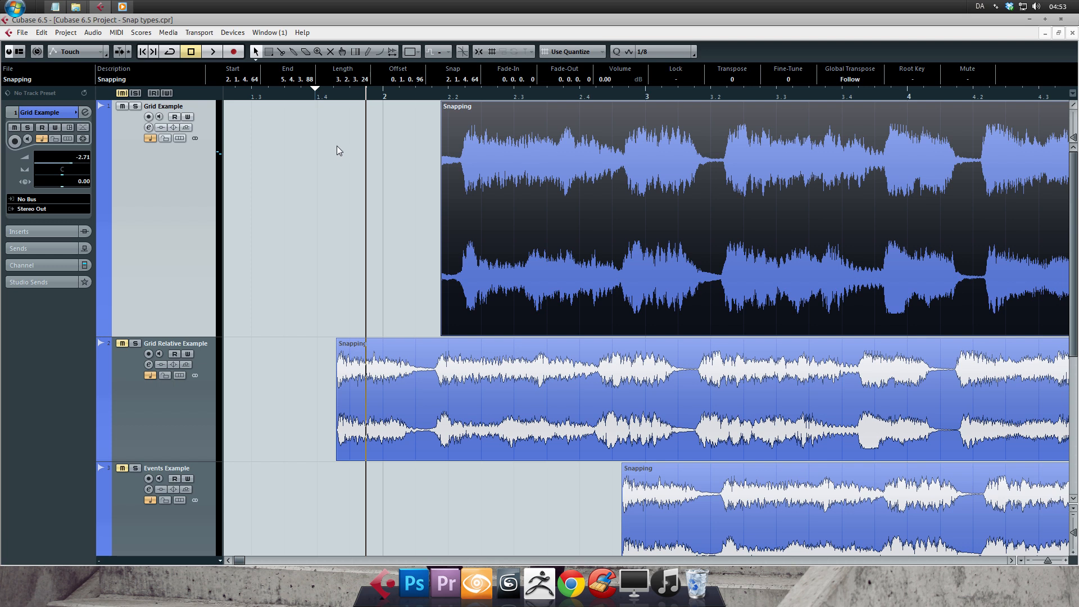
pyautogui.moveTo(405, 127)
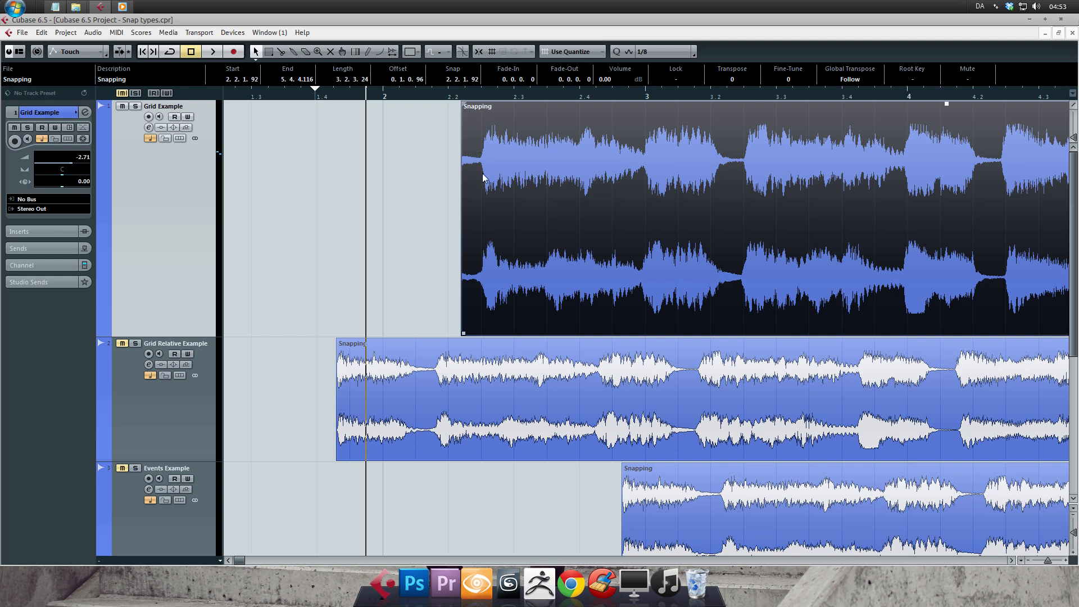
pyautogui.moveTo(484, 205)
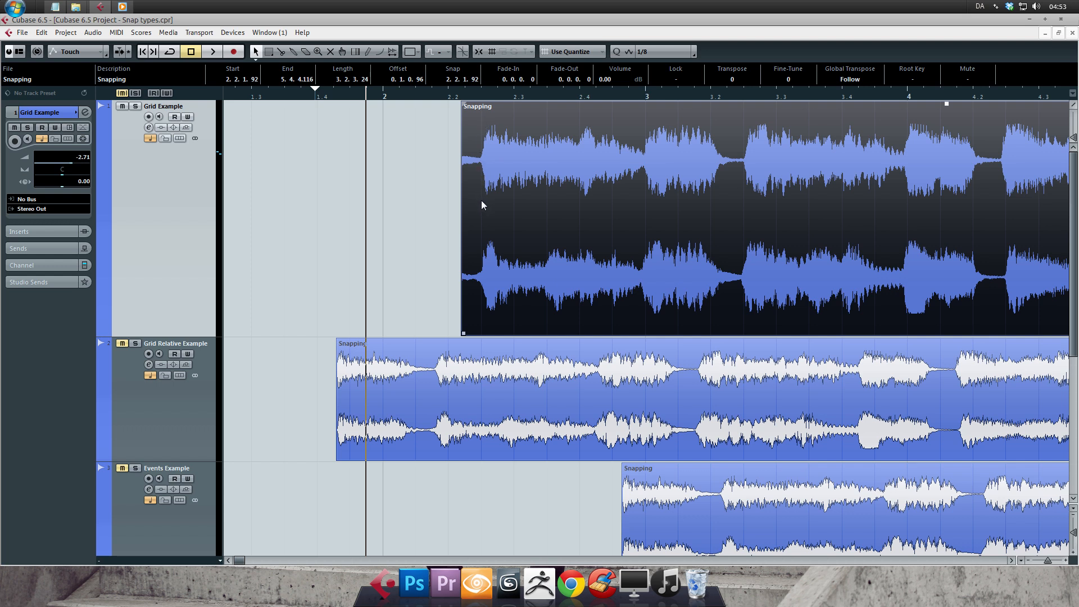
pyautogui.moveTo(656, 57)
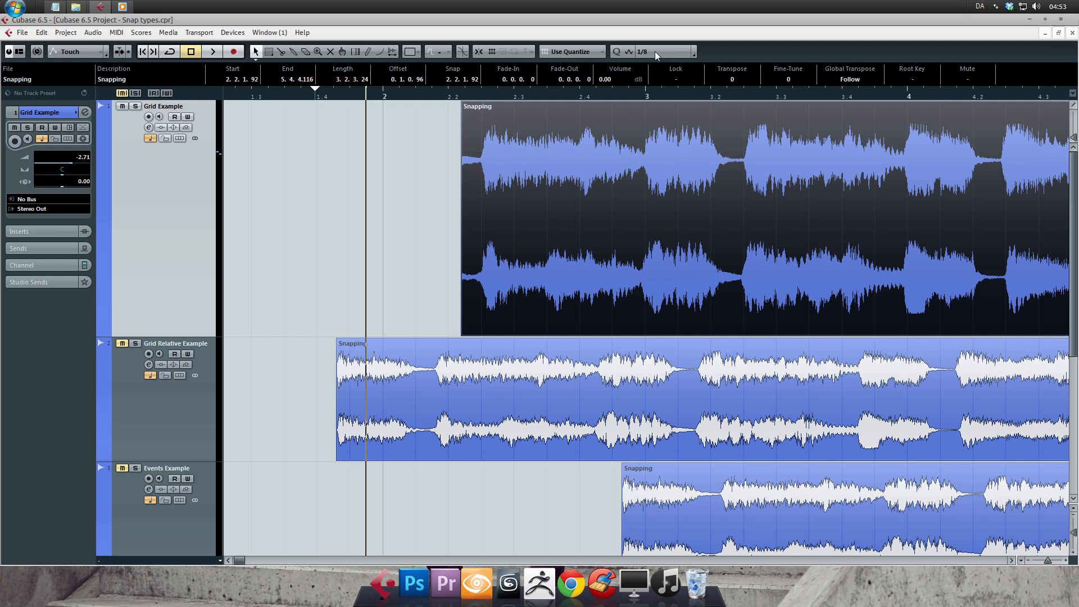
# - Set the quantize grid to 1/16, then to 1/1 whole bars
pyautogui.click(689, 52)
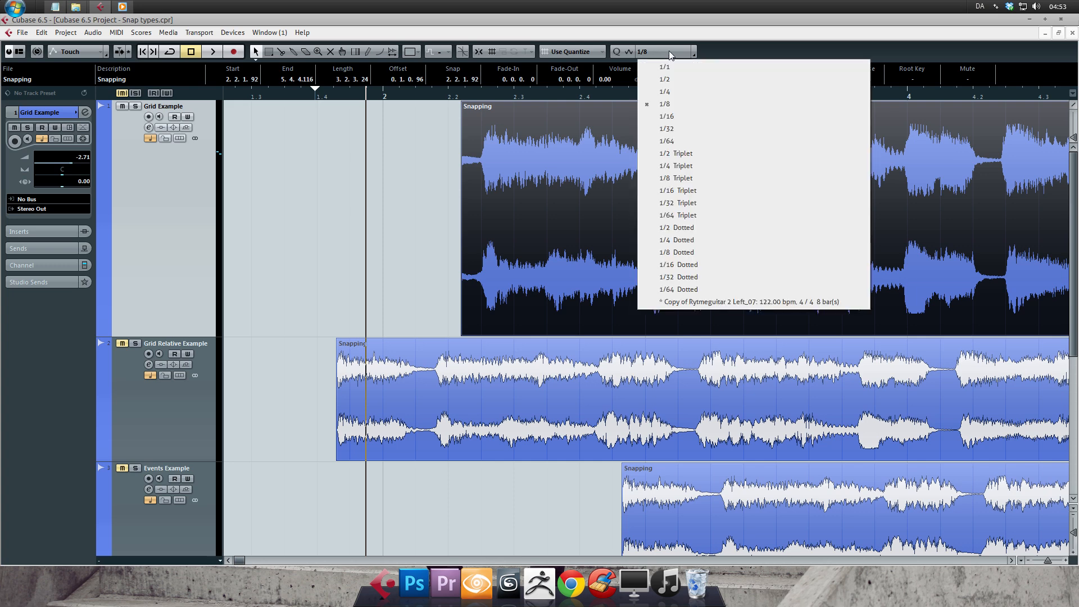
pyautogui.moveTo(679, 129)
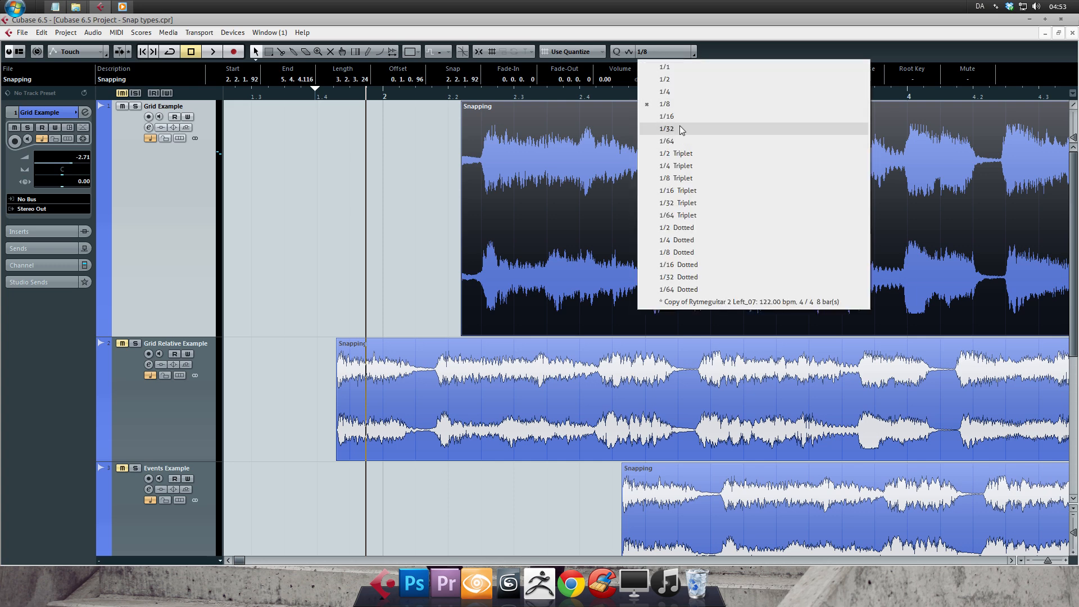
pyautogui.moveTo(678, 117)
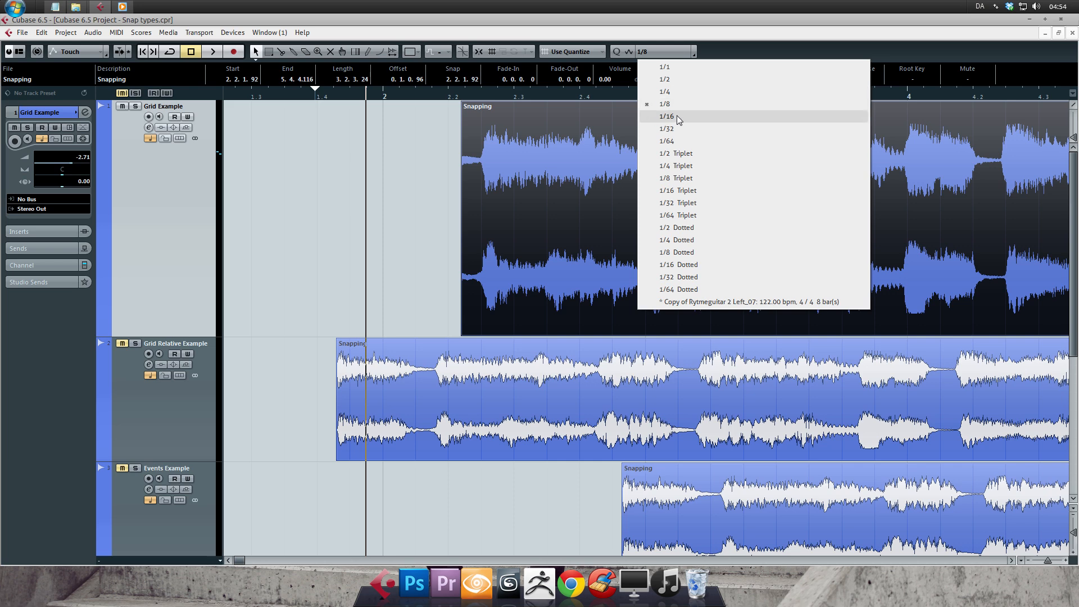
pyautogui.click(666, 115)
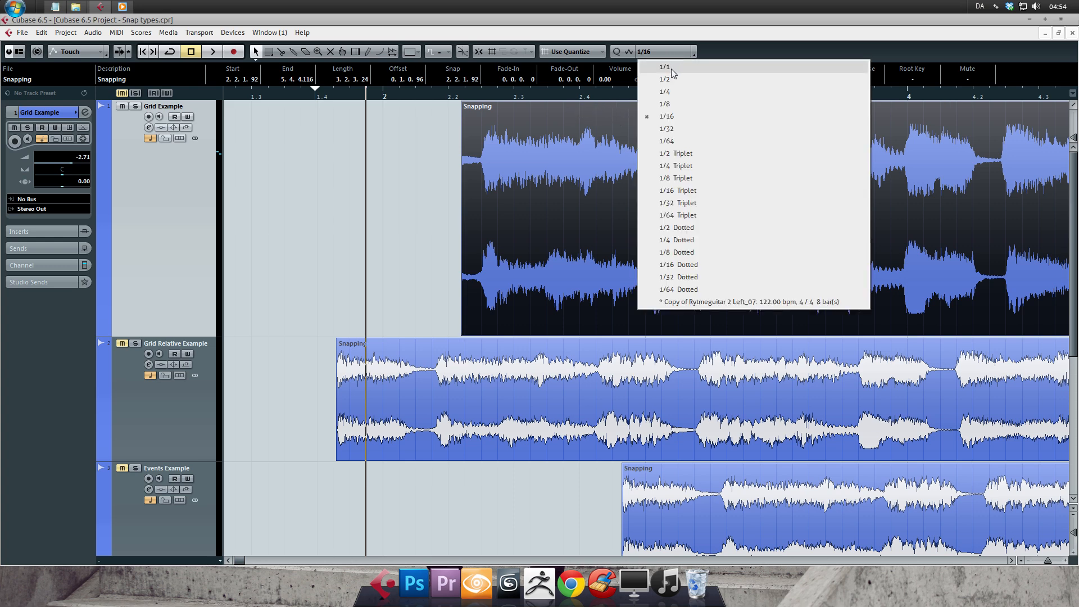
pyautogui.click(663, 67)
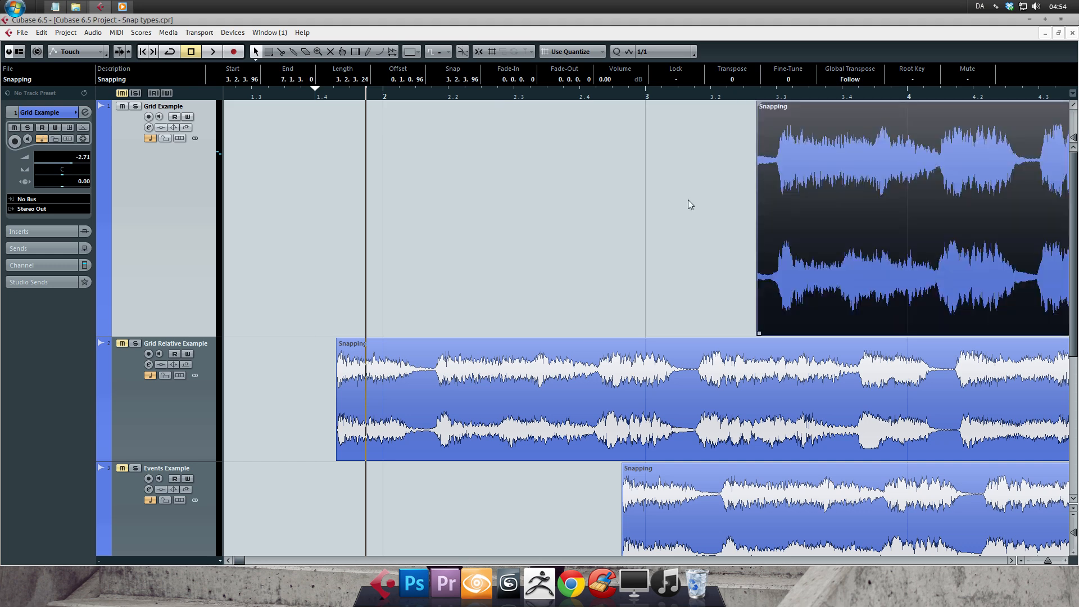
pyautogui.moveTo(649, 147)
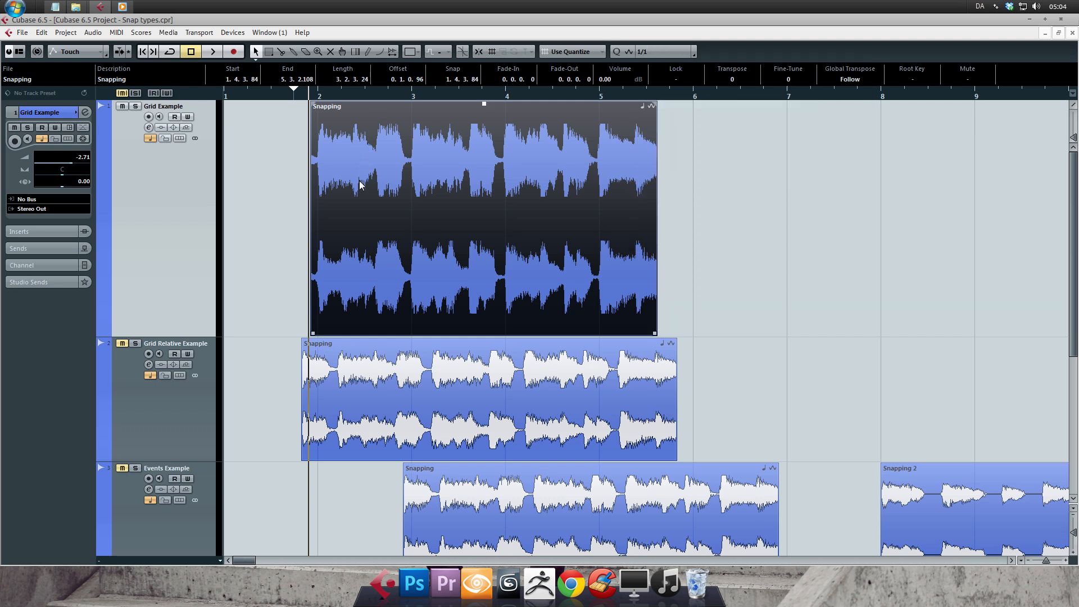
pyautogui.moveTo(357, 209)
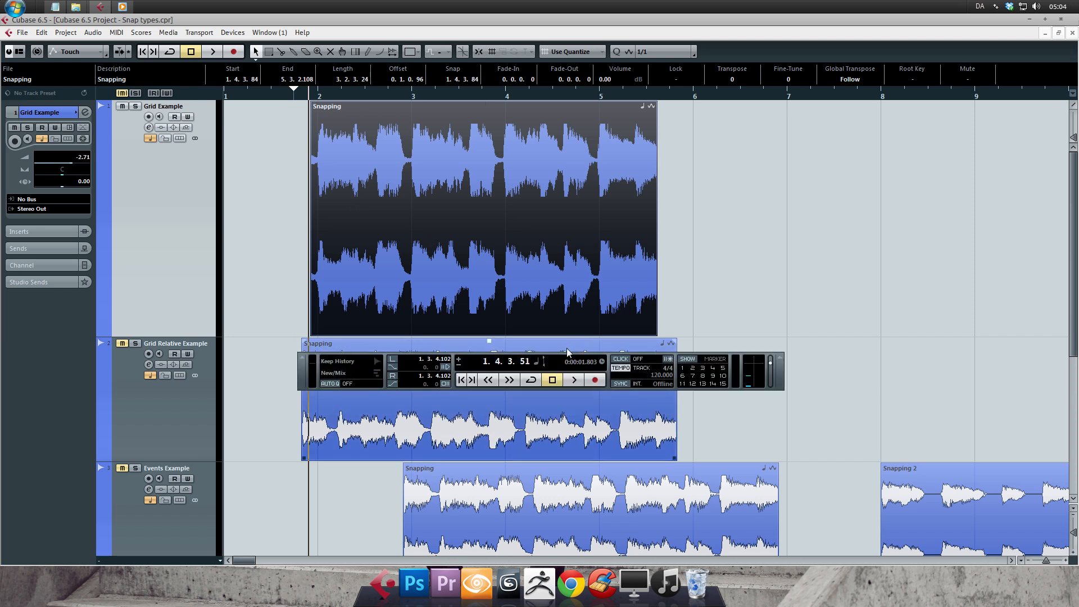
# - Switch the Transport tempo from Track to Fixed so the project plays at 140 bpm
pyautogui.click(593, 380)
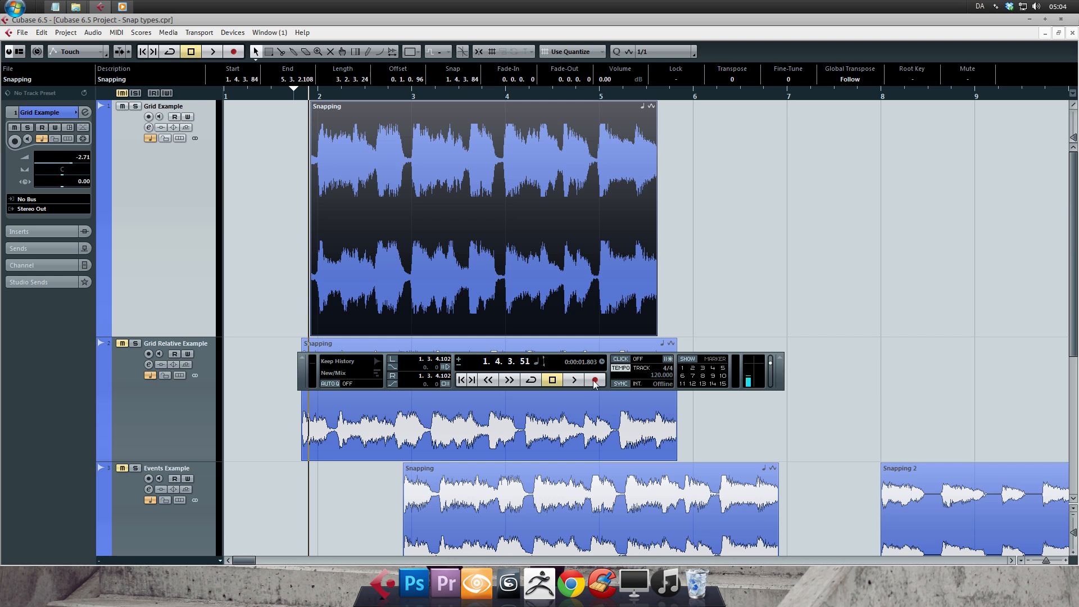
pyautogui.moveTo(640, 372)
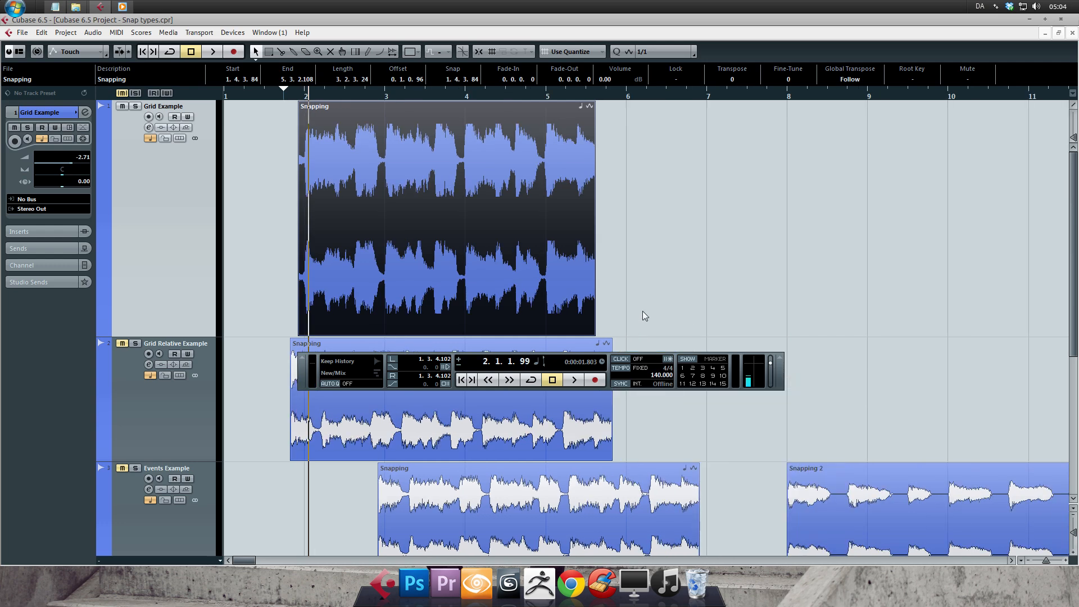
pyautogui.moveTo(584, 101)
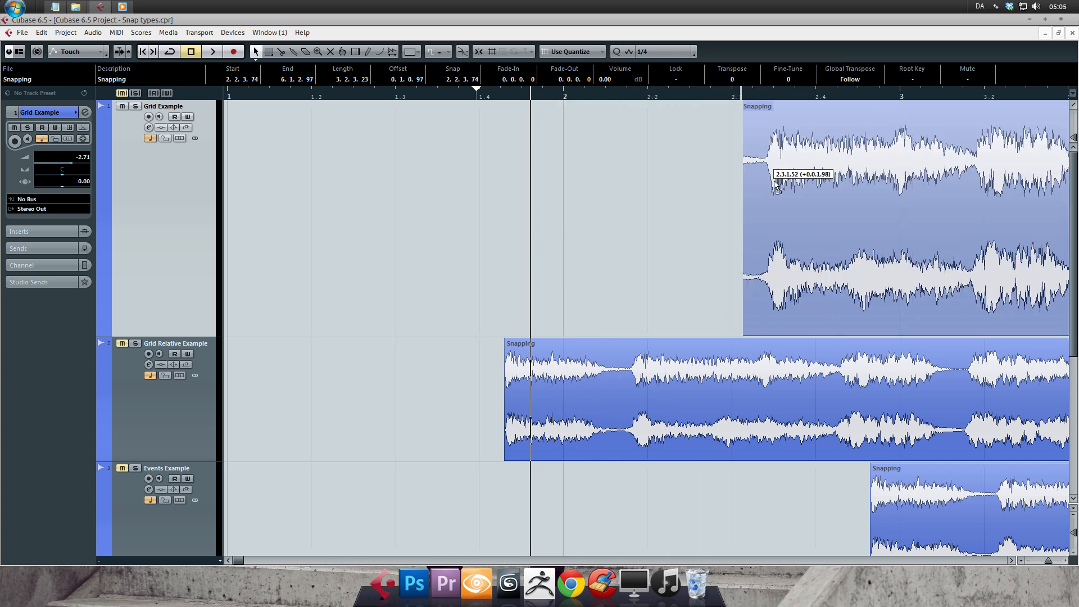
# - Move the Grid Example event so it snaps near bar 2, starting at 2.1.4.116
pyautogui.moveTo(791, 178); pyautogui.dragTo(782, 179)
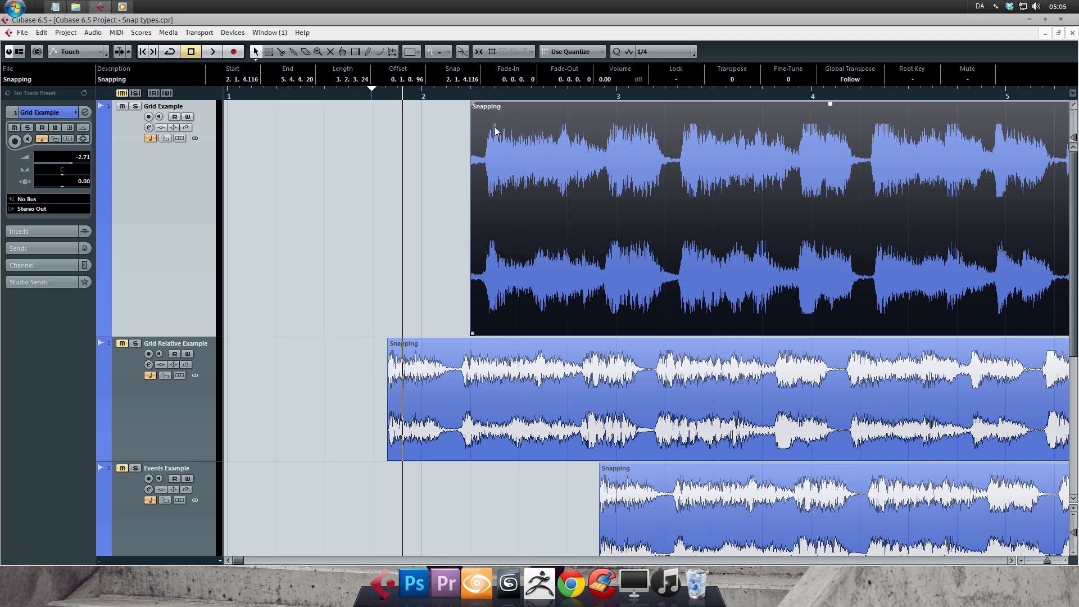
pyautogui.moveTo(521, 137)
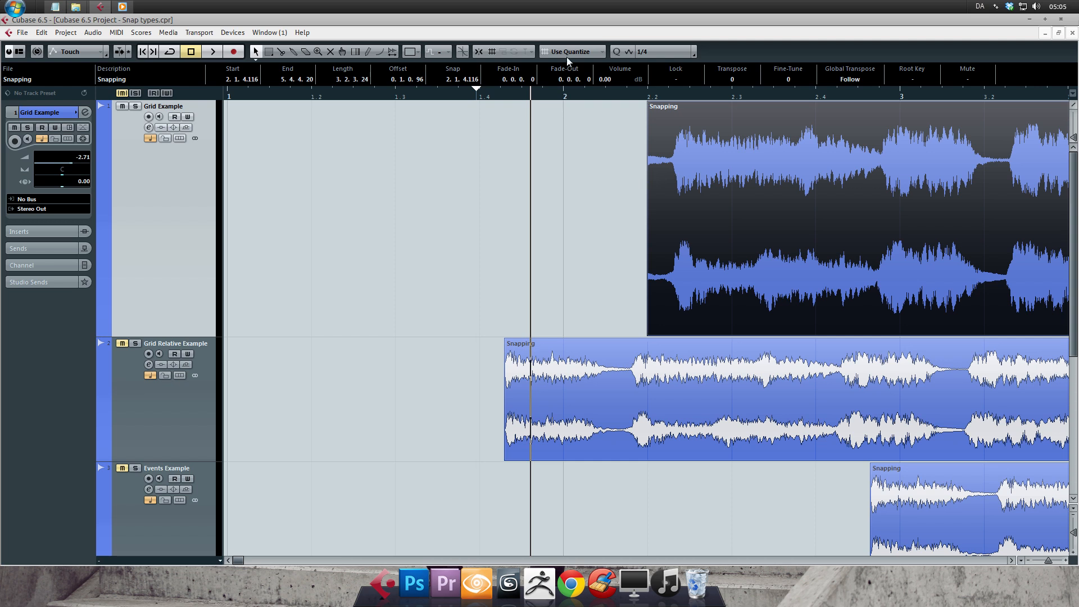
pyautogui.click(571, 50)
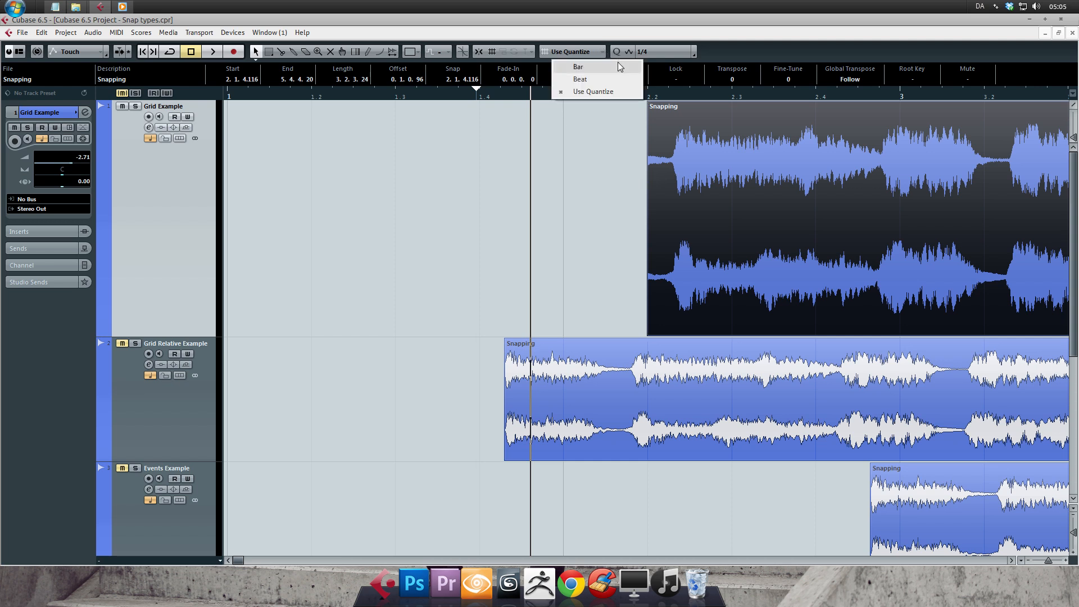
pyautogui.click(578, 67)
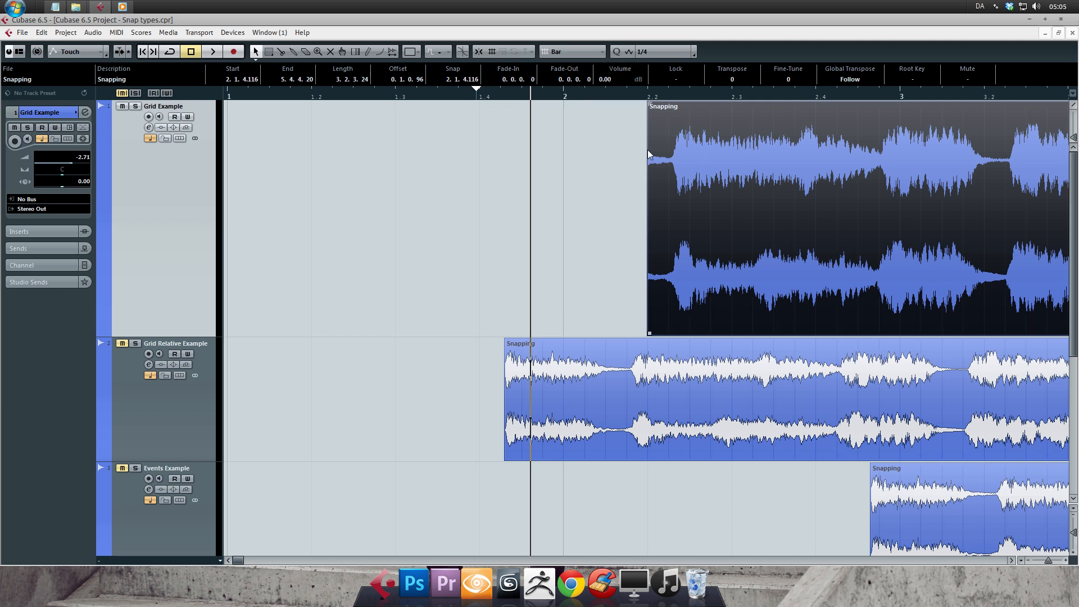
pyautogui.click(571, 51)
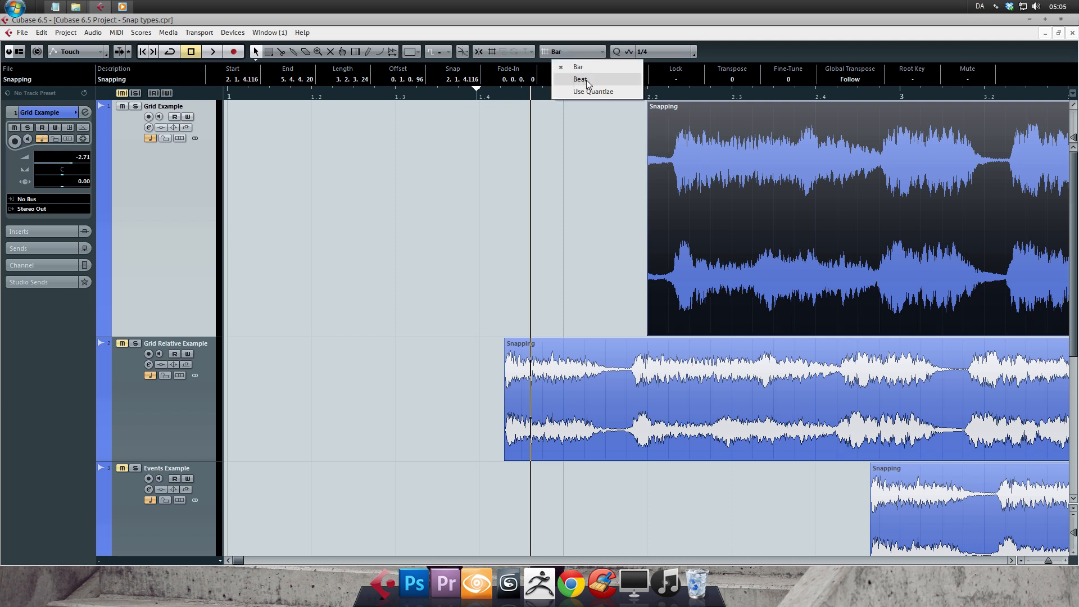
pyautogui.click(580, 78)
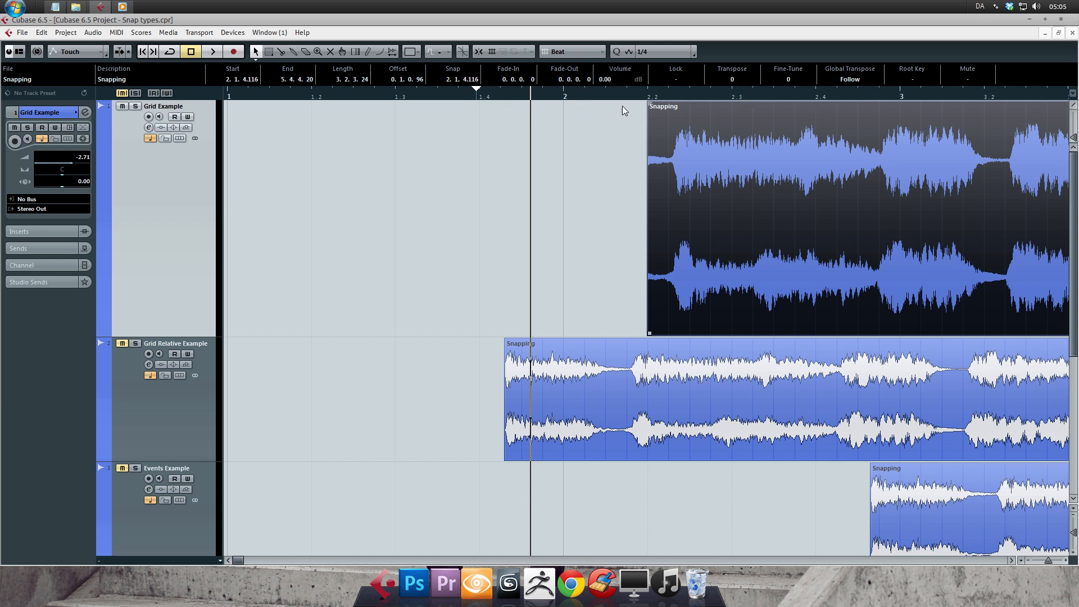
pyautogui.click(571, 50)
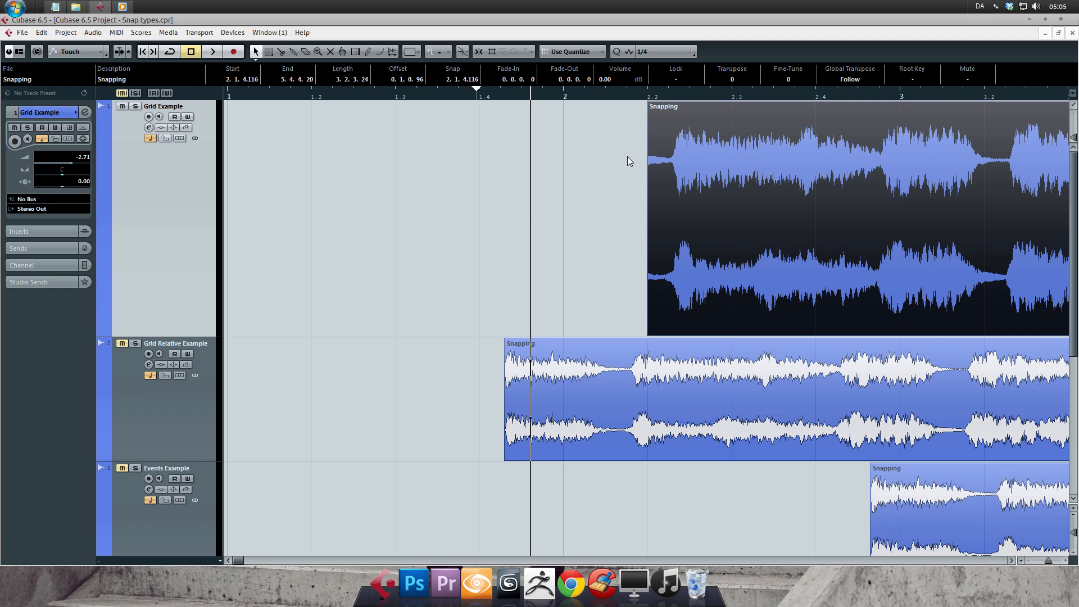
pyautogui.moveTo(658, 65)
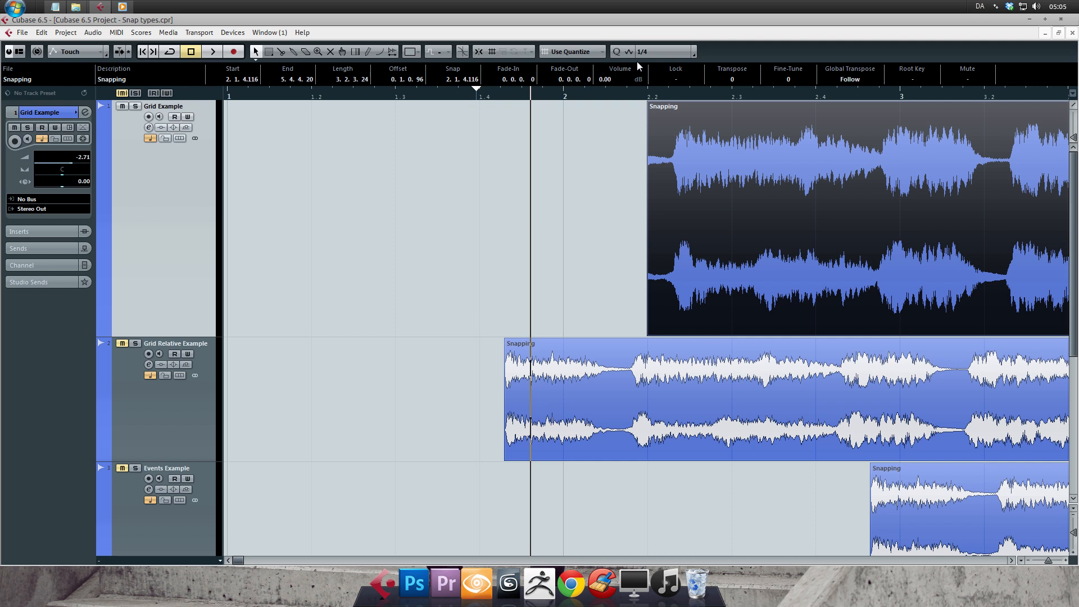
pyautogui.moveTo(559, 145)
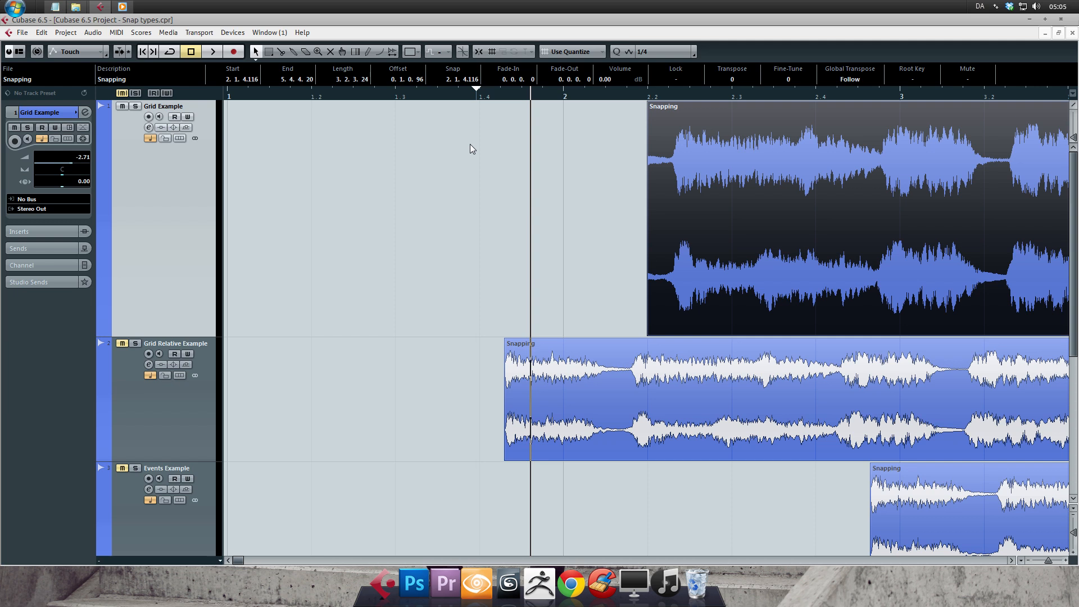
pyautogui.moveTo(682, 59)
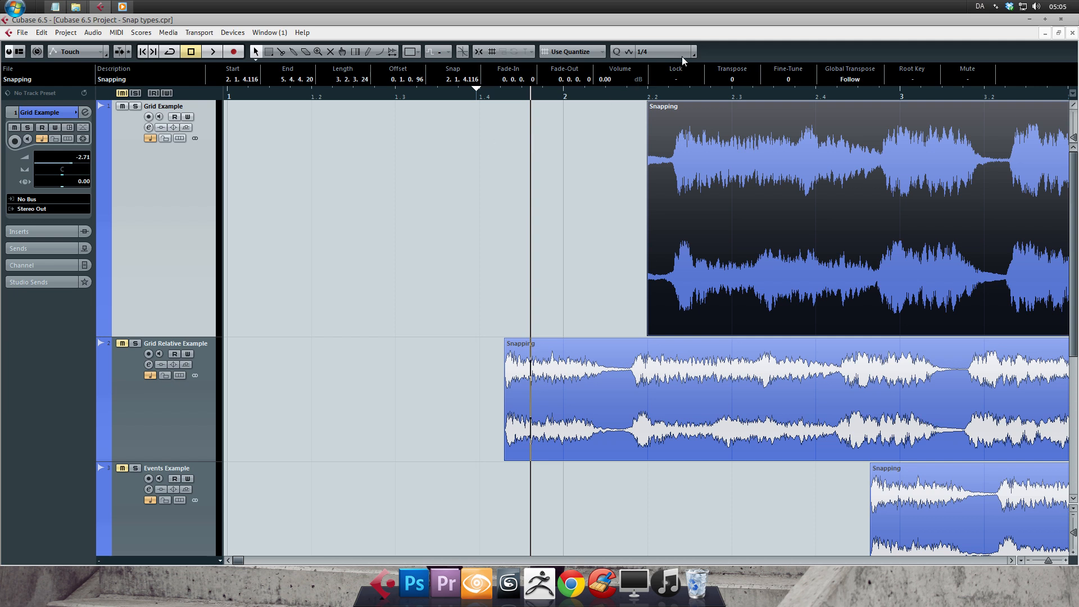
pyautogui.moveTo(647, 61)
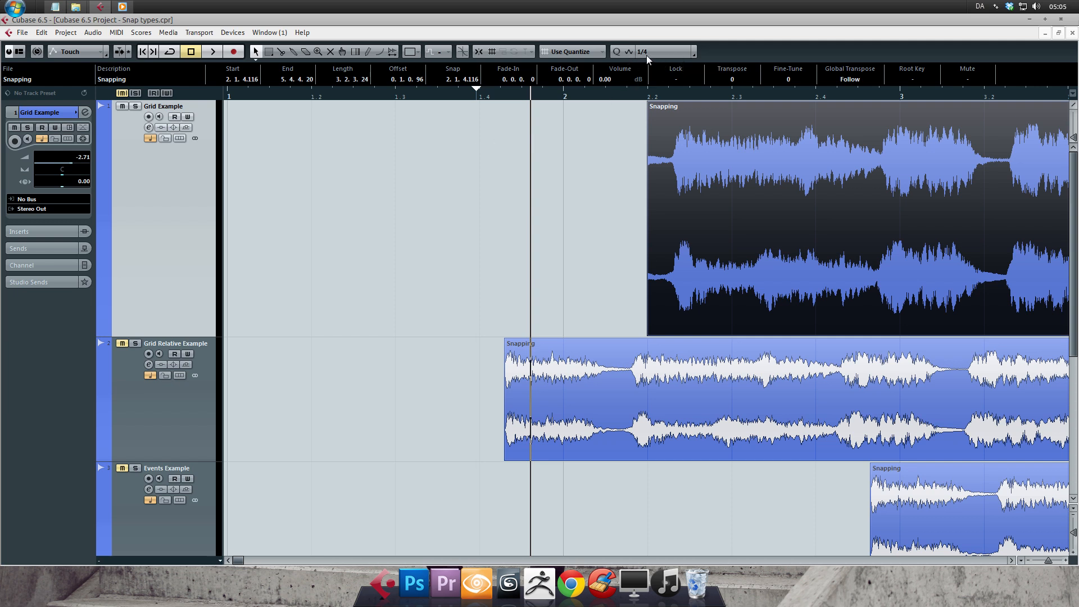
pyautogui.moveTo(657, 63)
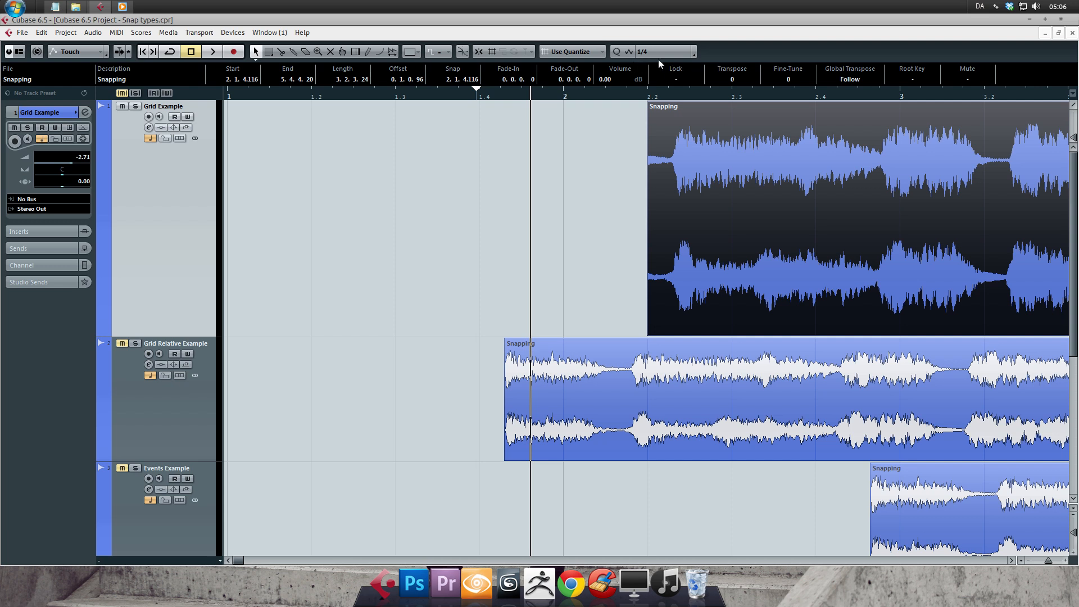
pyautogui.click(678, 50)
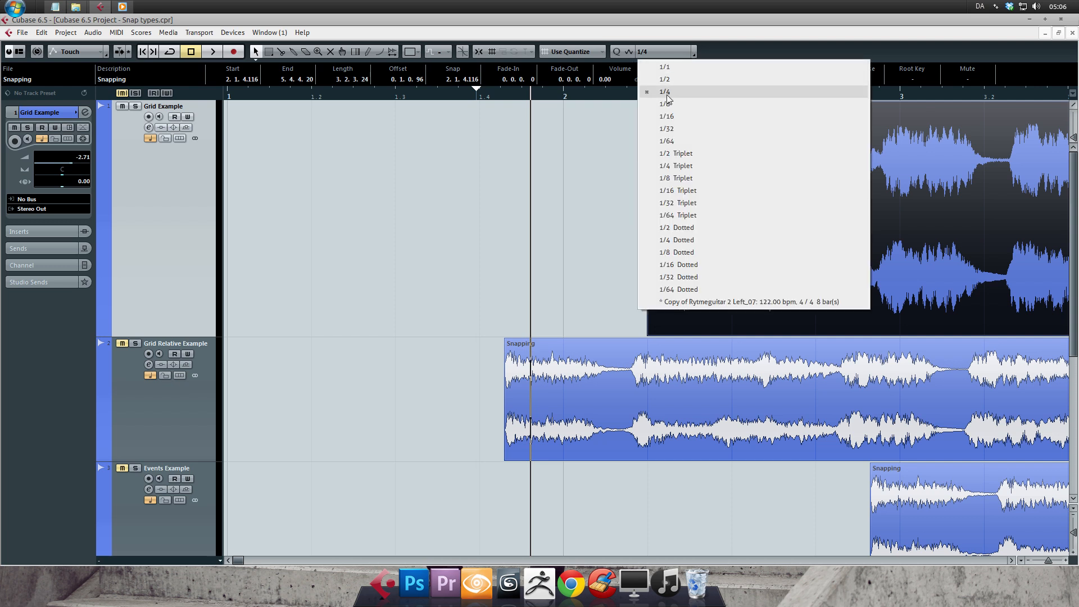
pyautogui.moveTo(676, 95)
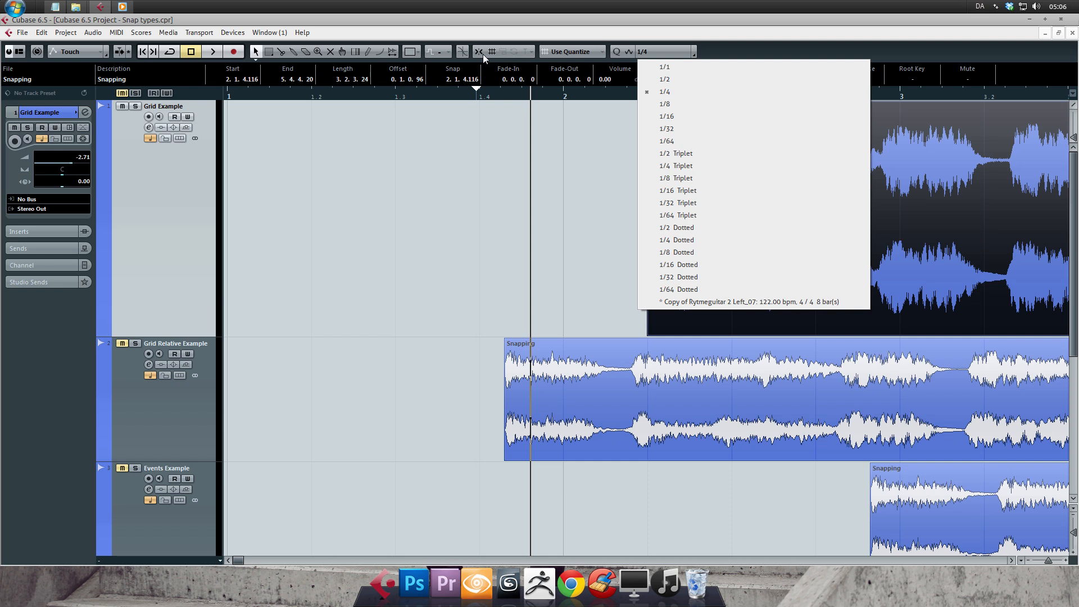
pyautogui.moveTo(703, 91)
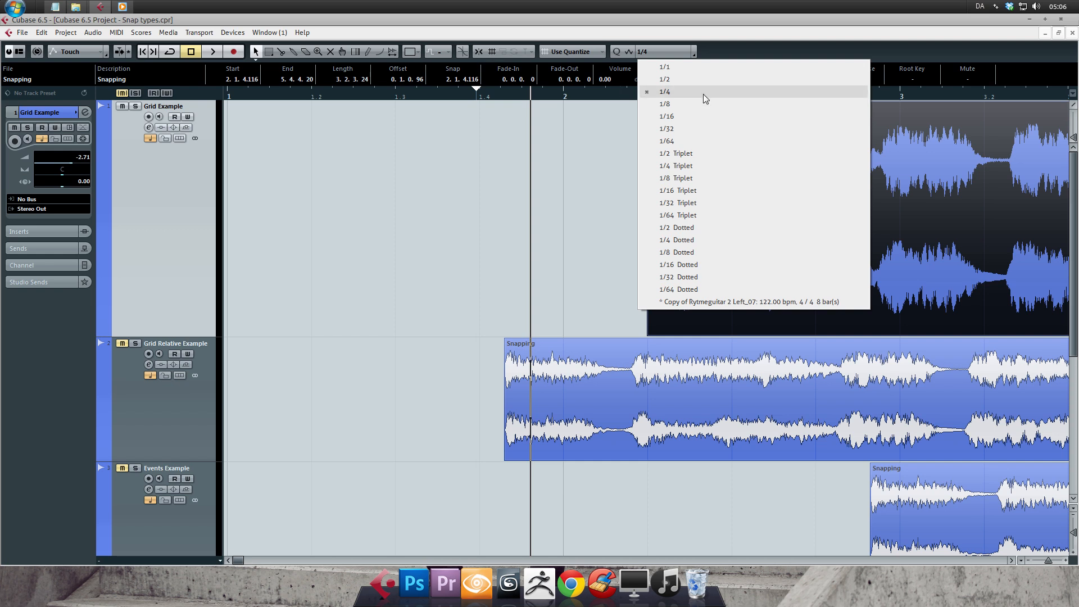
pyautogui.click(664, 91)
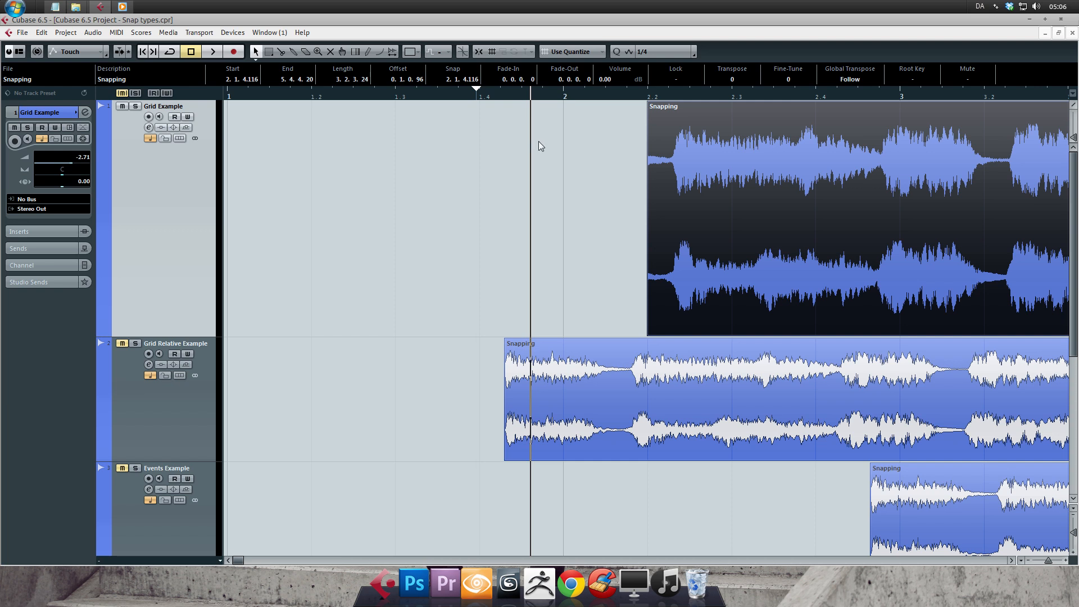
pyautogui.moveTo(489, 22)
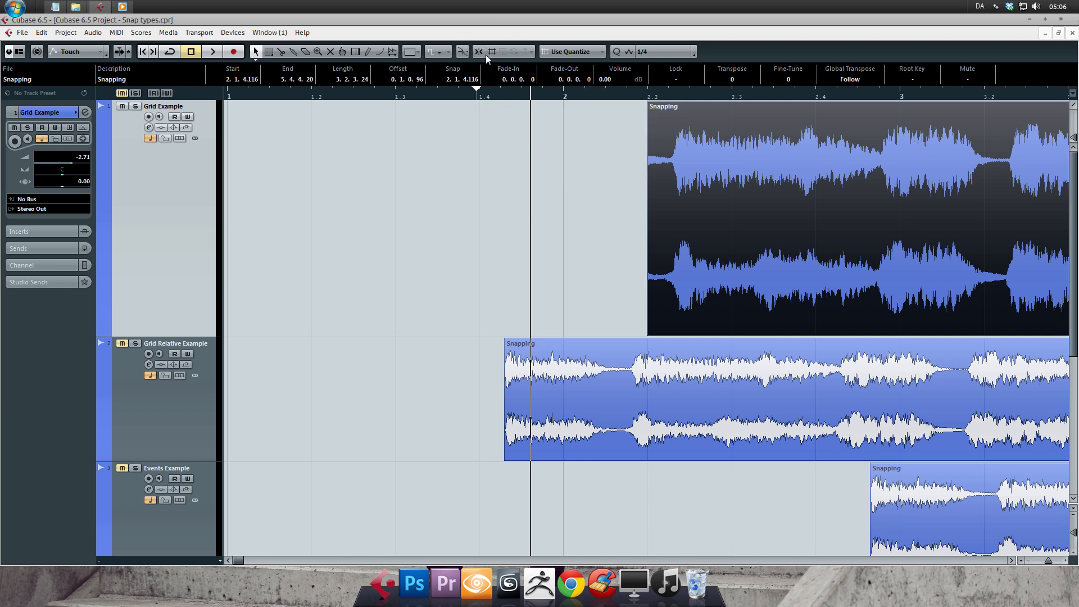
pyautogui.moveTo(479, 52)
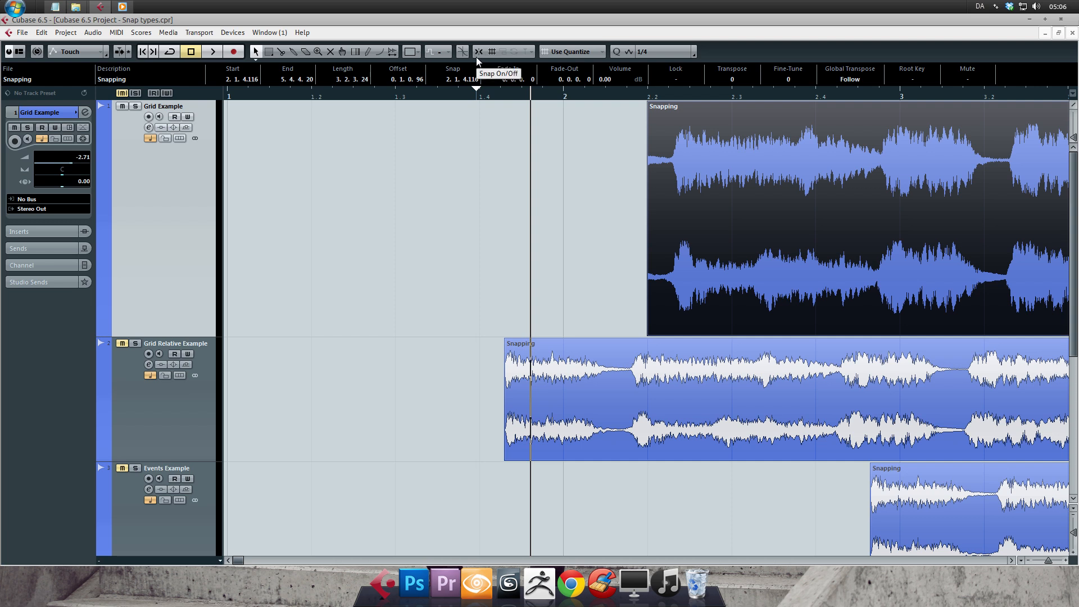
pyautogui.moveTo(490, 42)
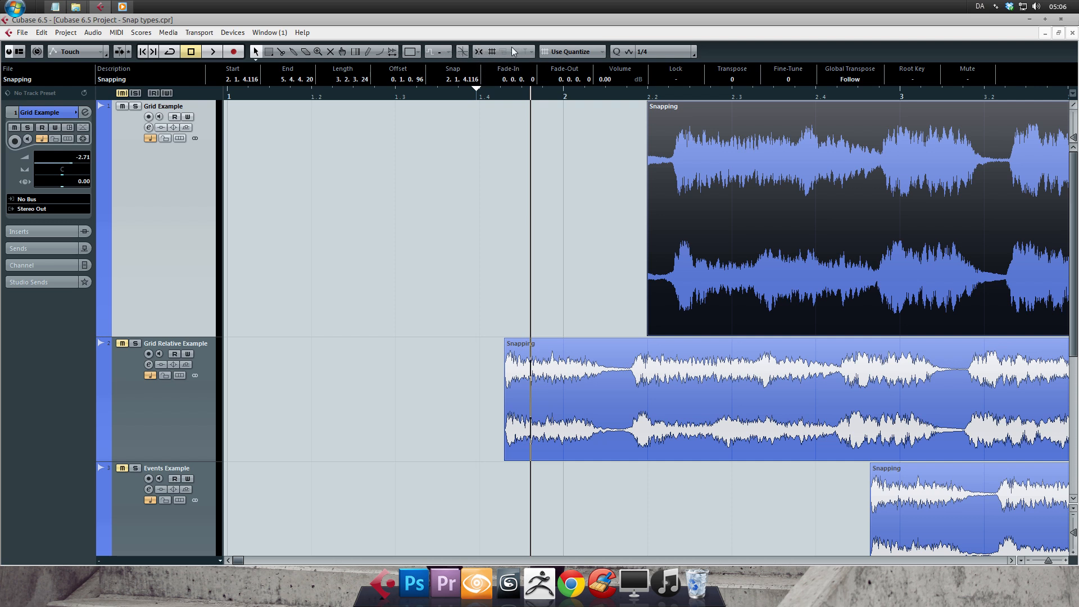
pyautogui.click(479, 52)
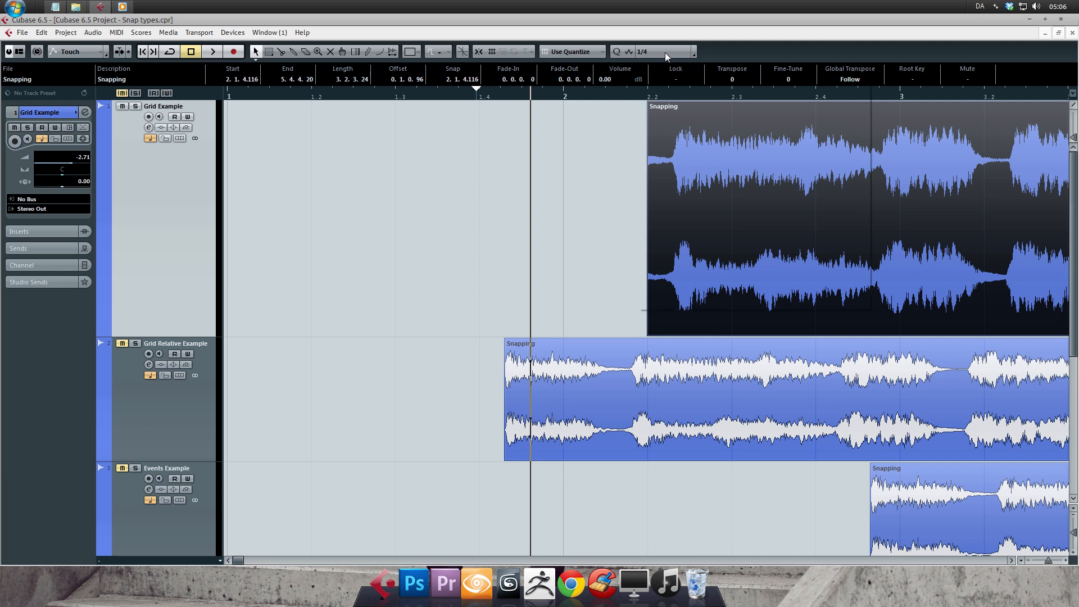
# - Set the quantize value to 1/1 so the Grid Example event snaps exactly to bar 3 (3.1.1.0)
pyautogui.click(664, 51)
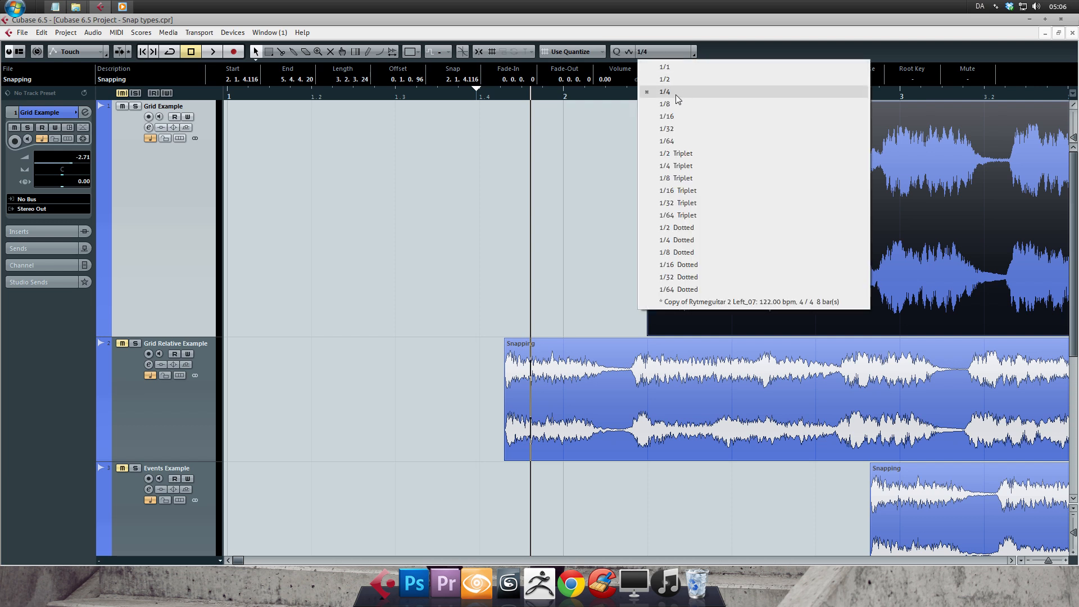
pyautogui.moveTo(671, 66)
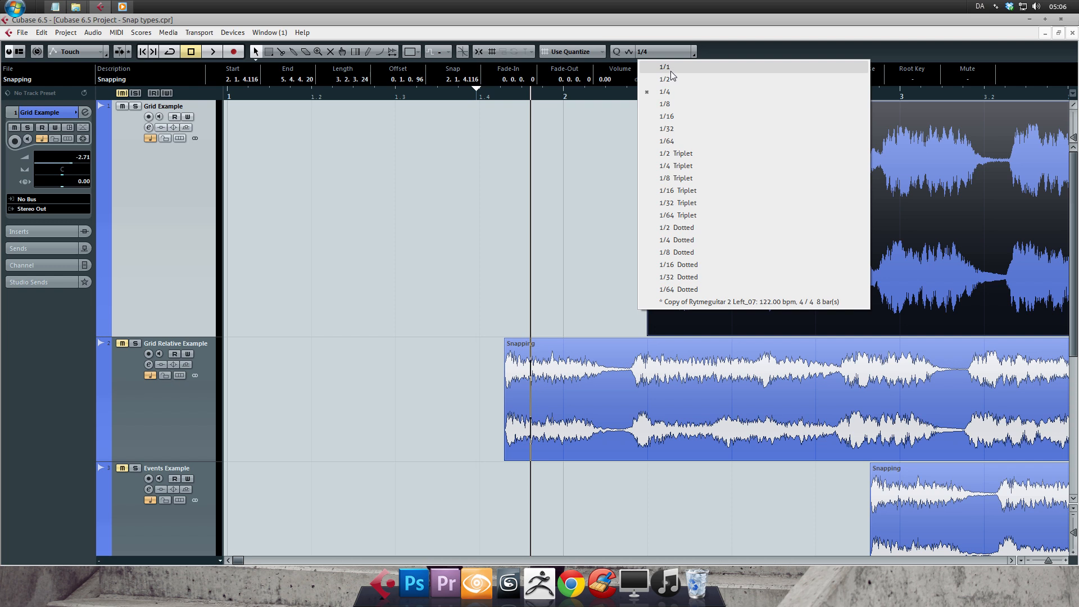
pyautogui.click(663, 67)
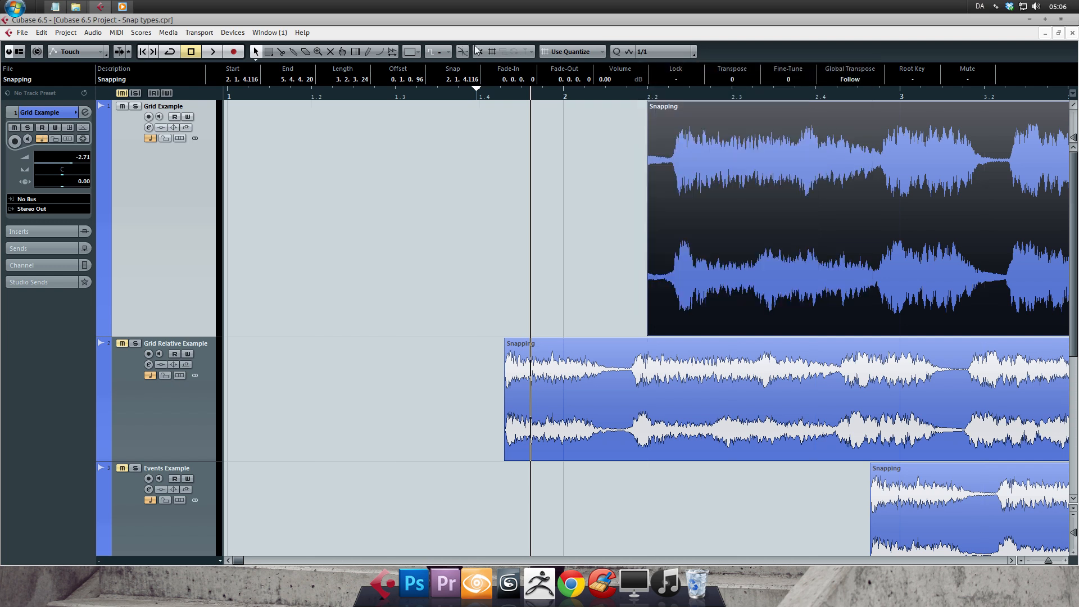
pyautogui.click(478, 51)
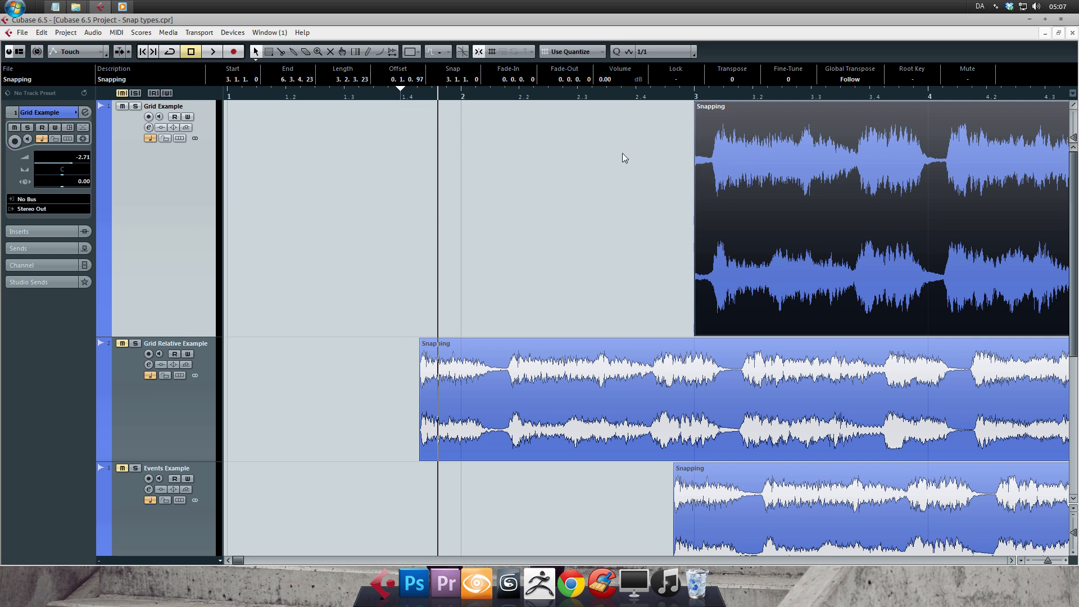
pyautogui.click(692, 50)
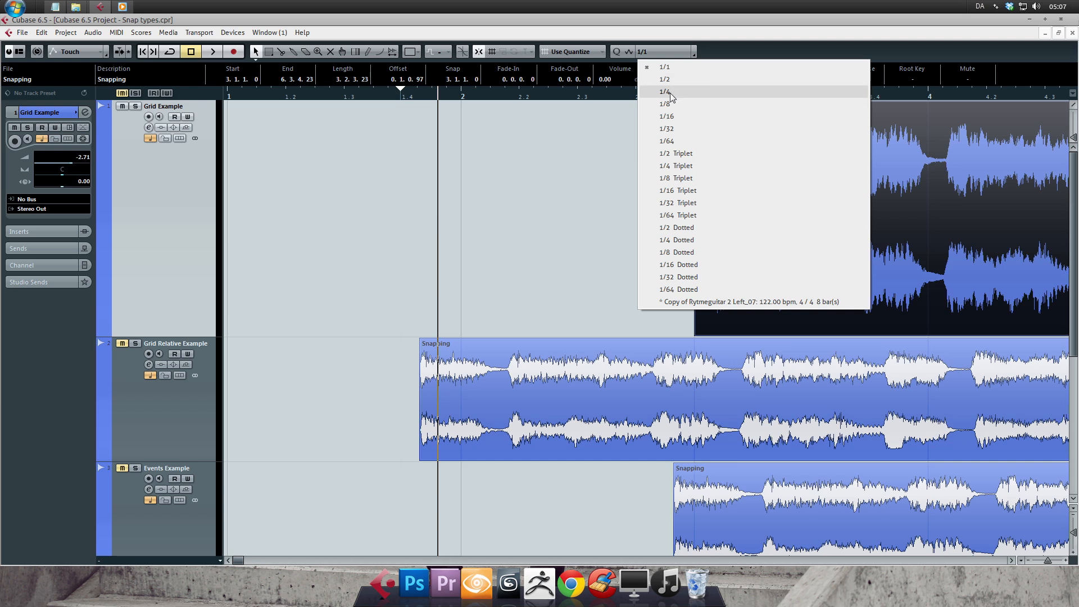
# - Set the grid value to 1/4 and move the Grid Example event one beat later to 3.2.1.0
pyautogui.click(665, 91)
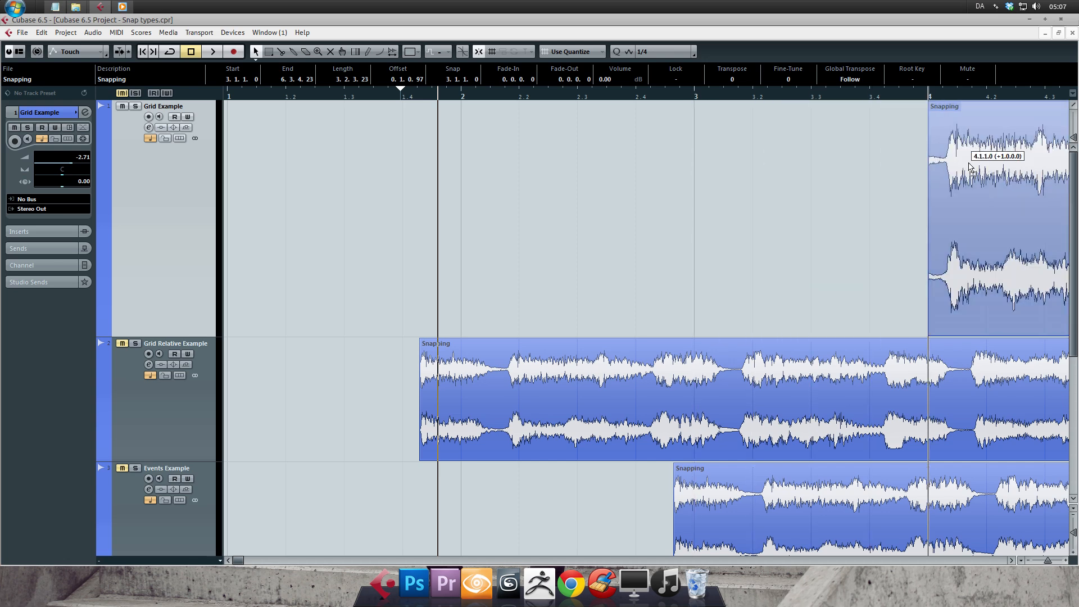
pyautogui.moveTo(971, 166); pyautogui.dragTo(771, 166)
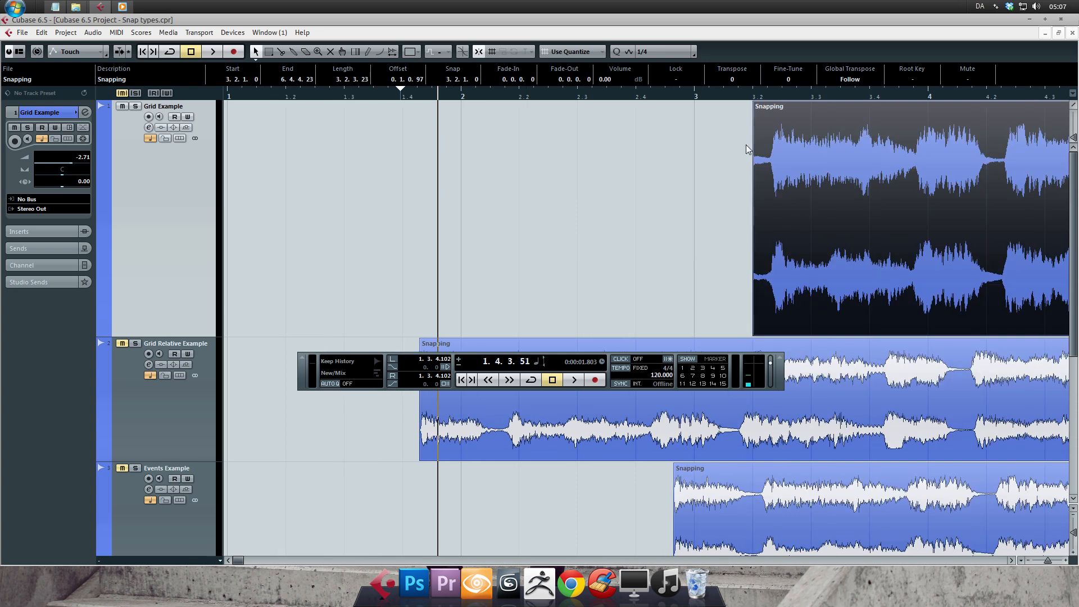
pyautogui.moveTo(740, 120)
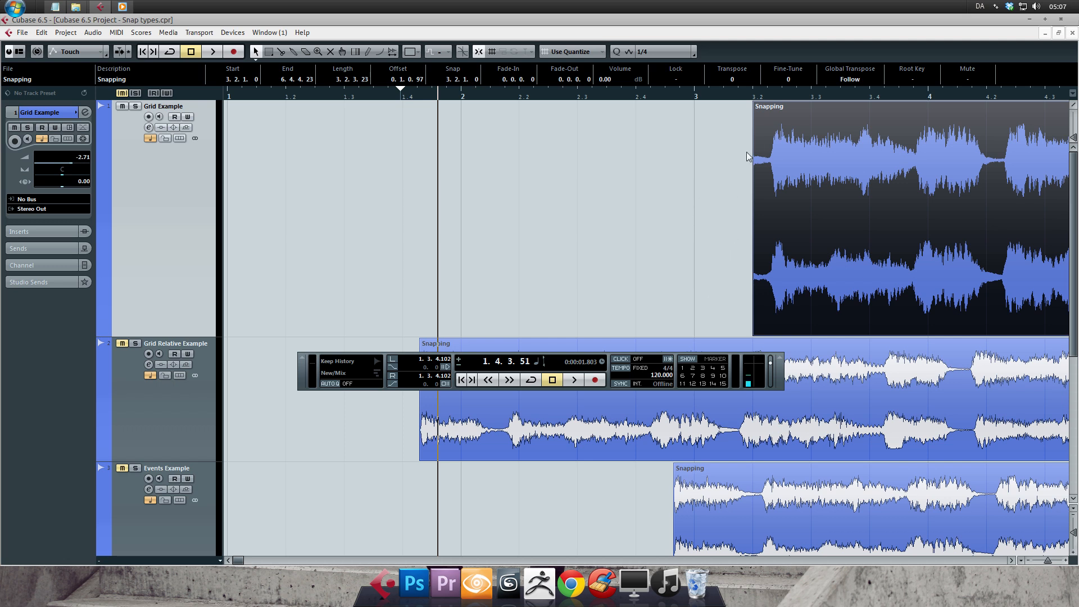
pyautogui.moveTo(769, 170)
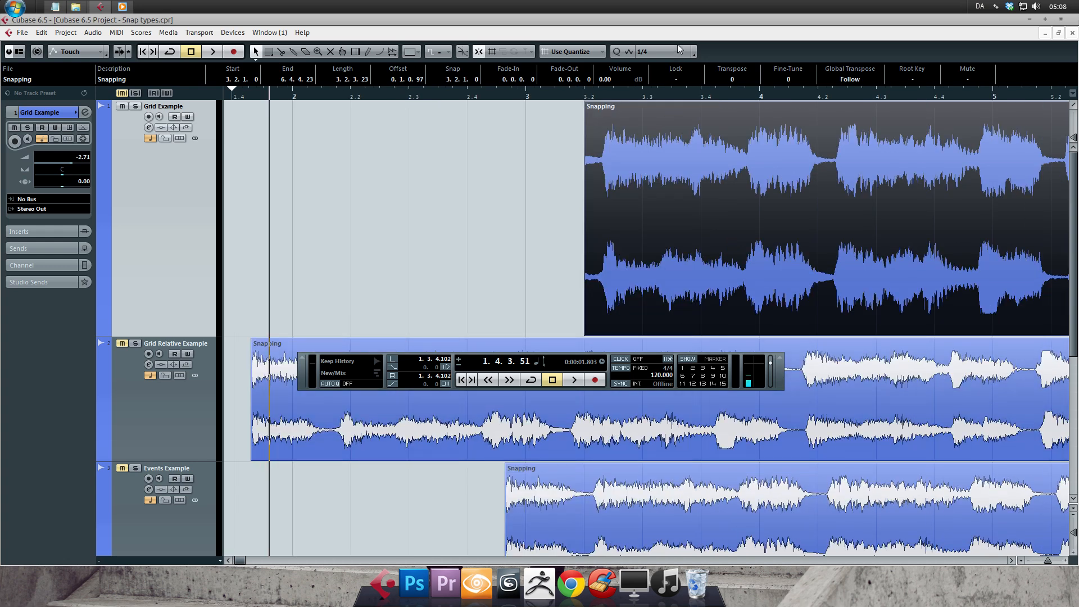
# - Change the grid value to 1/16 while the event stays at 3.2.1.0
pyautogui.click(681, 51)
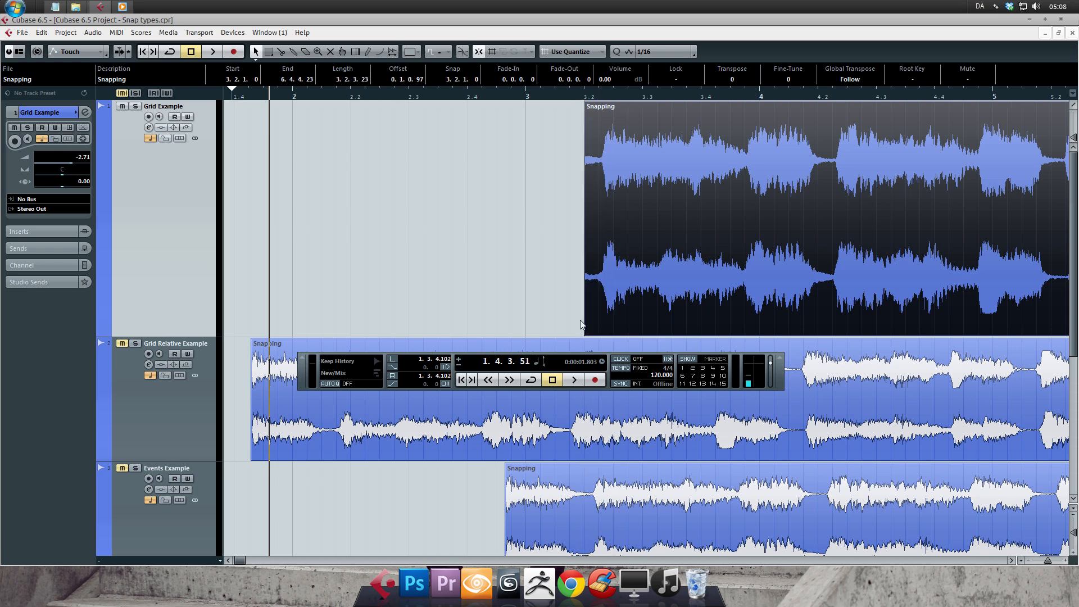
pyautogui.moveTo(673, 74)
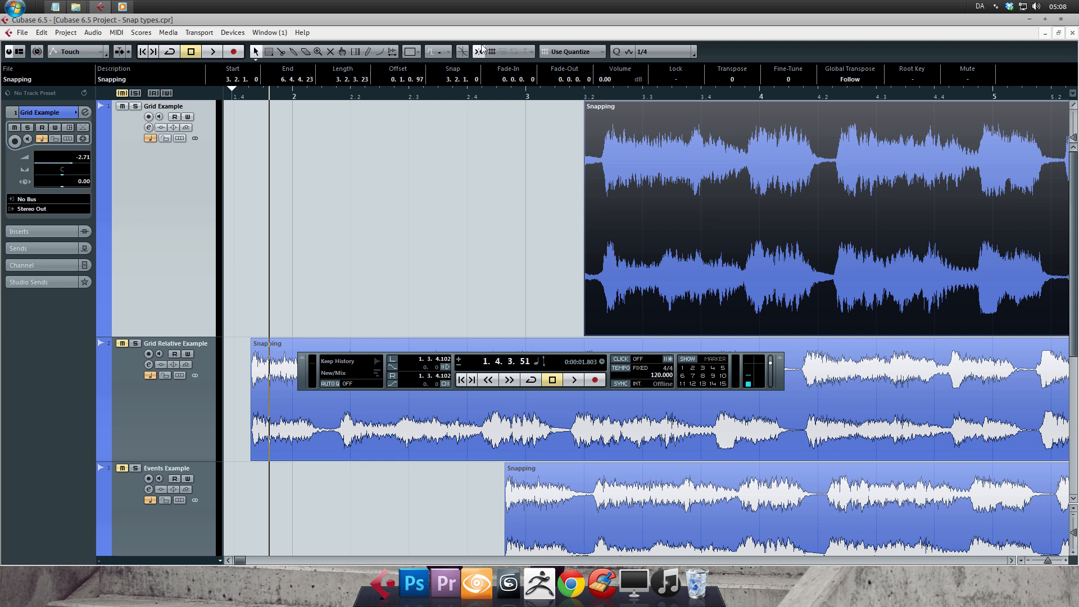
pyautogui.moveTo(478, 51)
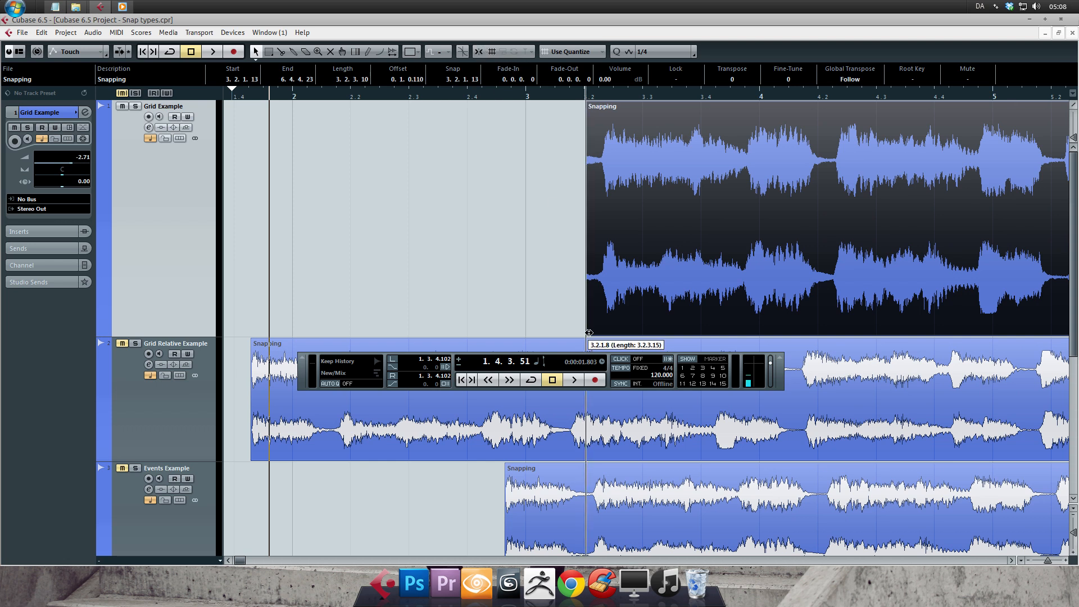
# - Trim the Grid Example event's start to 3.2.1.13, length 3.2.3.10, offset 0.1.0.110
pyautogui.moveTo(587, 324); pyautogui.dragTo(599, 323)
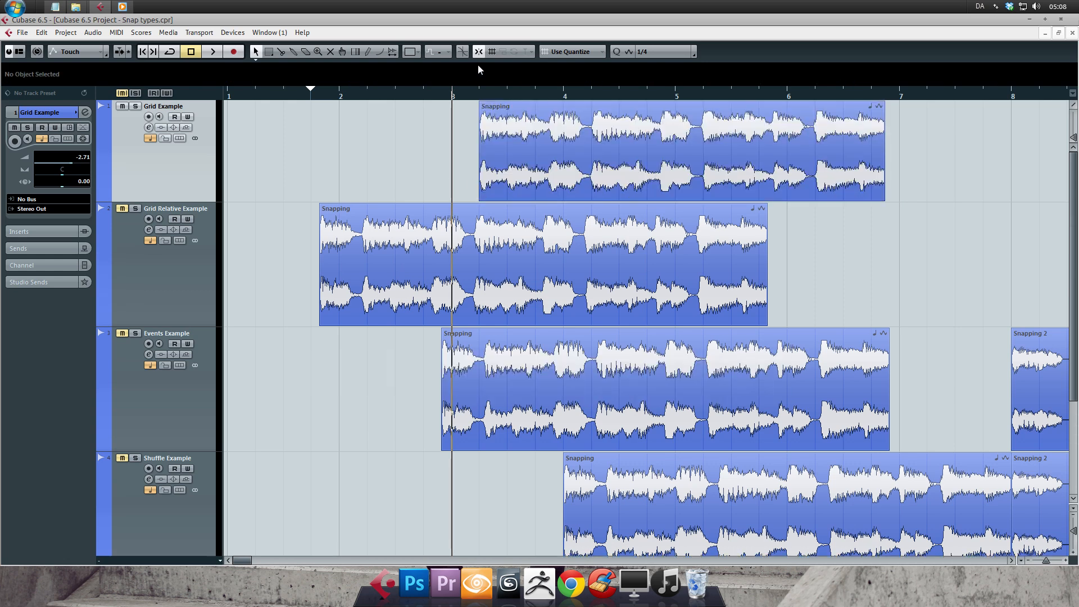
pyautogui.moveTo(491, 52)
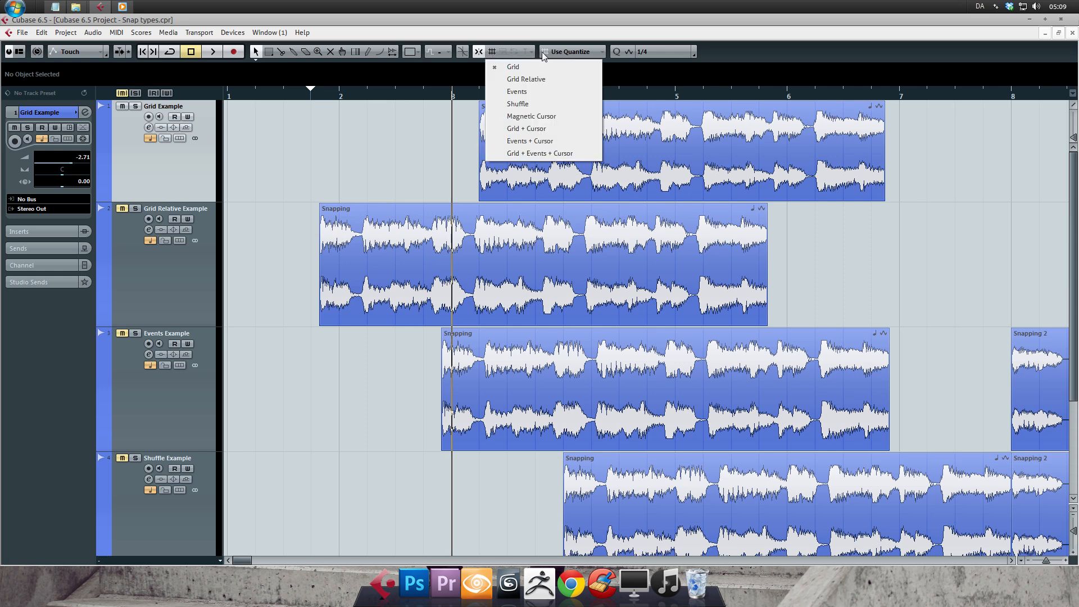
pyautogui.moveTo(550, 107)
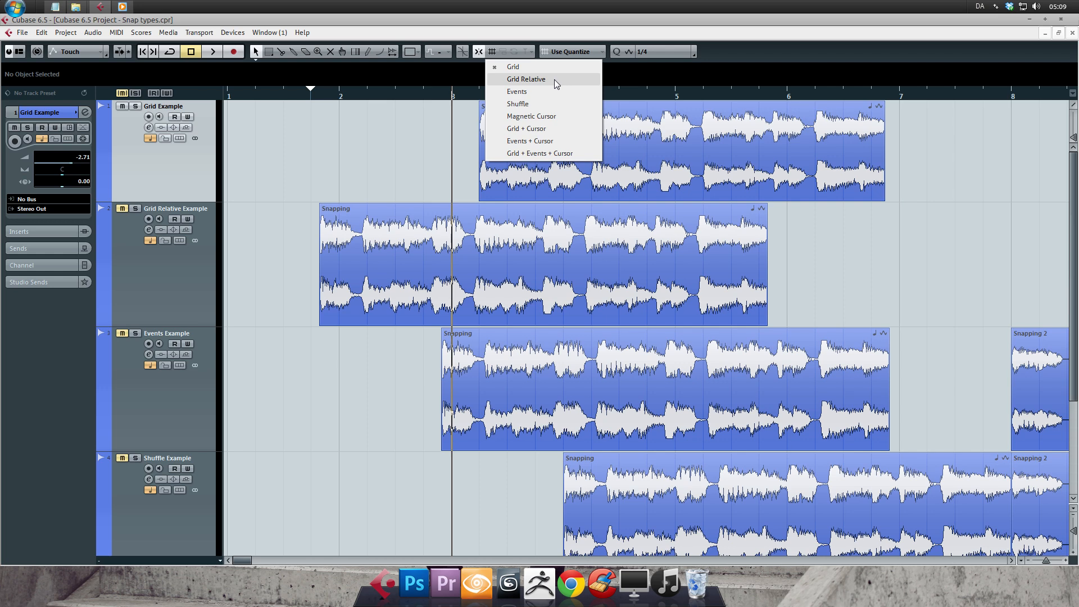
# - Make snapping Grid Relative and move the Grid Relative Example event two beats later, then back one
pyautogui.click(526, 79)
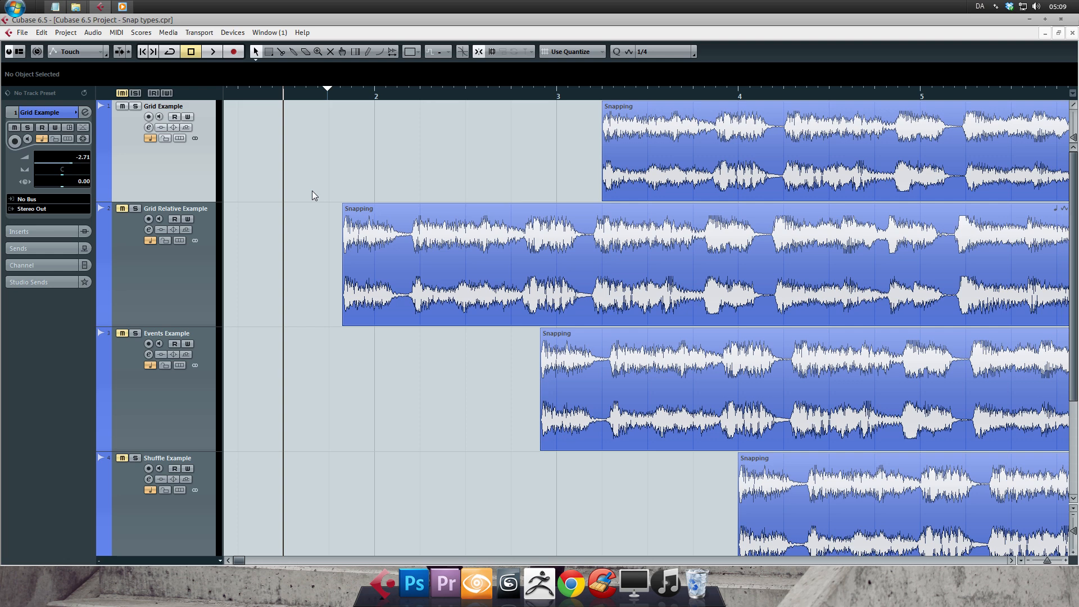
pyautogui.click(483, 266)
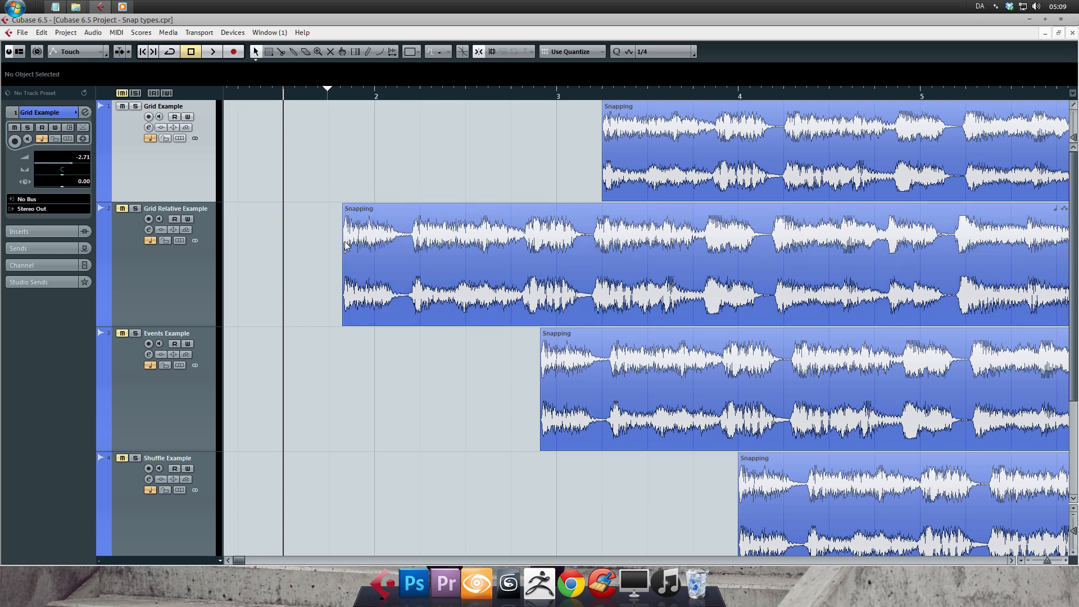
pyautogui.moveTo(386, 201)
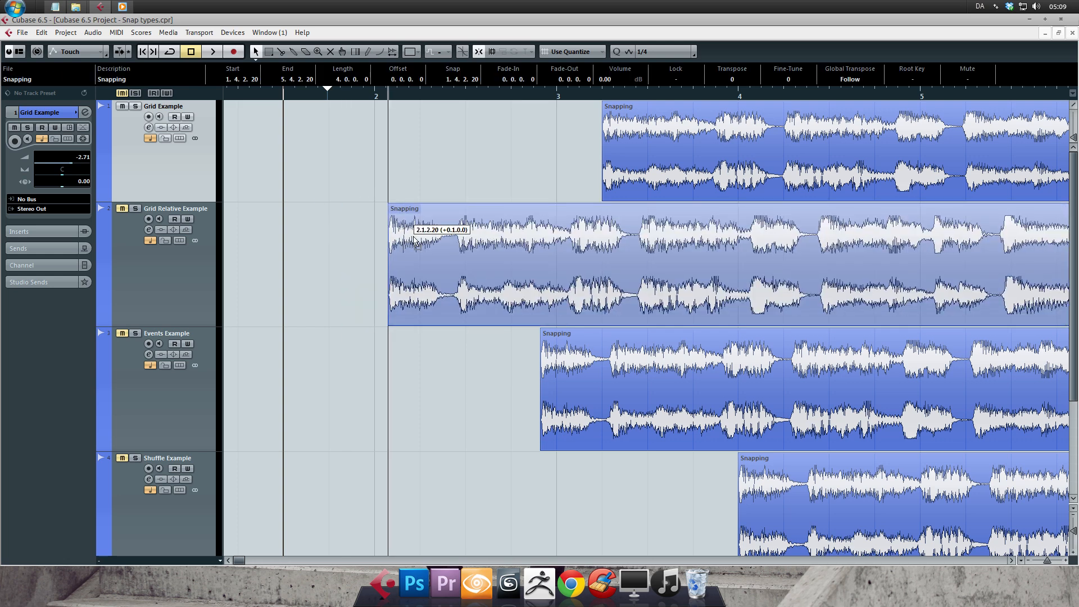
pyautogui.moveTo(416, 244); pyautogui.dragTo(461, 244)
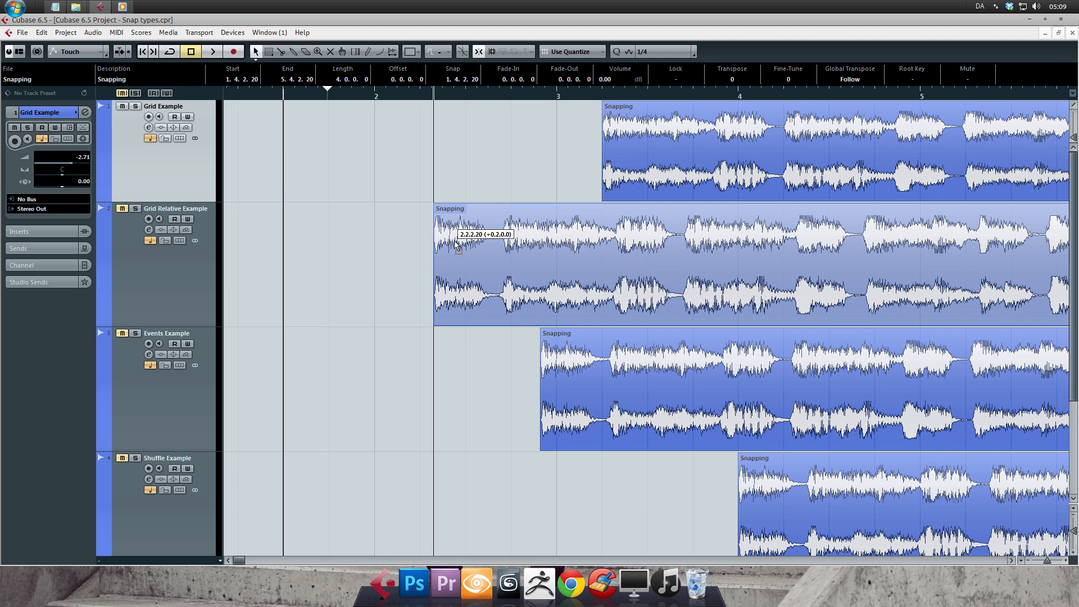
pyautogui.moveTo(456, 243); pyautogui.dragTo(389, 244)
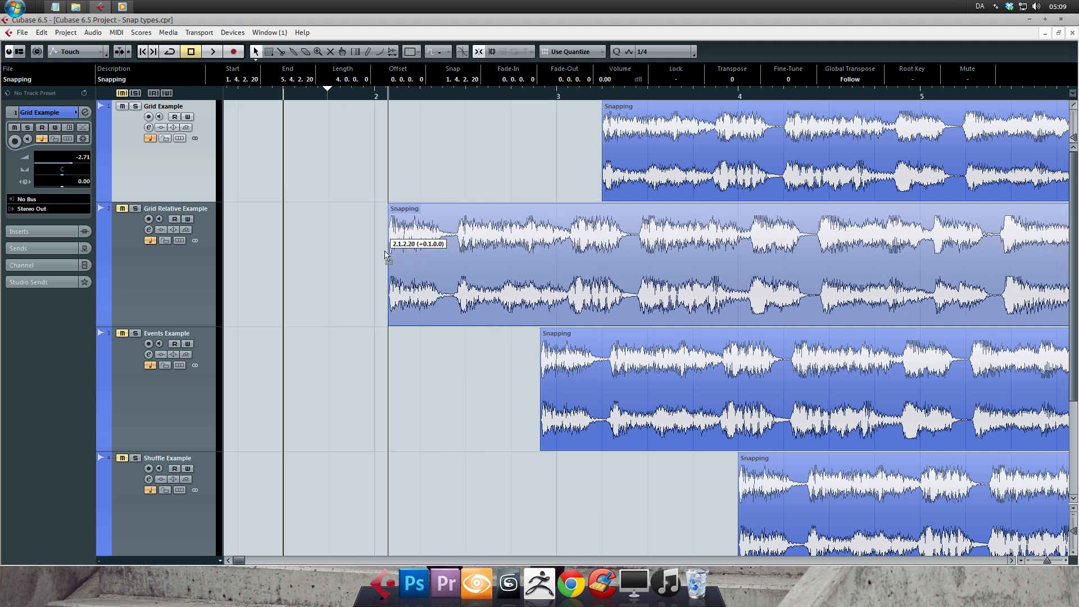
# - Set the grid value to 1/2, move the event a bar later, then return it to 1.4.2.20
pyautogui.click(661, 51)
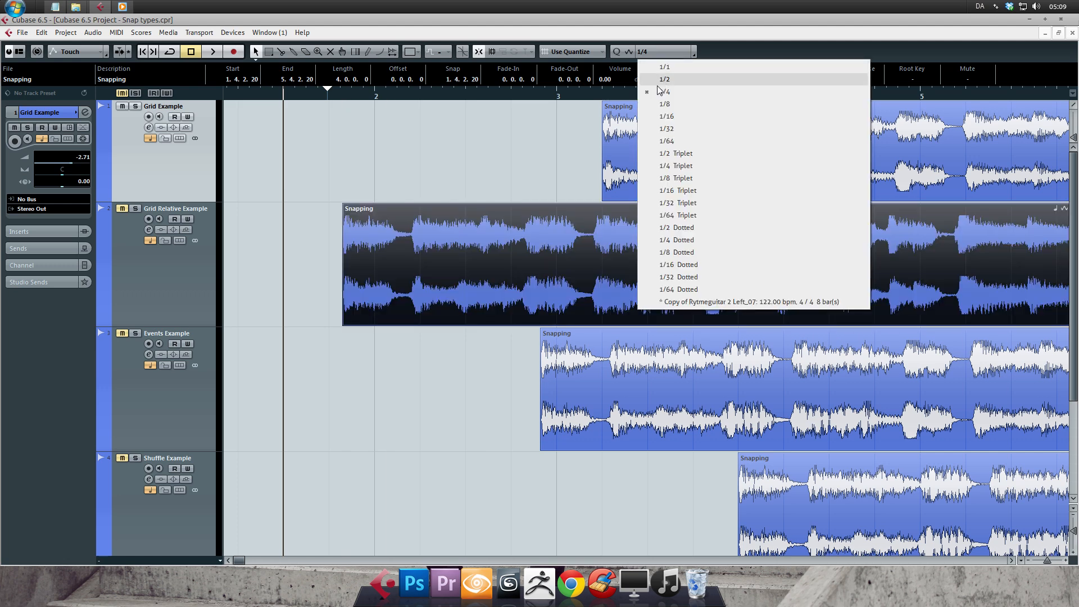
pyautogui.click(663, 79)
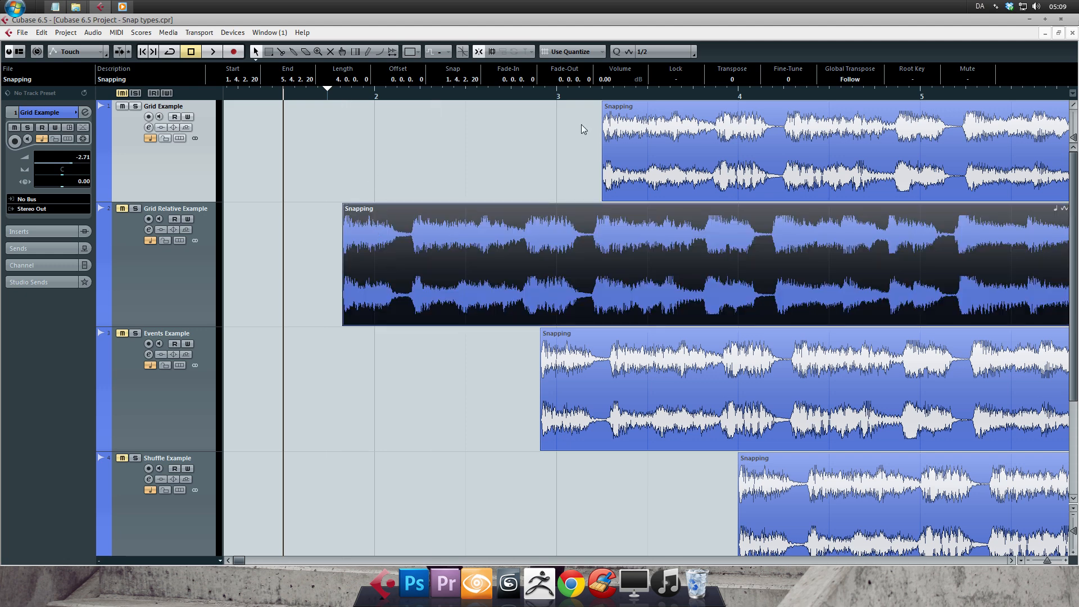
pyautogui.click(676, 51)
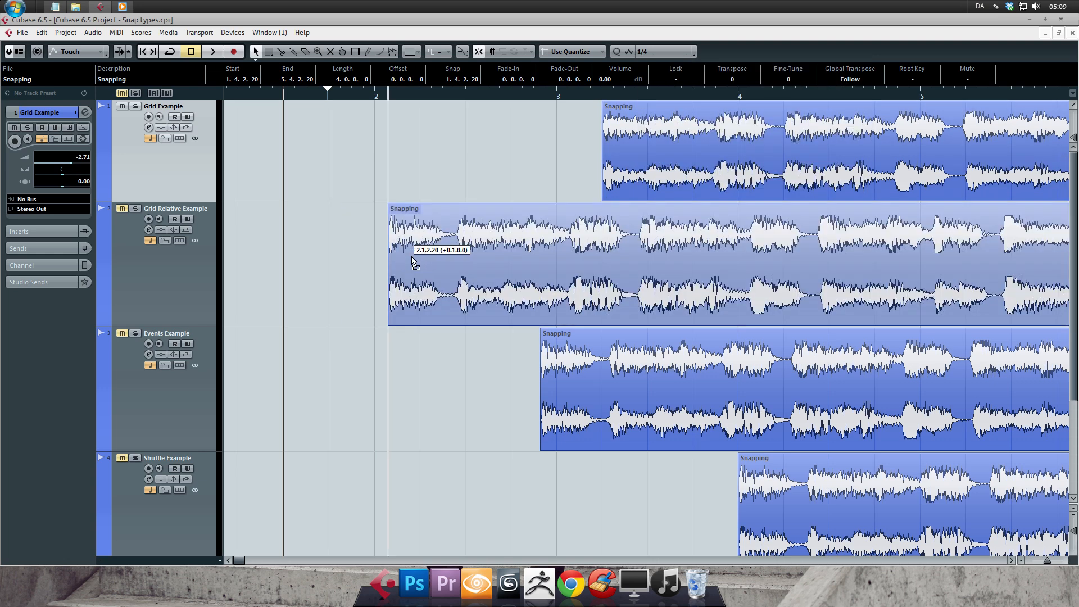
pyautogui.moveTo(412, 262); pyautogui.dragTo(529, 248)
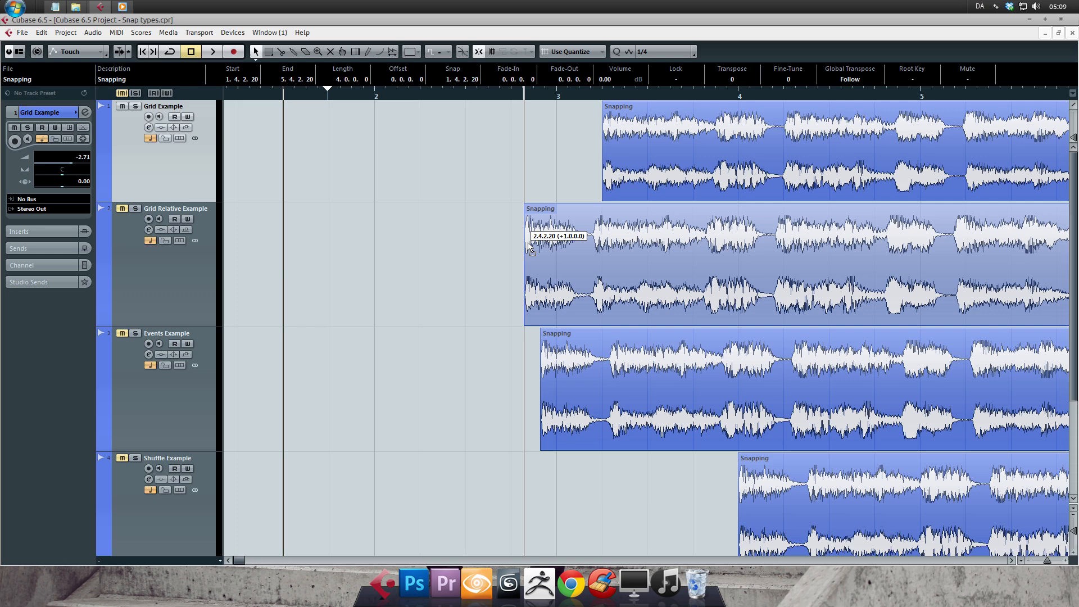
pyautogui.moveTo(529, 247); pyautogui.dragTo(376, 268)
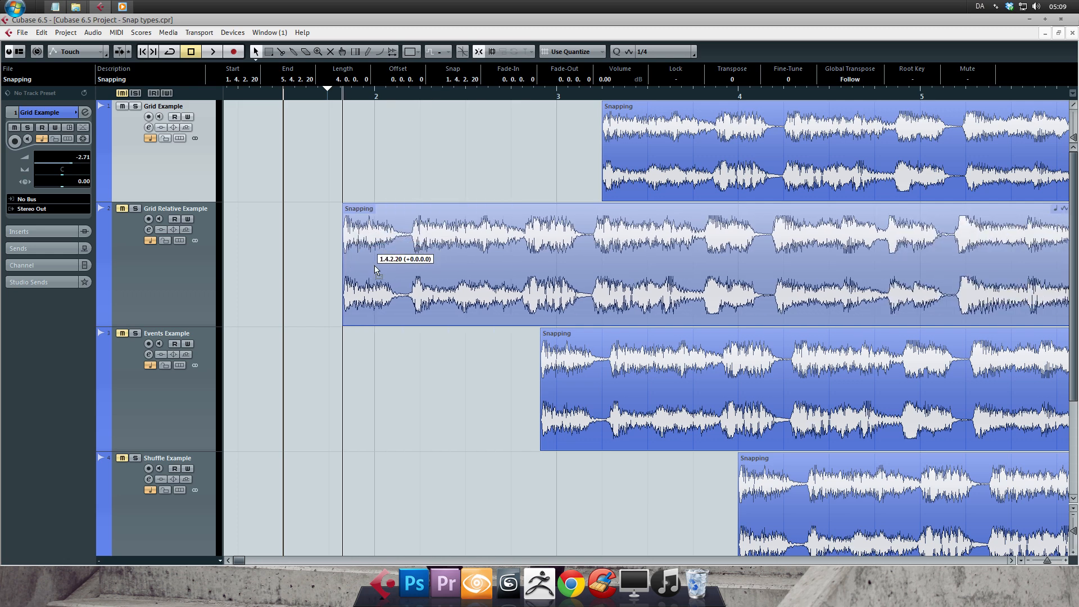
# - With Events snapping, slide the Events Example event around until its start meets the Snapping 2 event
pyautogui.click(492, 51)
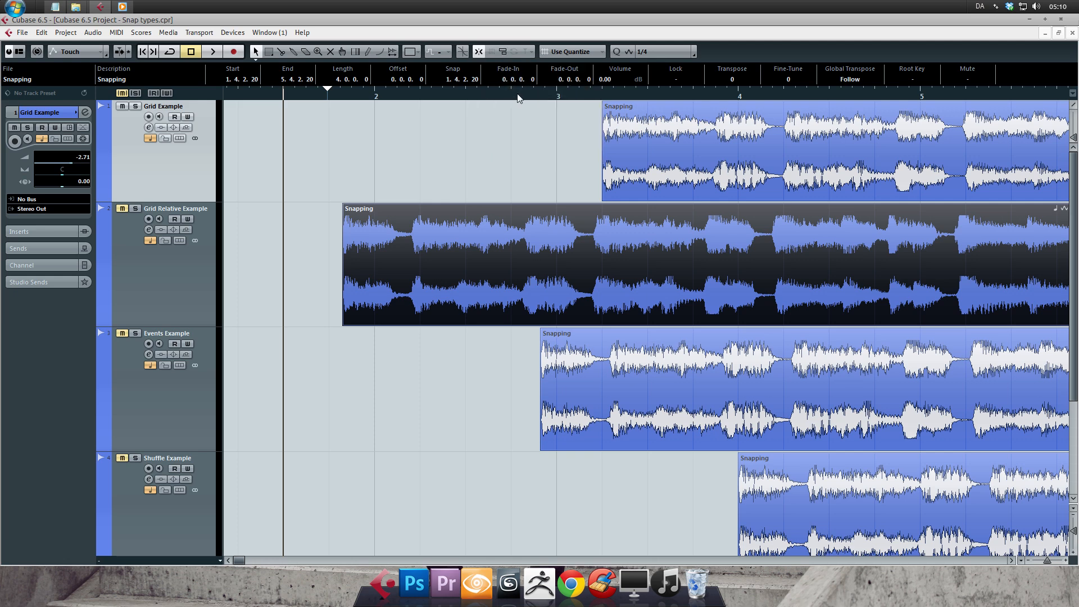
pyautogui.scroll(-3)
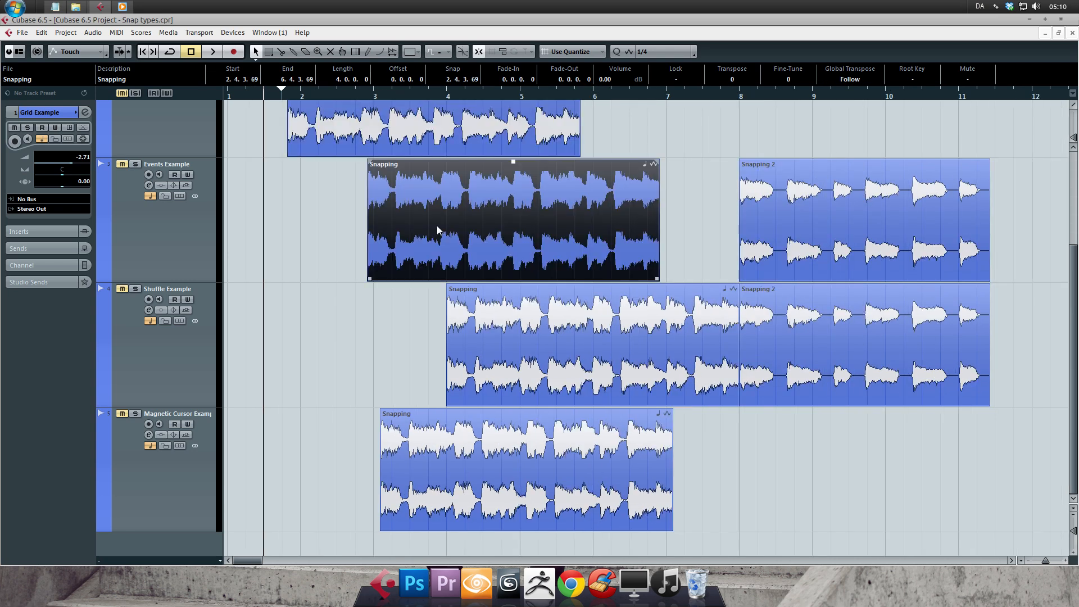
pyautogui.moveTo(513, 220); pyautogui.dragTo(526, 221)
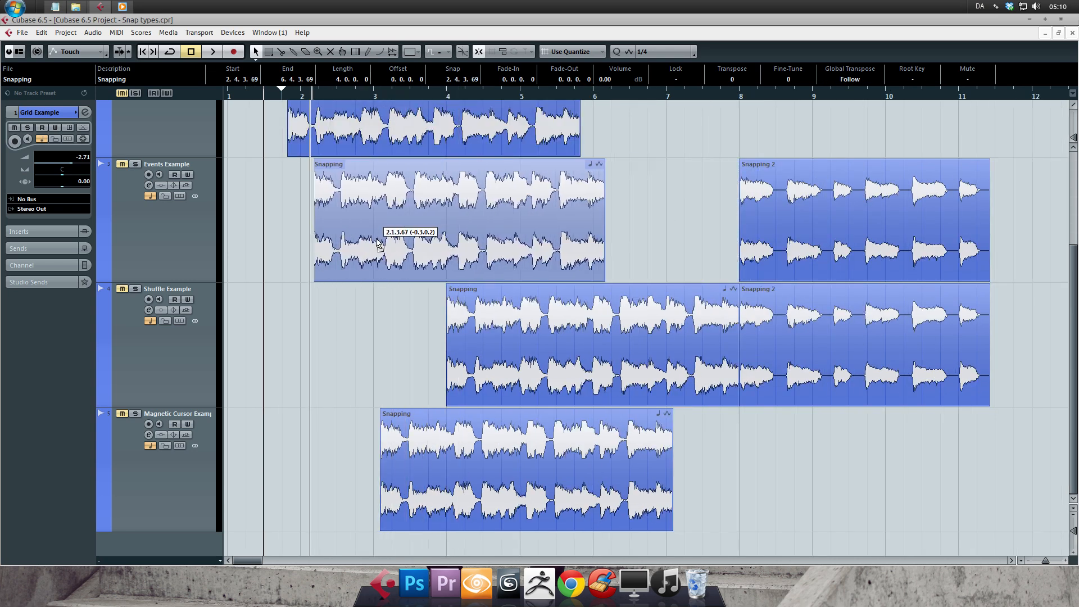
pyautogui.moveTo(382, 234); pyautogui.dragTo(516, 234)
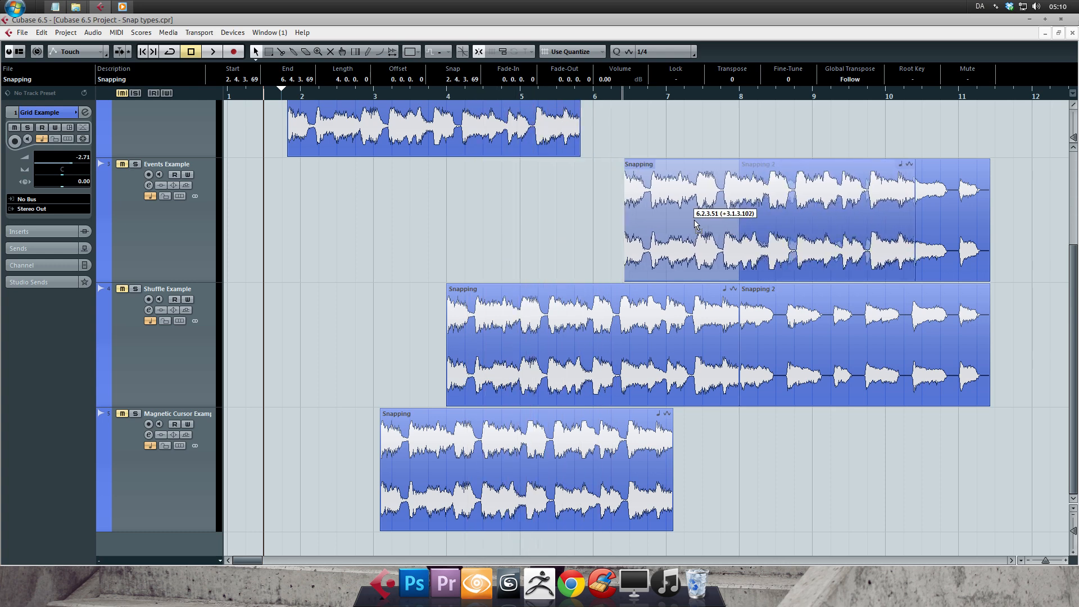
pyautogui.moveTo(694, 221); pyautogui.dragTo(1018, 234)
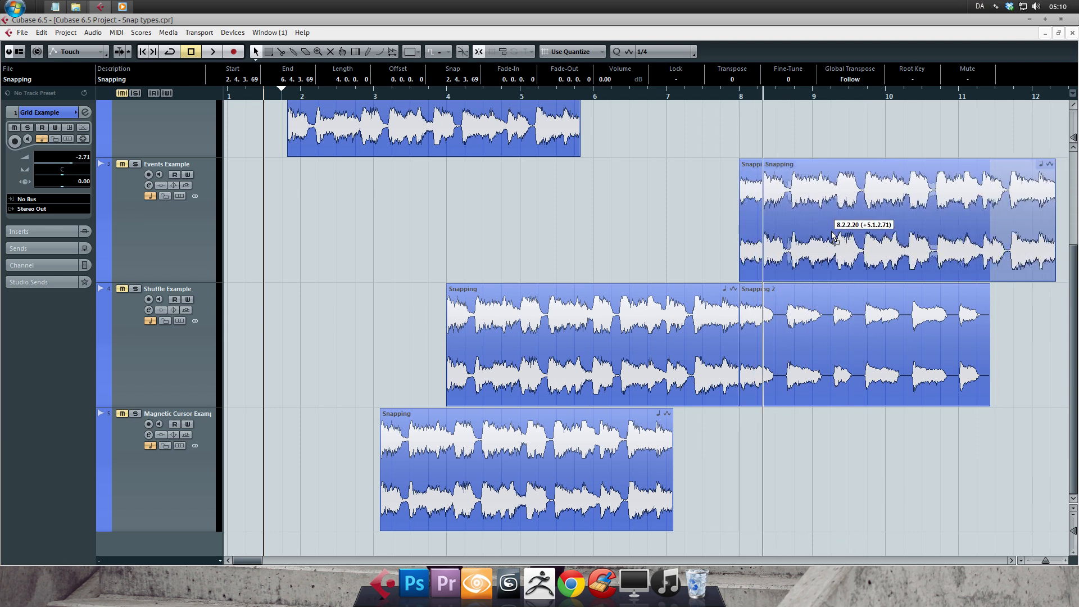
pyautogui.moveTo(863, 224); pyautogui.dragTo(898, 220)
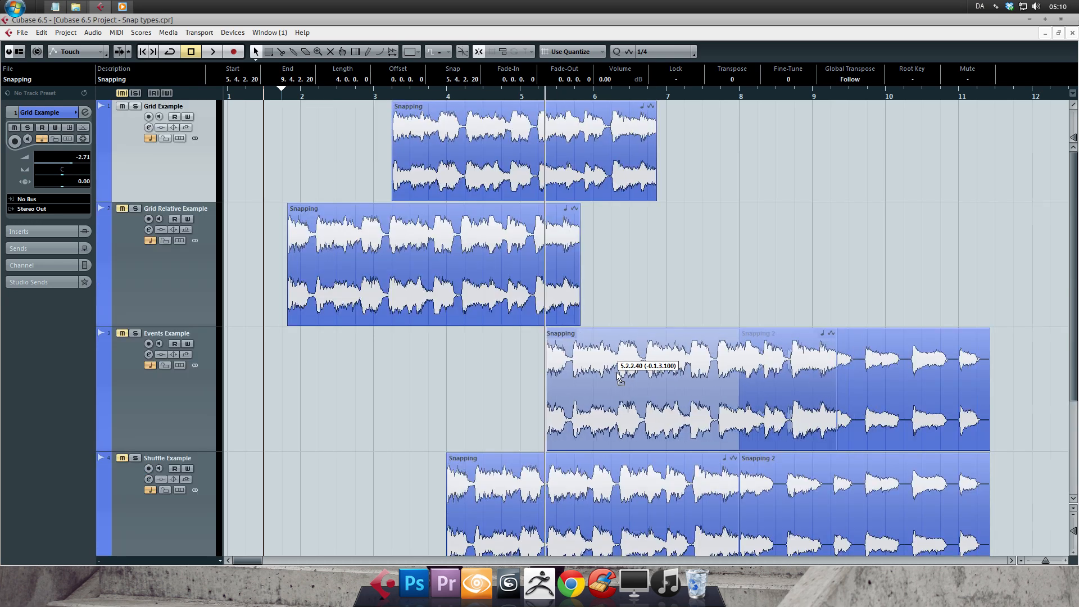
# - Line the Events Example event's start up with the Shuffle Example event at bar 4.1.1.0
pyautogui.moveTo(619, 379); pyautogui.dragTo(732, 364)
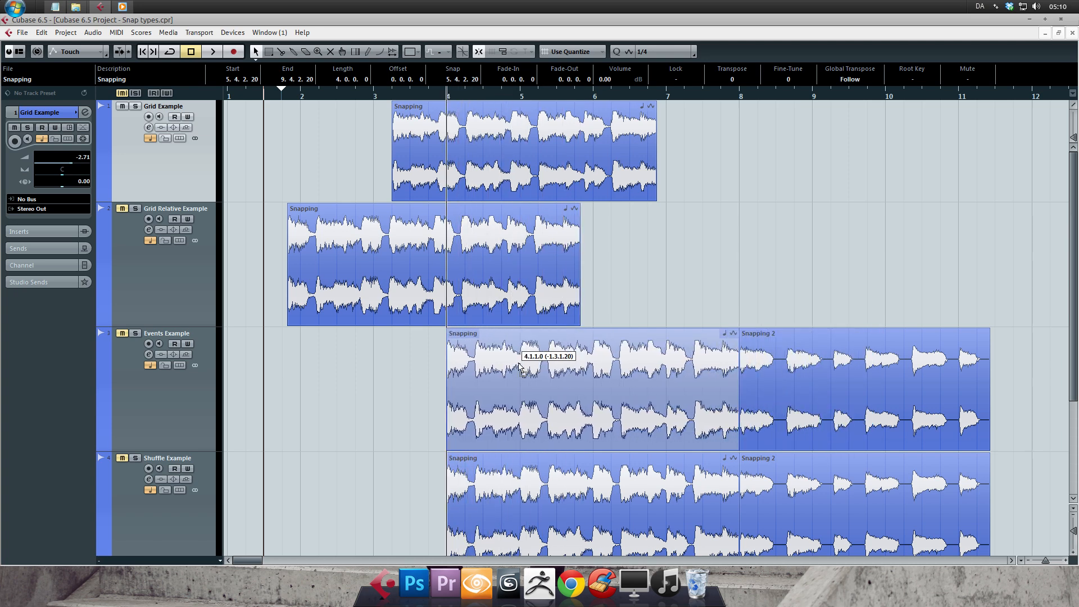
pyautogui.moveTo(523, 364); pyautogui.dragTo(709, 358)
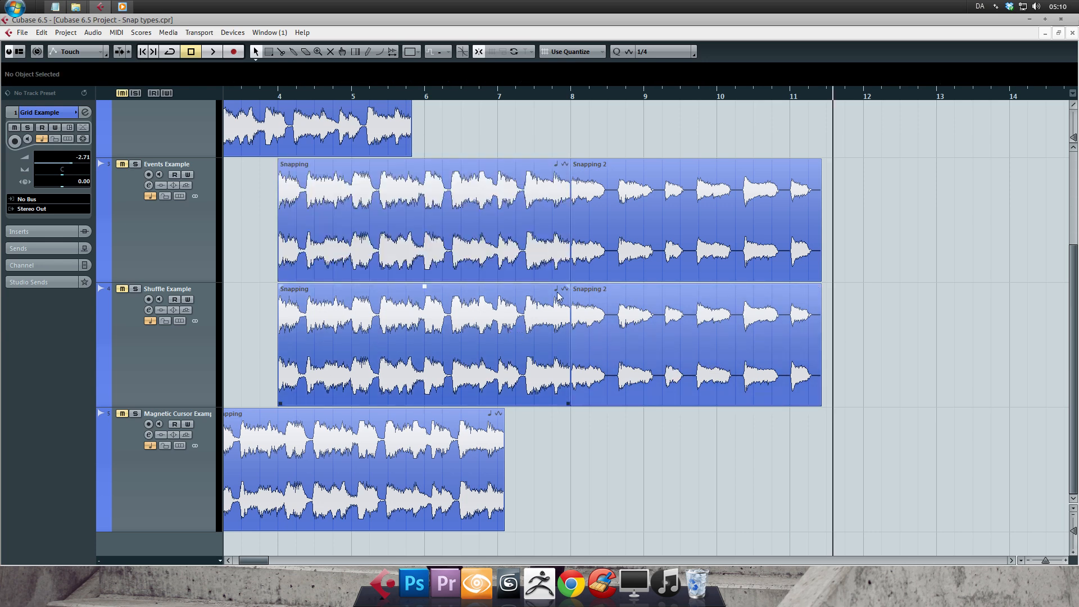
# - With Shuffle snapping, move Snapping 2 in front of Snapping so it starts at 4.1.1.0
pyautogui.click(688, 344)
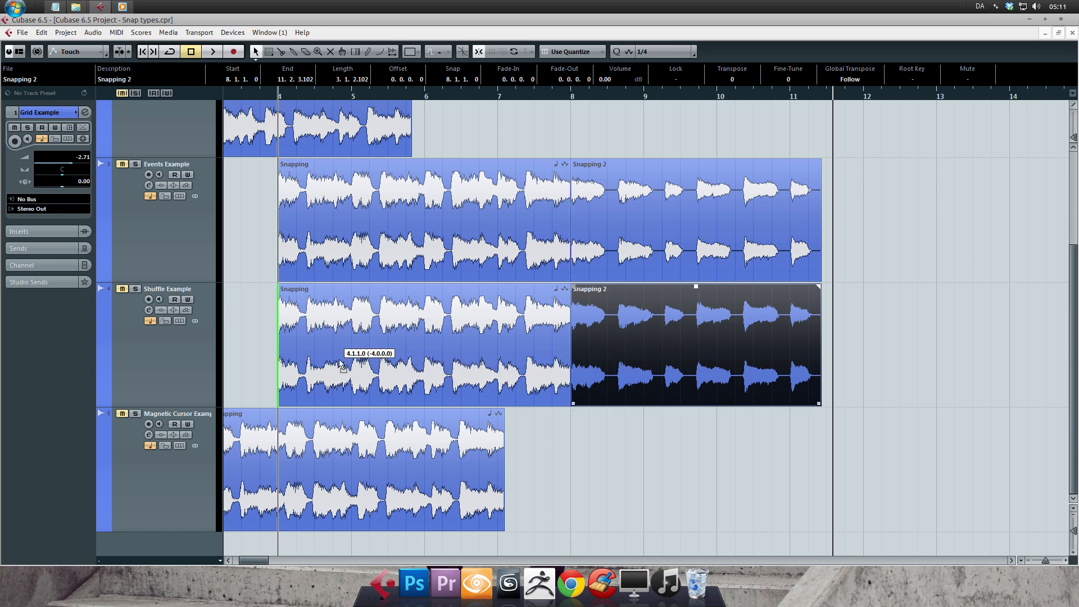
pyautogui.moveTo(324, 344)
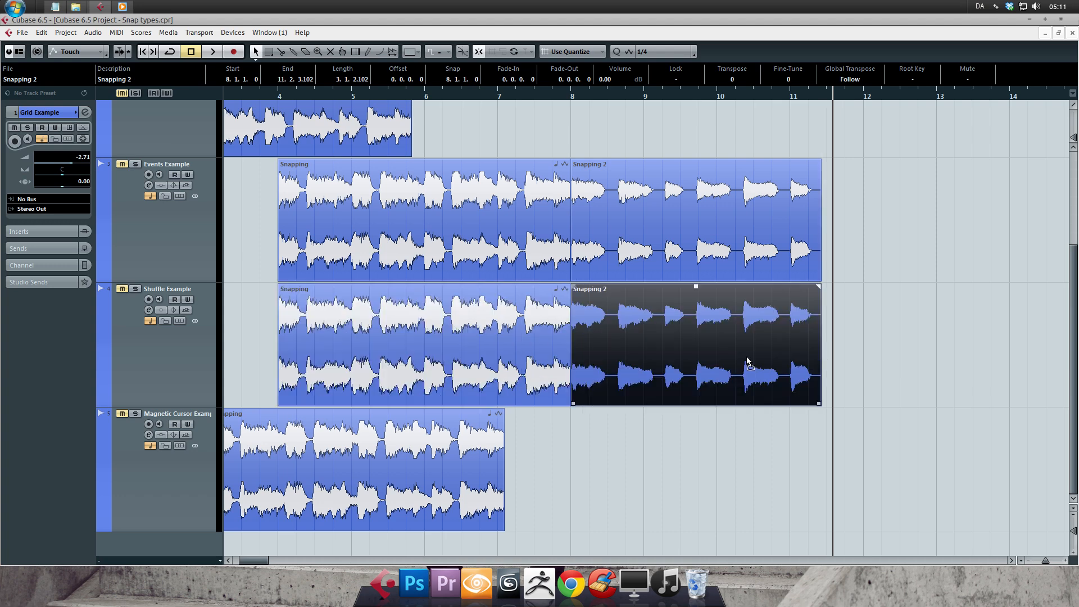
pyautogui.moveTo(695, 344); pyautogui.dragTo(695, 220)
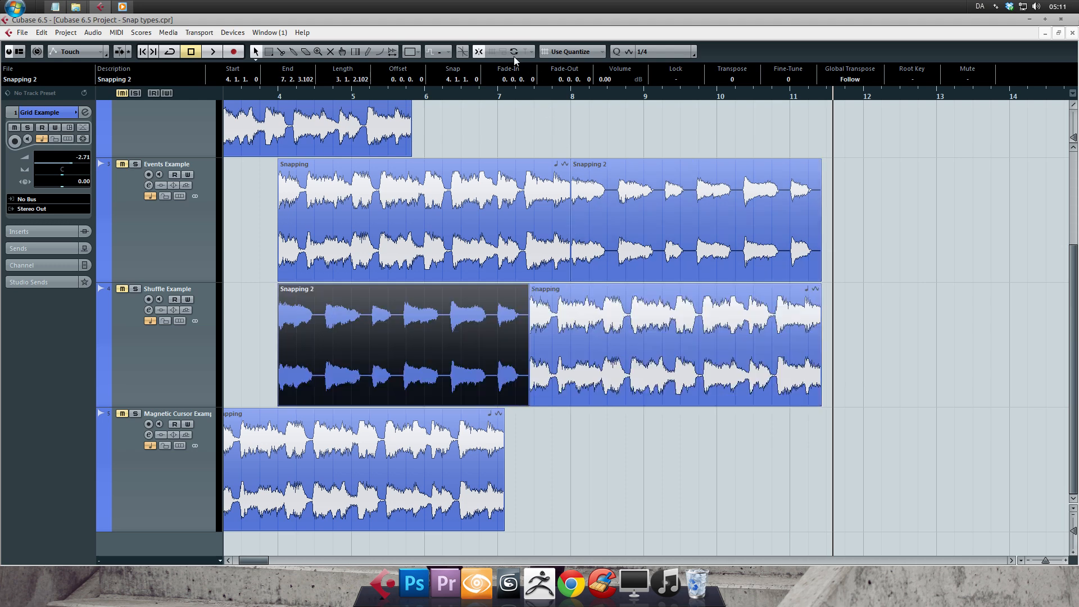
# - Switch to Magnetic Cursor snapping and drop the Snapping event onto the project cursor at bar 9
pyautogui.click(513, 52)
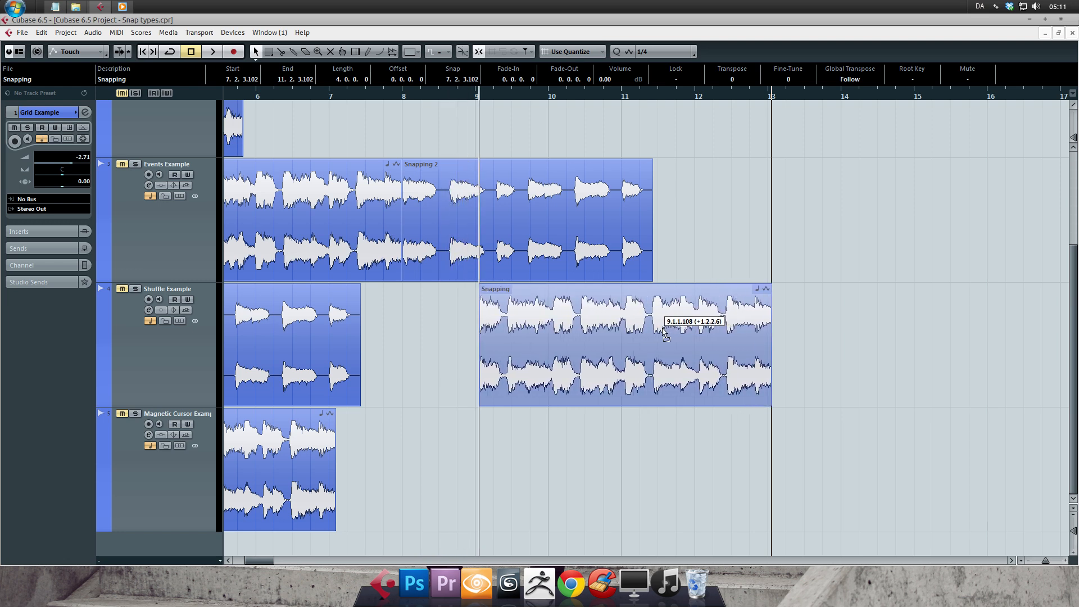
pyautogui.moveTo(664, 334); pyautogui.dragTo(960, 334)
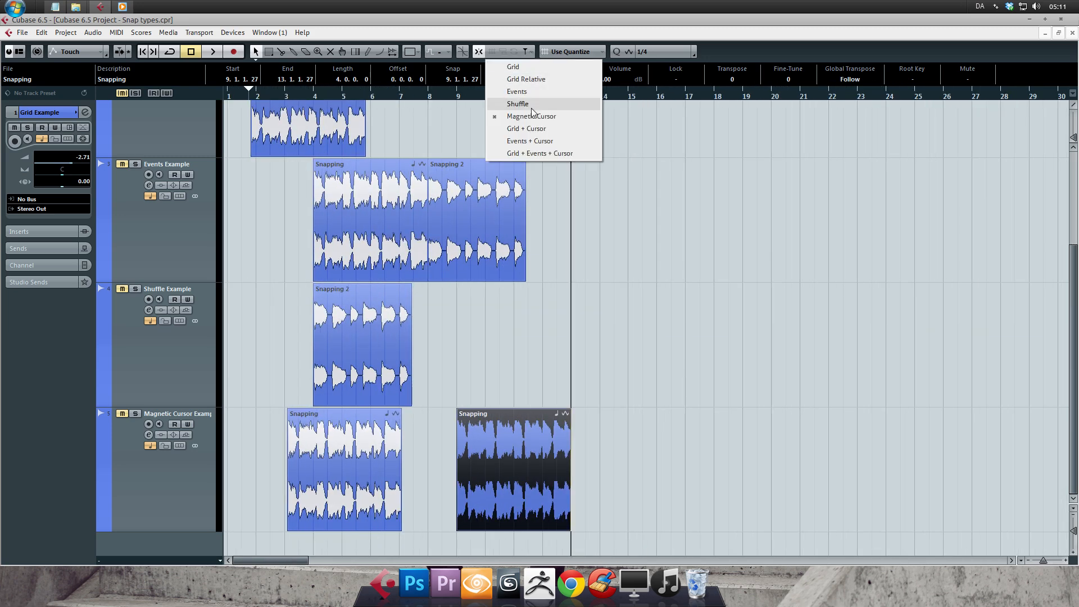
pyautogui.moveTo(513, 66)
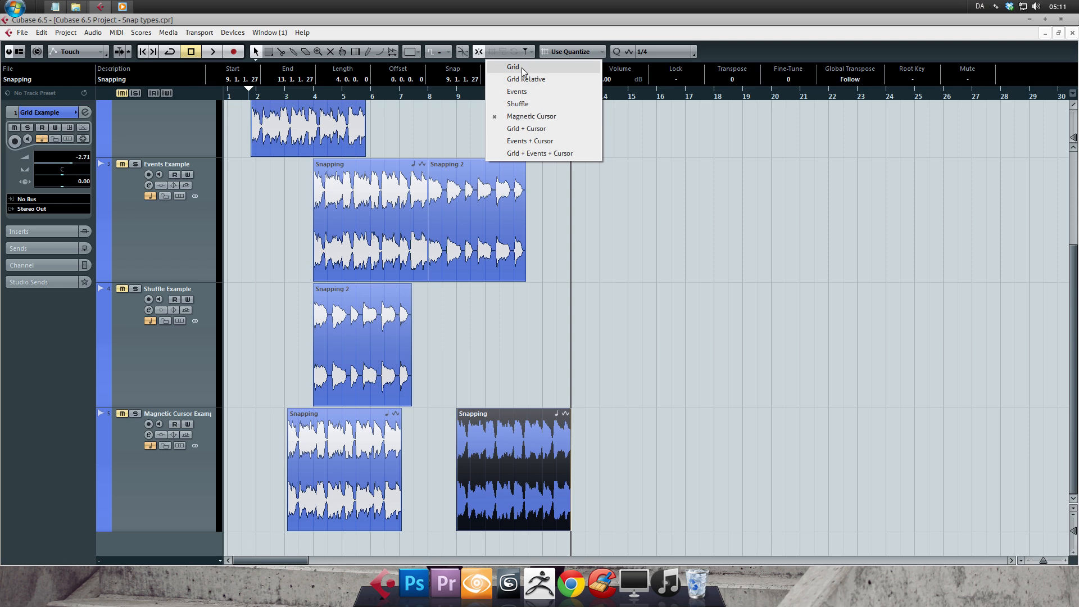
pyautogui.moveTo(523, 116)
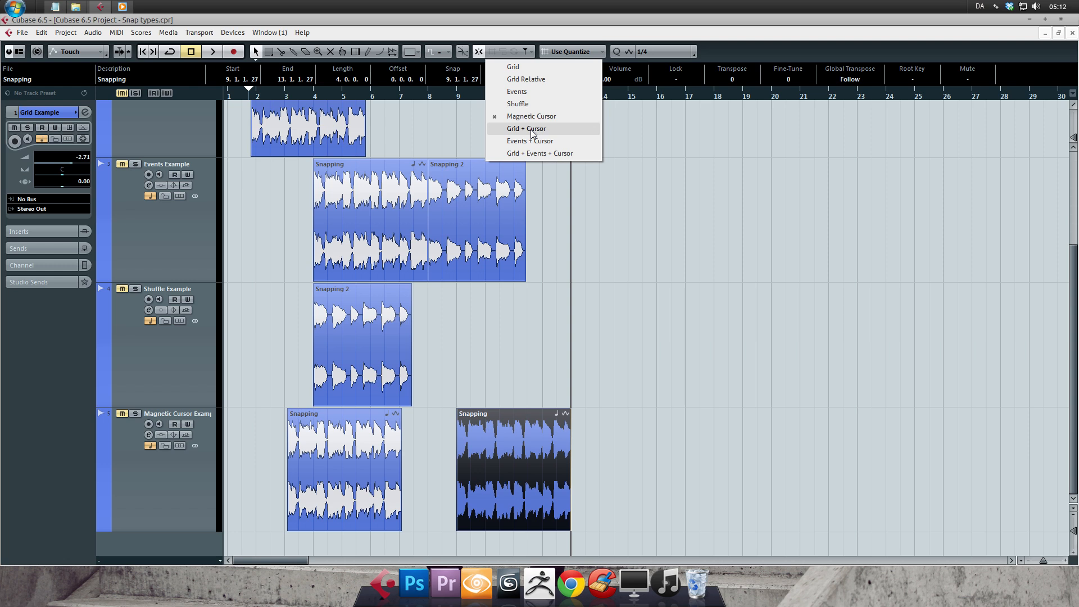
pyautogui.moveTo(551, 143)
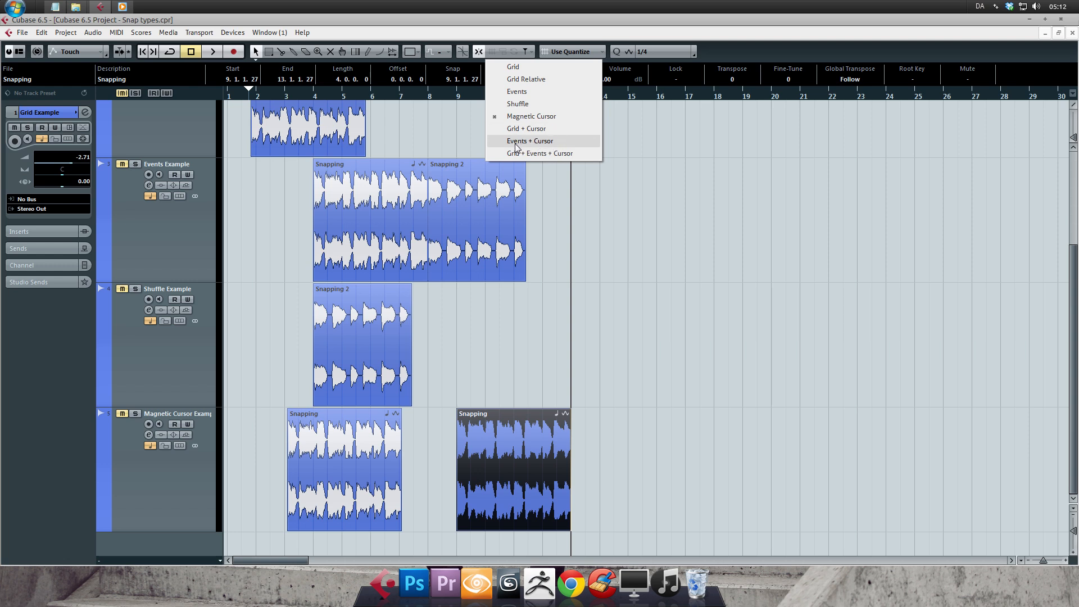
pyautogui.moveTo(571, 155)
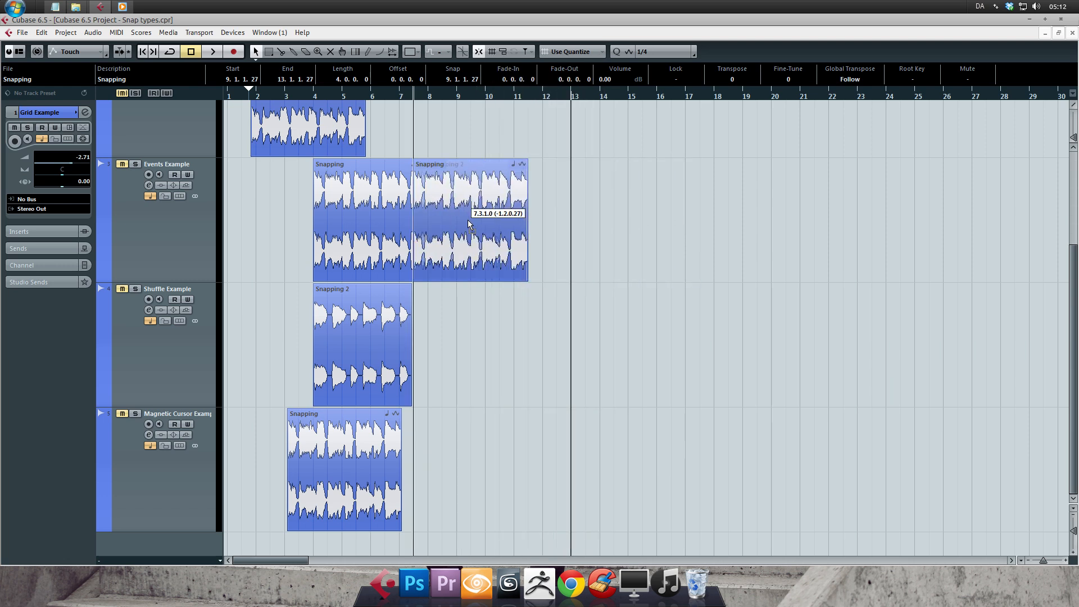
# - Move the loose Snapping event along the track so it sits after Snapping 2 near bar 9
pyautogui.moveTo(470, 220); pyautogui.dragTo(600, 220)
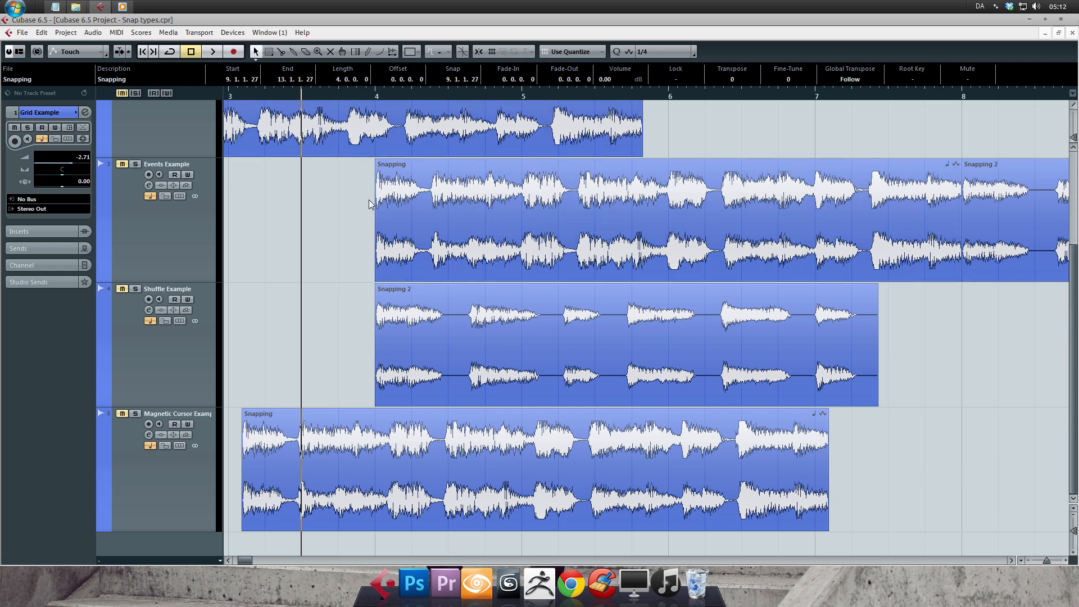
pyautogui.moveTo(364, 207)
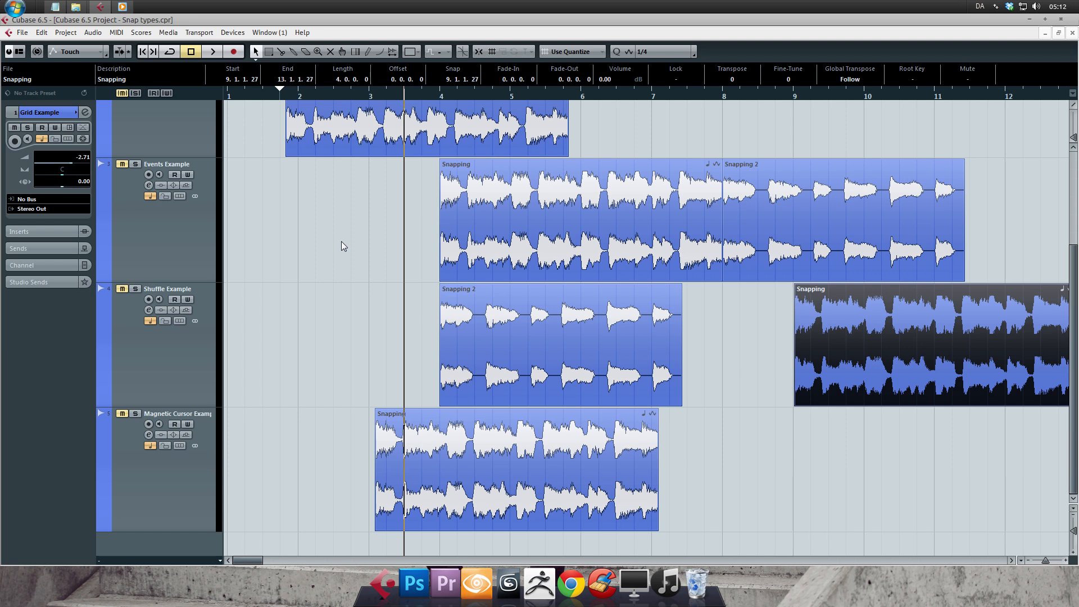
pyautogui.moveTo(345, 251)
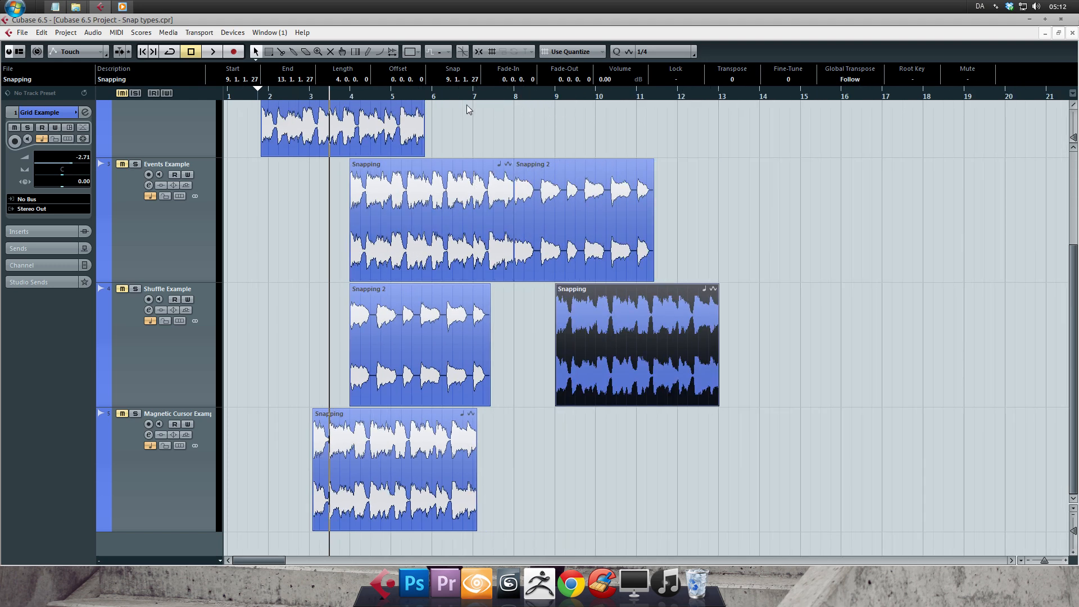
pyautogui.moveTo(833, 115)
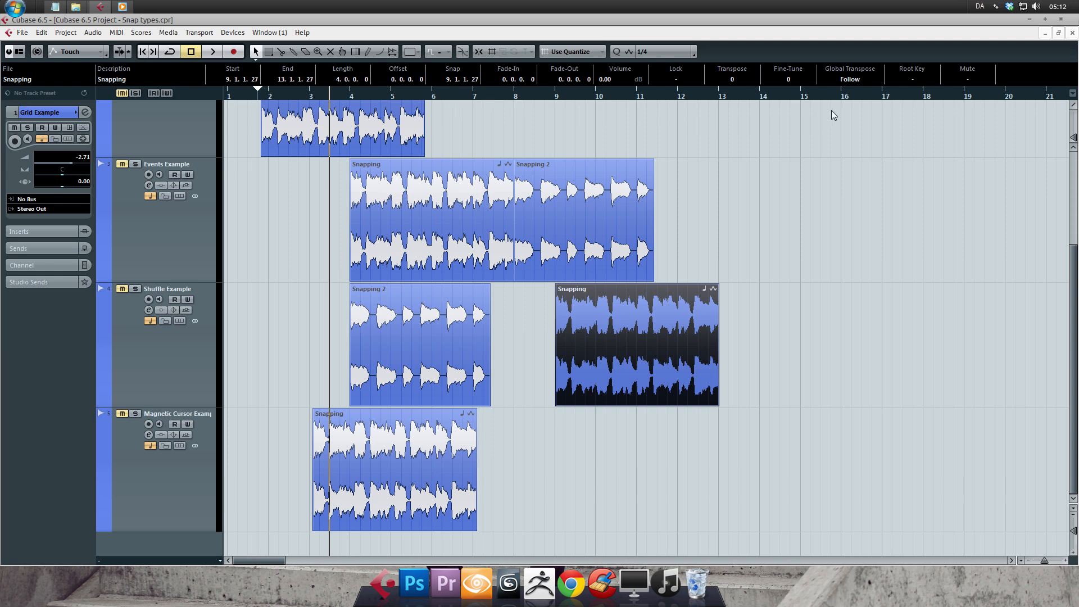
pyautogui.moveTo(366, 96)
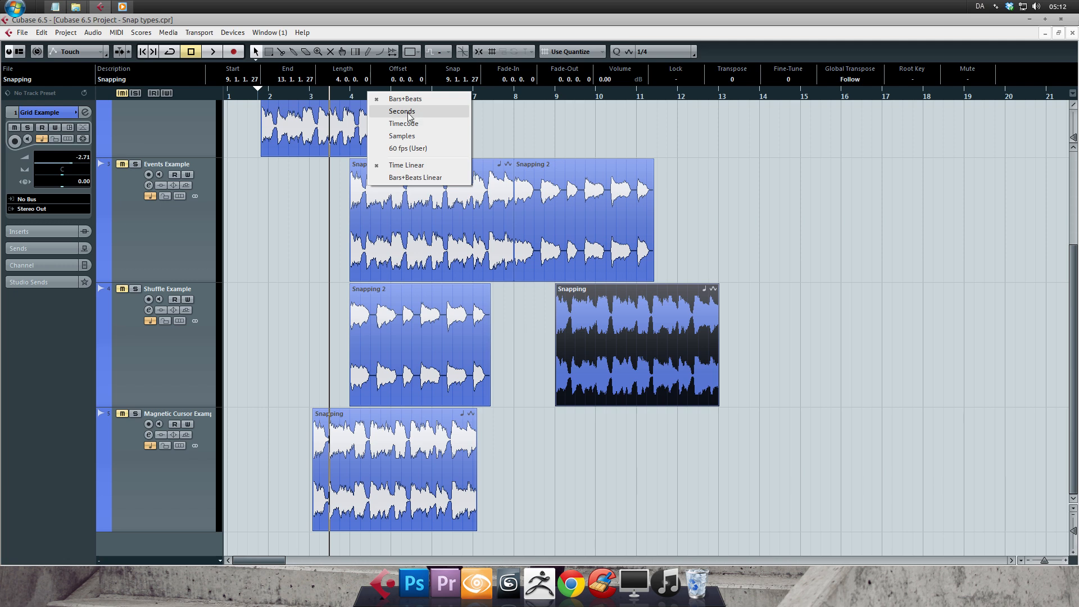
pyautogui.click(403, 112)
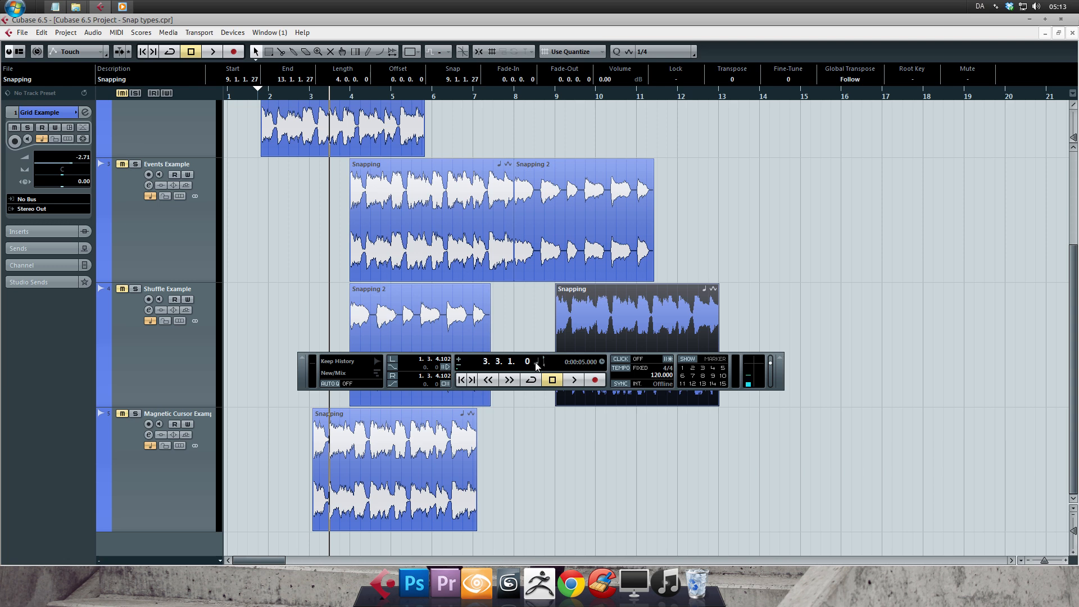
# - Switch the transport time display to Seconds, then back to Bars+Beats
pyautogui.click(541, 361)
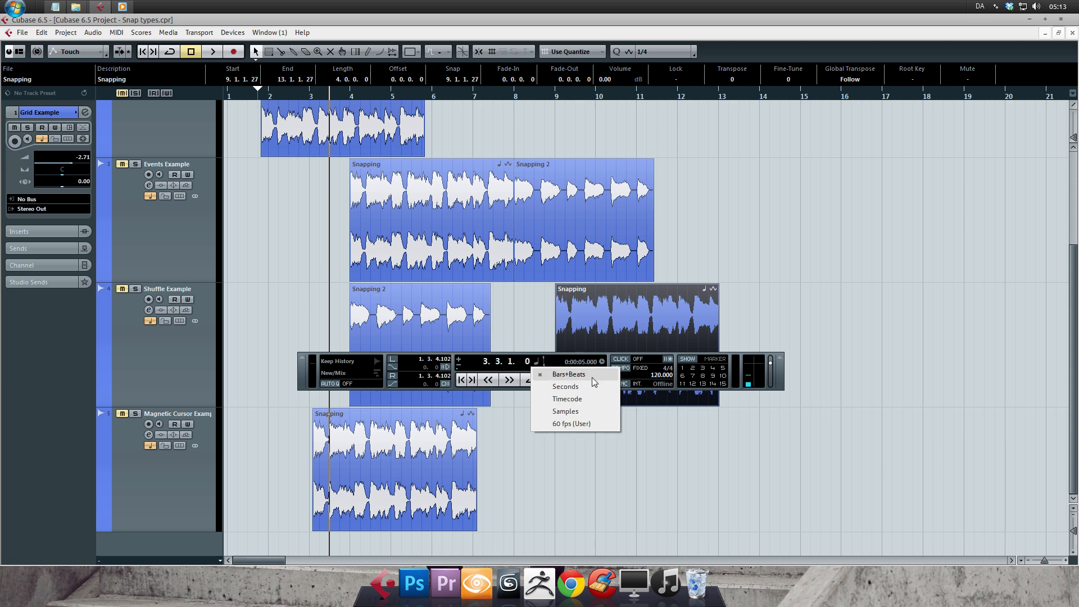
pyautogui.click(566, 386)
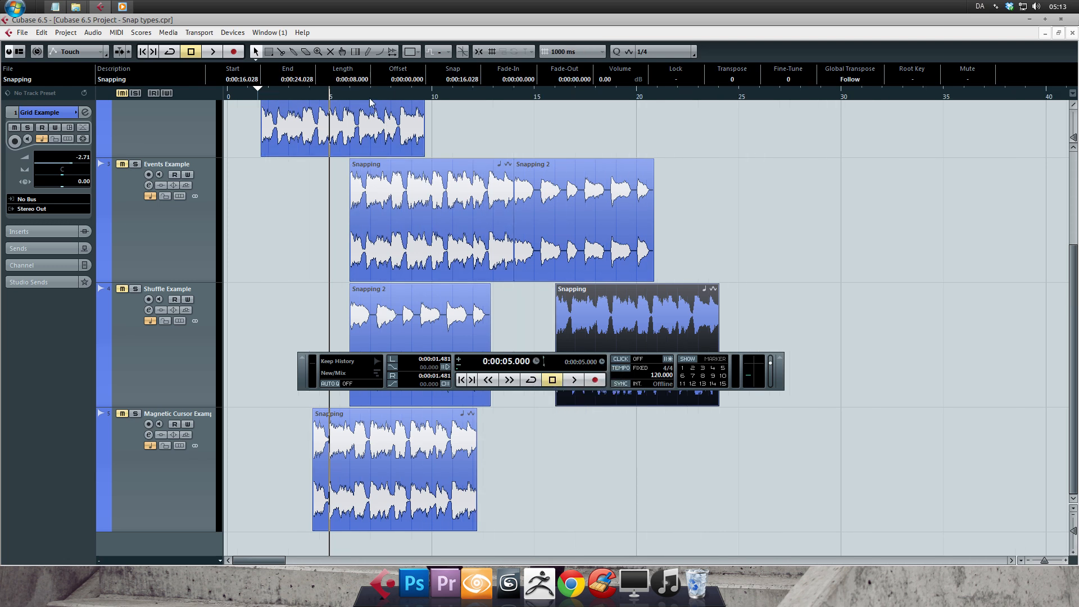
pyautogui.click(536, 361)
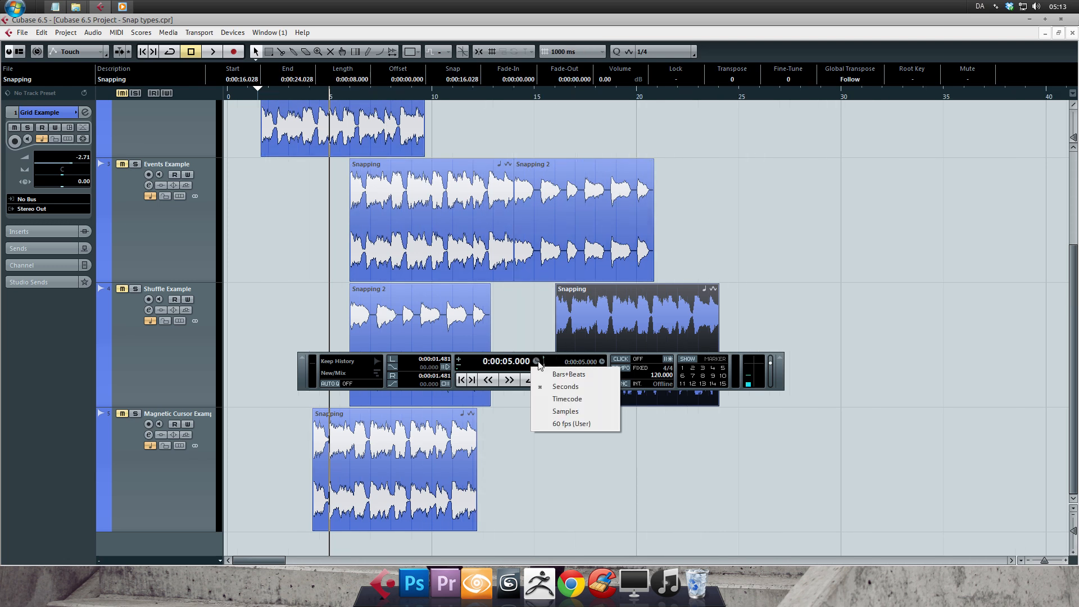
pyautogui.click(568, 373)
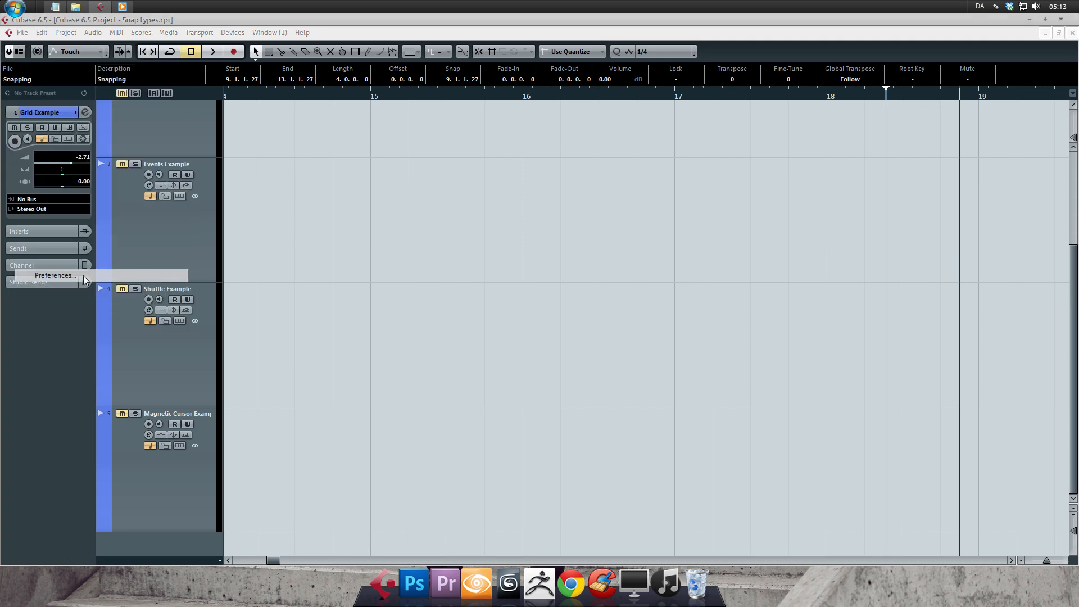
pyautogui.click(54, 275)
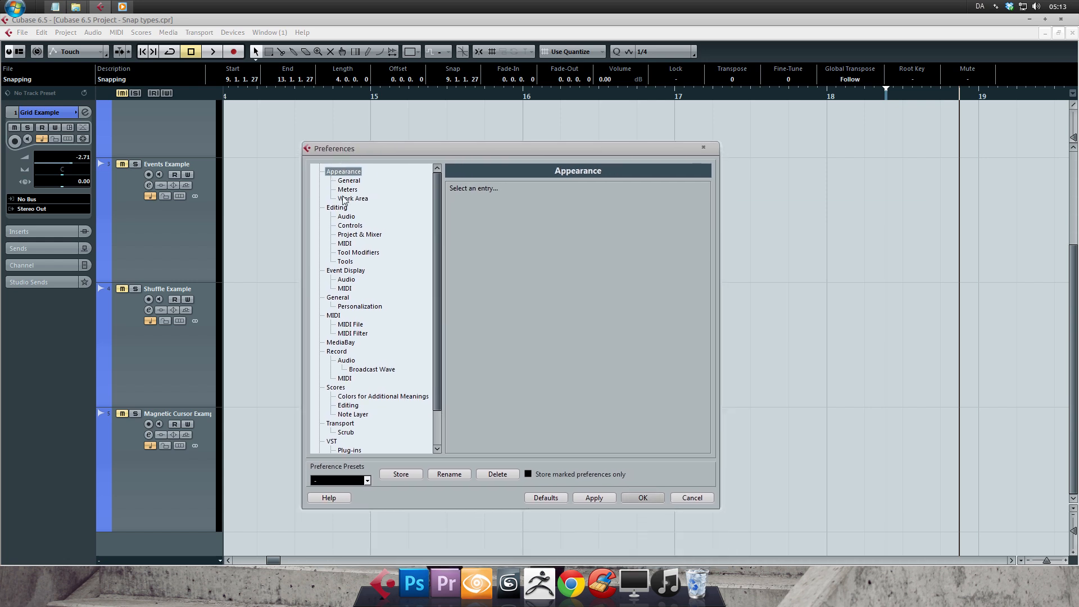
pyautogui.click(352, 198)
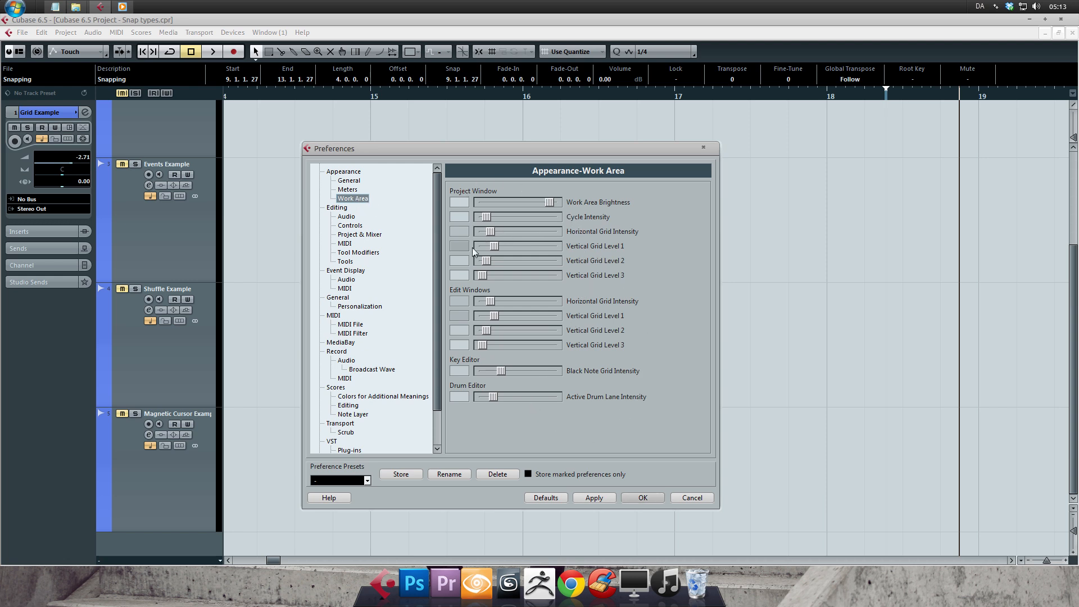
pyautogui.moveTo(473, 220)
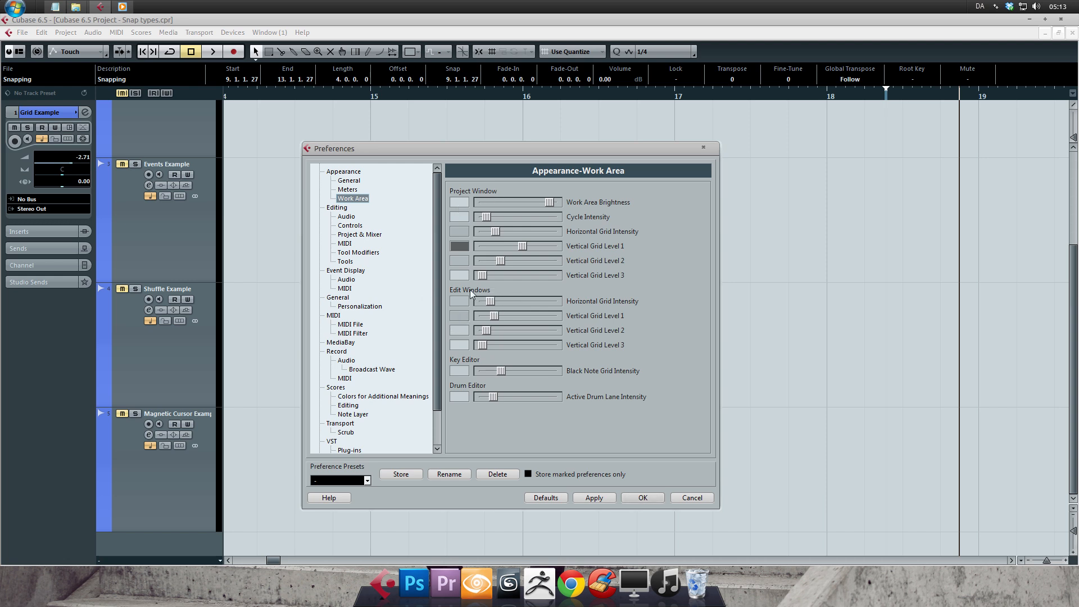
pyautogui.moveTo(492, 294)
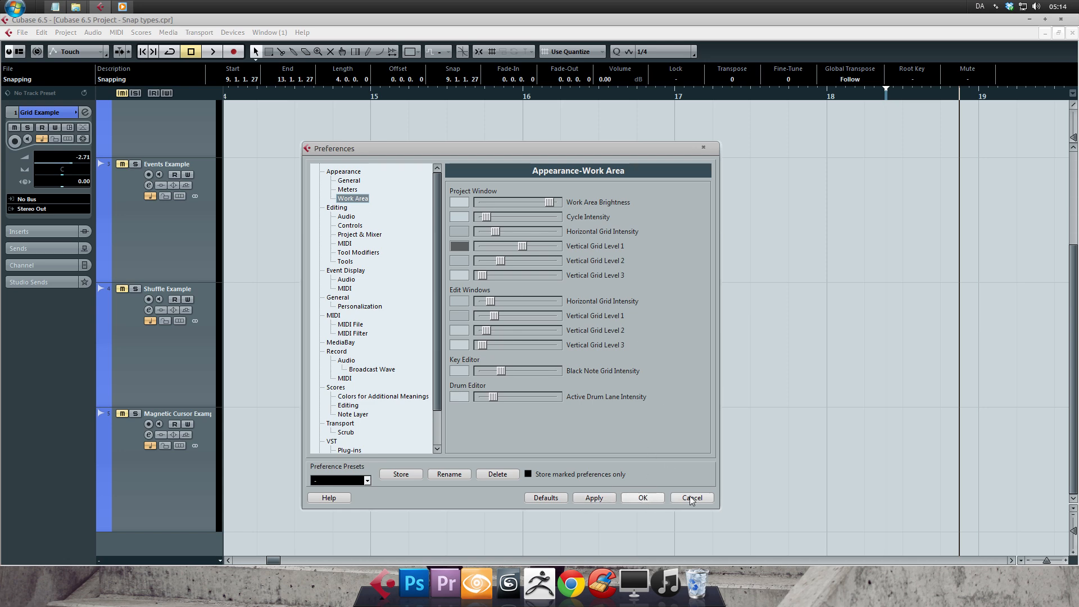
pyautogui.click(691, 498)
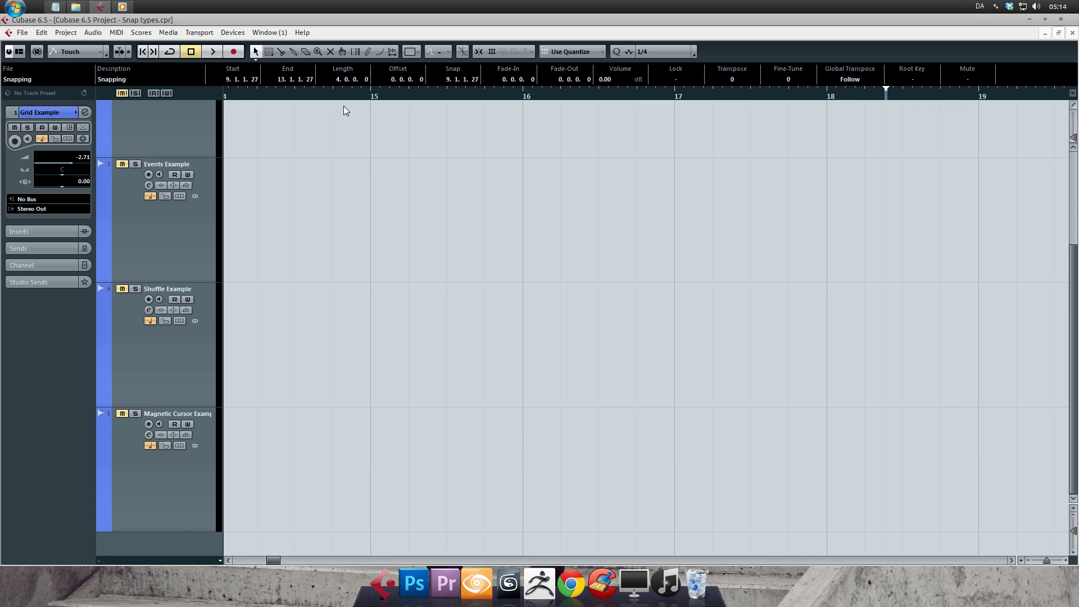